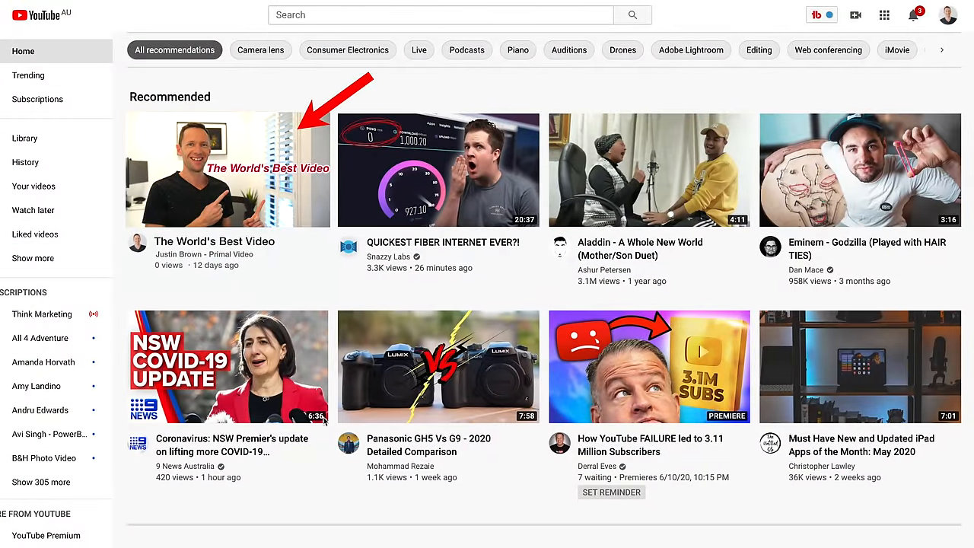
mouse_move(374, 320)
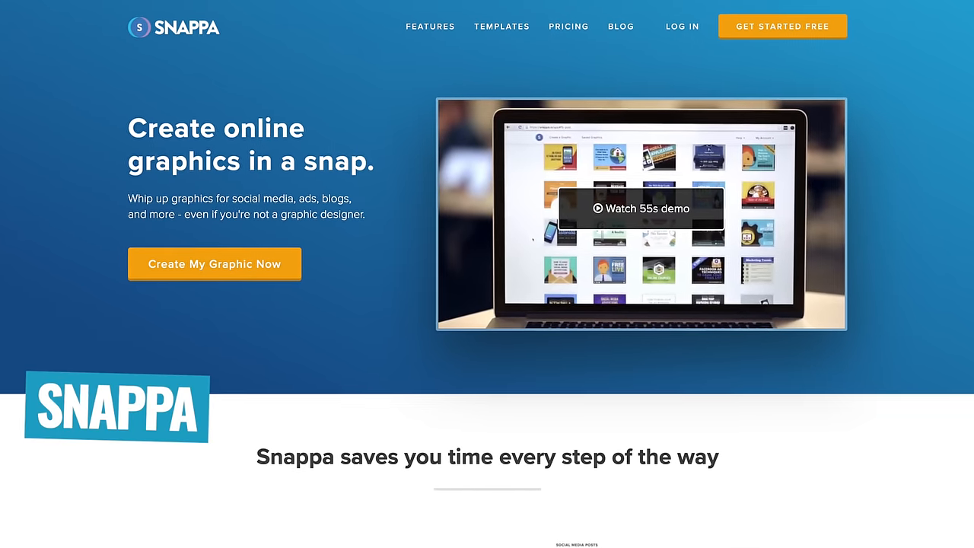
Step: Open Snappa's YouTube Thumbnail (1280×720) template gallery and scroll through the featured templates
click(214, 263)
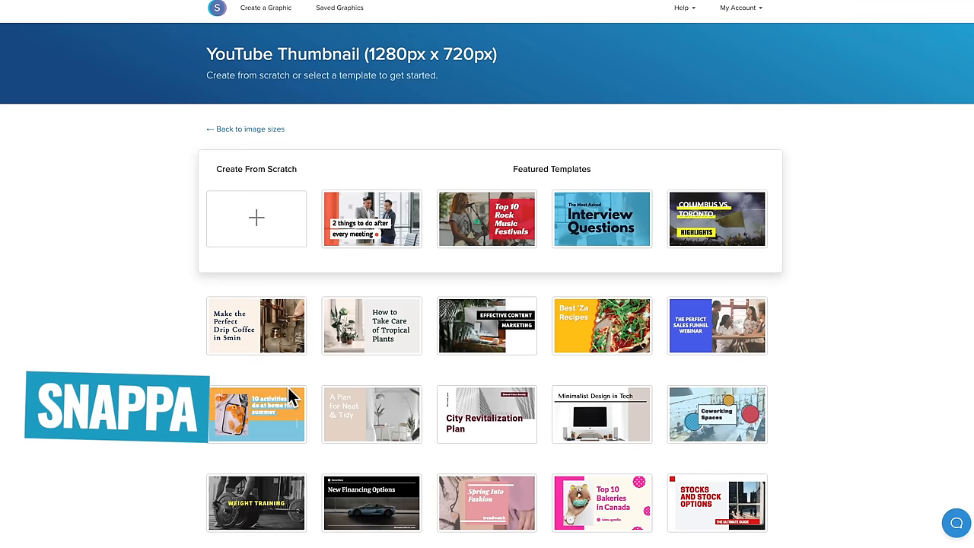
scroll(down, 3)
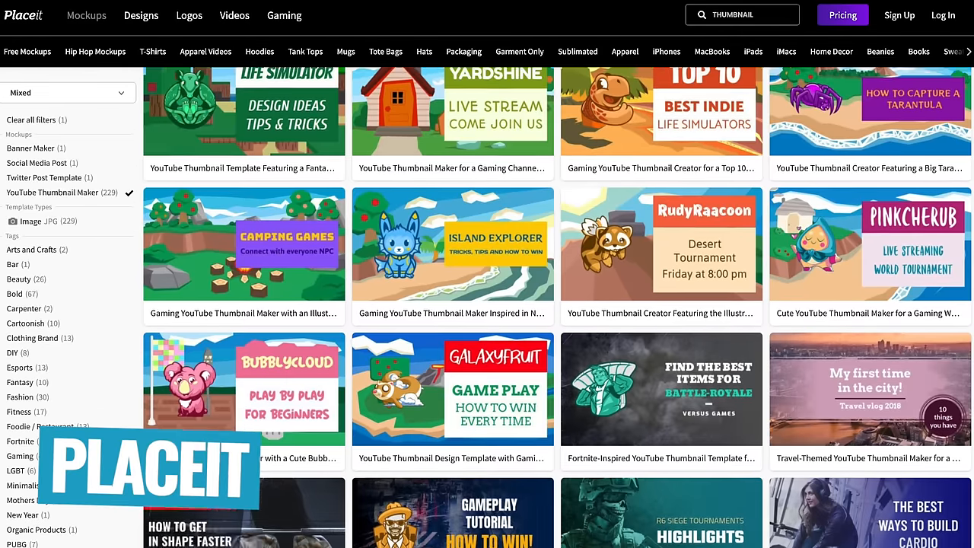
scroll(down, 3)
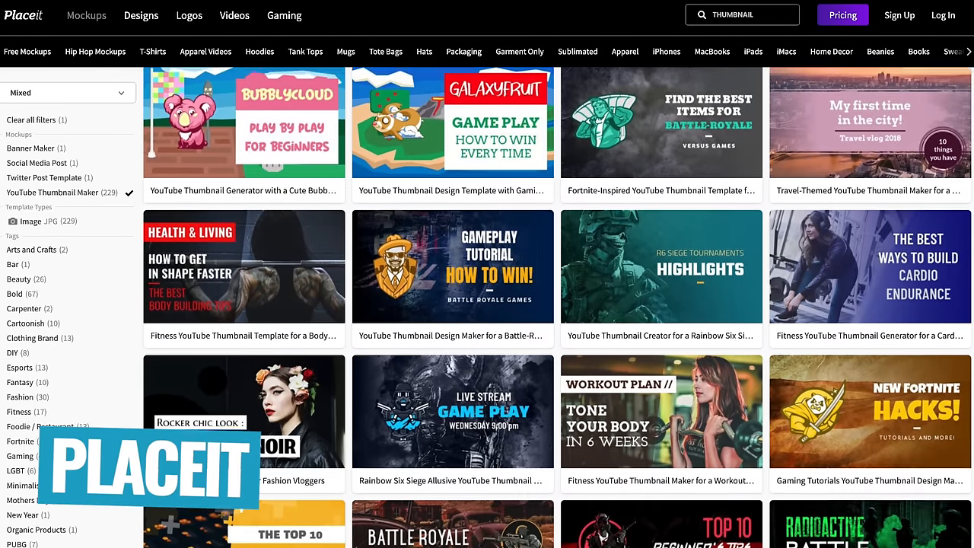
scroll(down, 3)
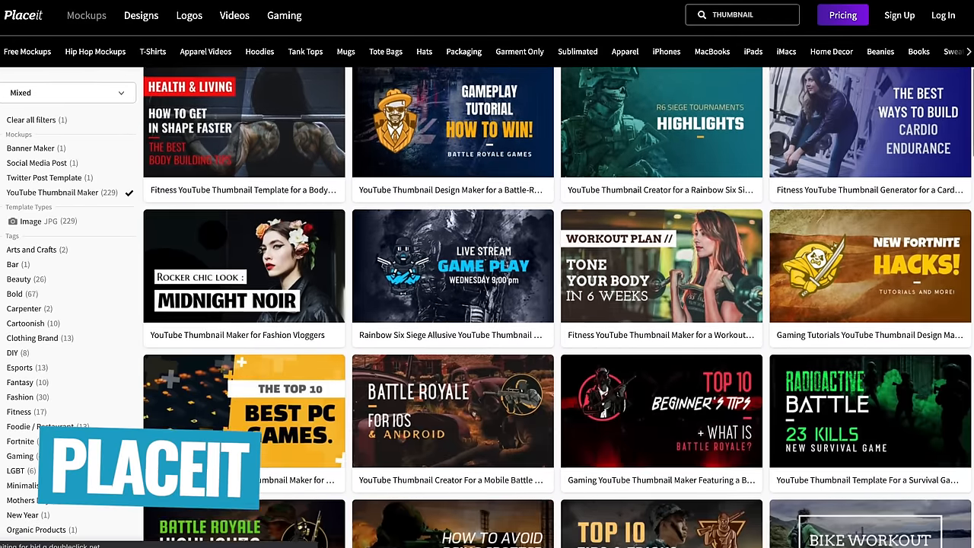
scroll(down, 3)
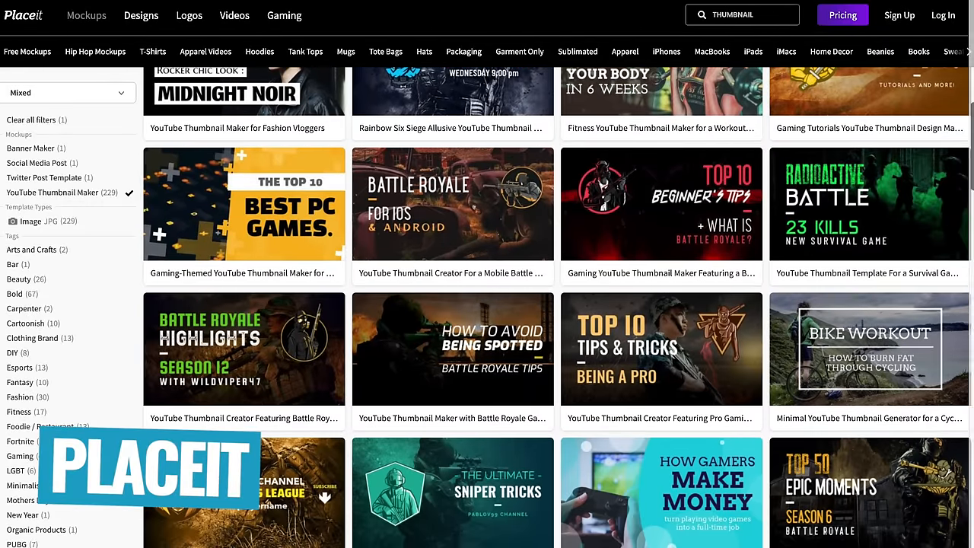
scroll(down, 3)
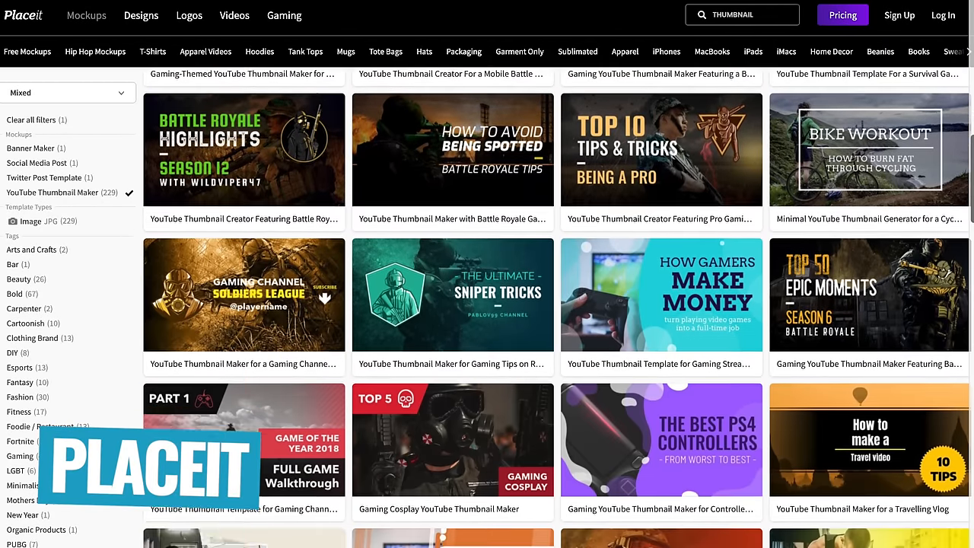
scroll(down, 3)
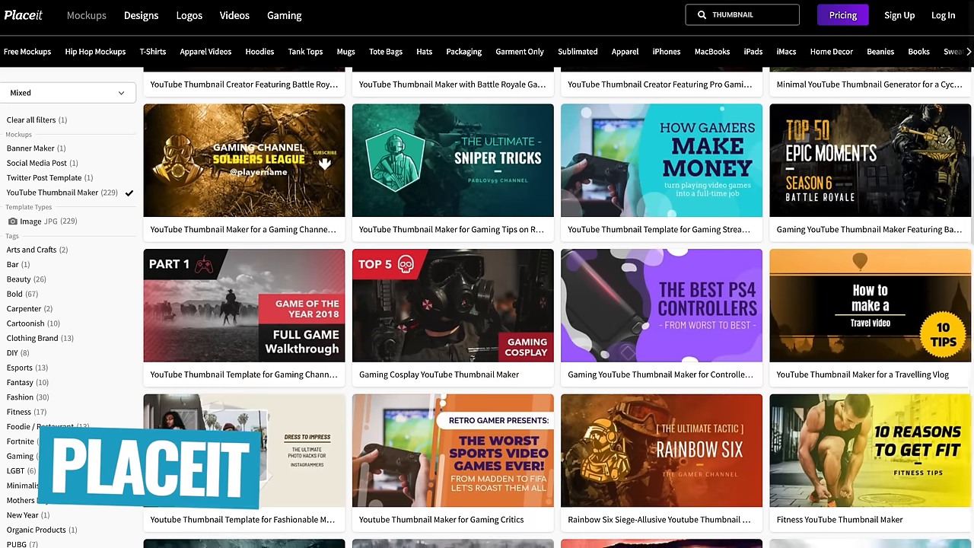
scroll(down, 3)
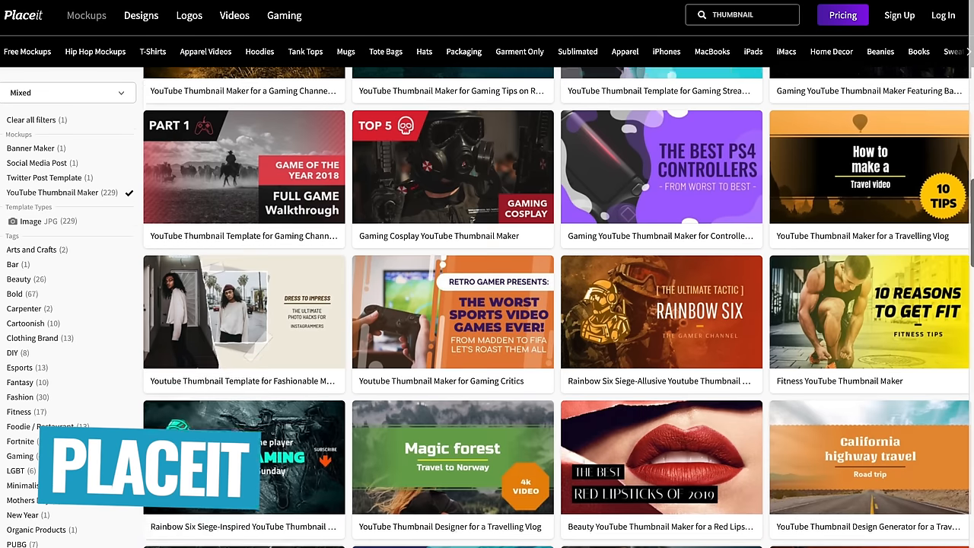
scroll(down, 3)
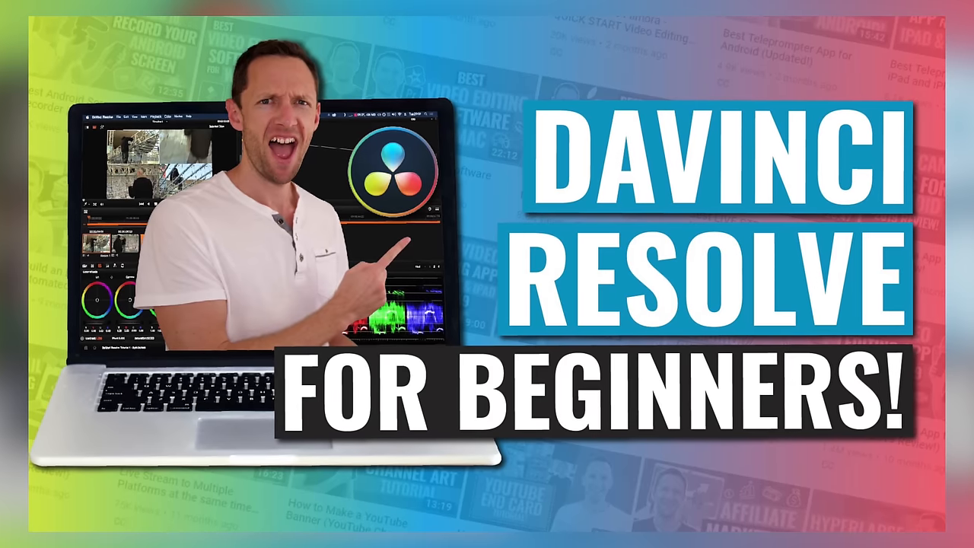
Step: Save a VLC snapshot of the smiling frame from the P1033355.MOV clip
click(200, 22)
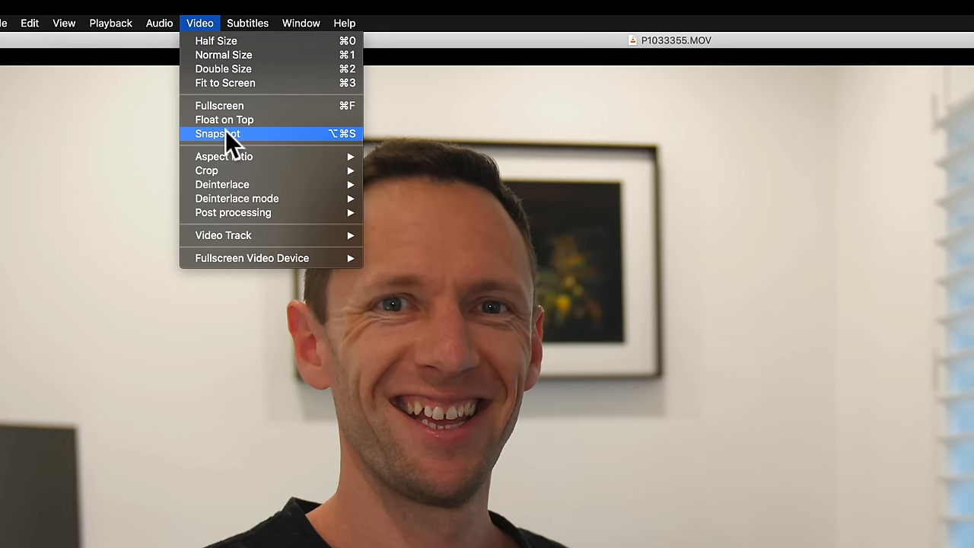
click(218, 133)
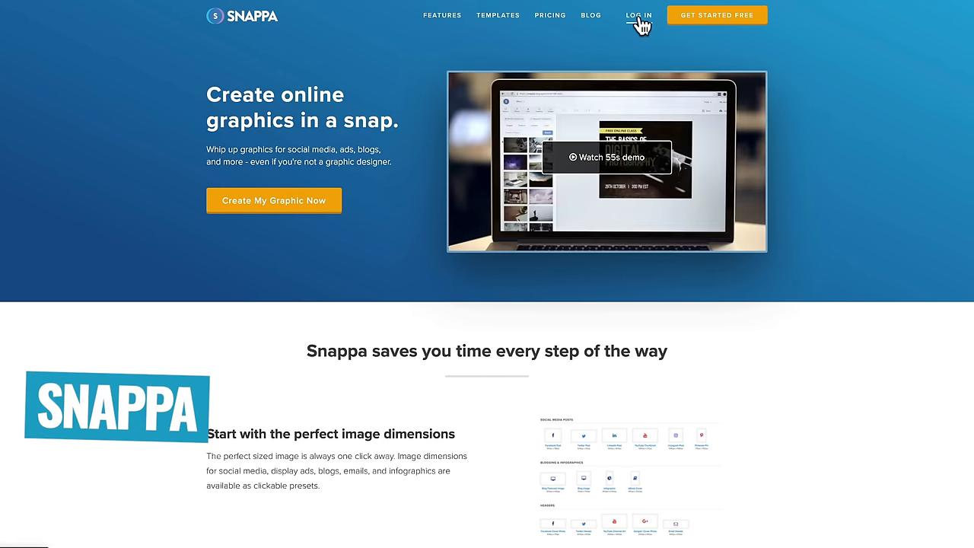
Step: Dismiss Snappa's sign-up form, review pricing plans, and reach the Create a Graphic dashboard
click(716, 14)
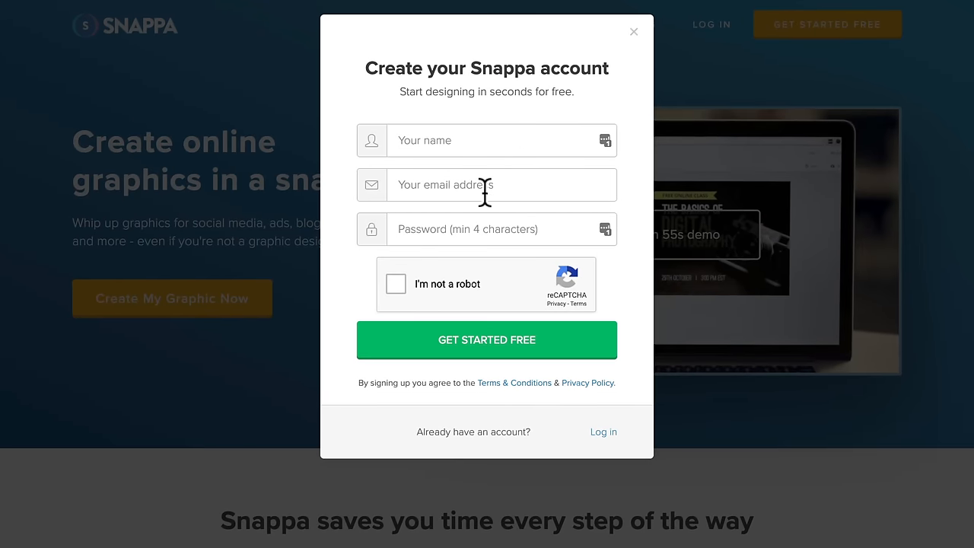
mouse_move(502, 312)
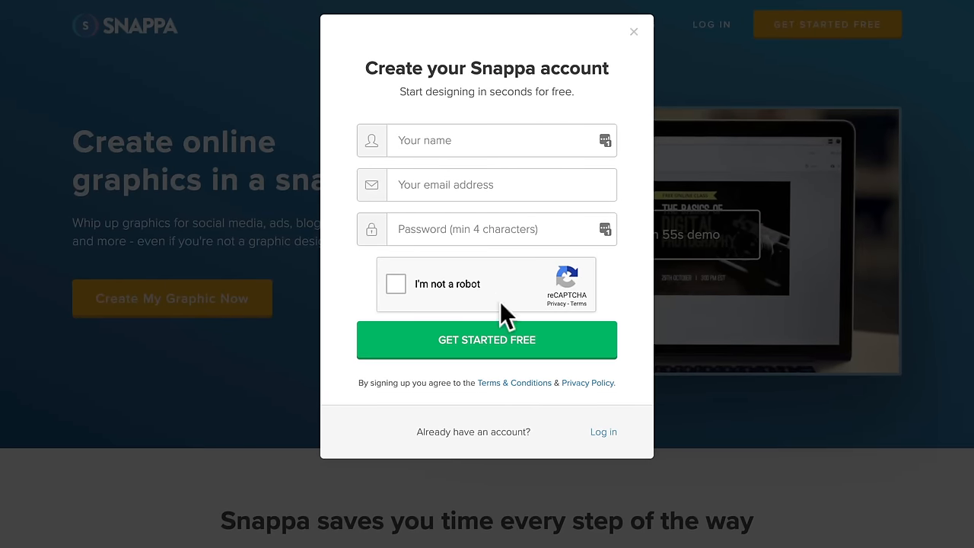
click(633, 32)
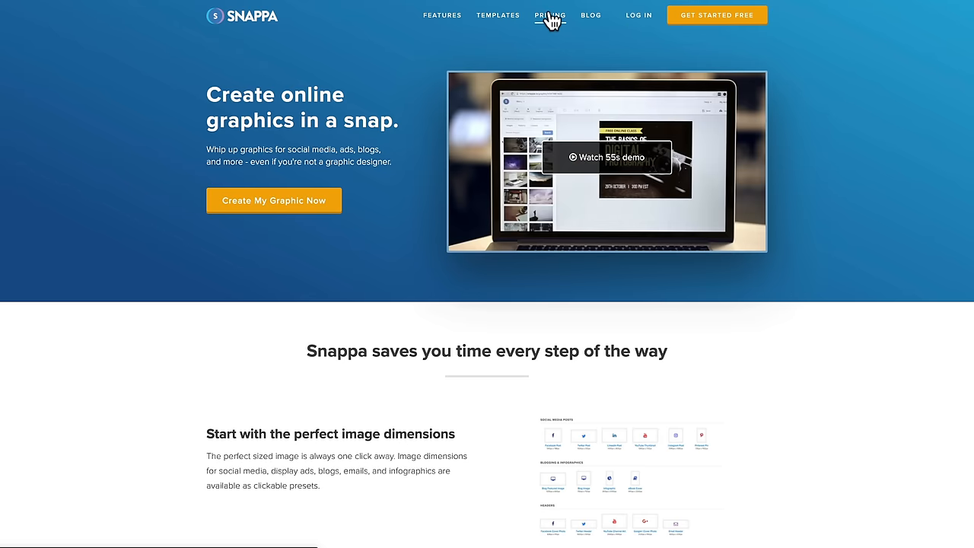
click(549, 15)
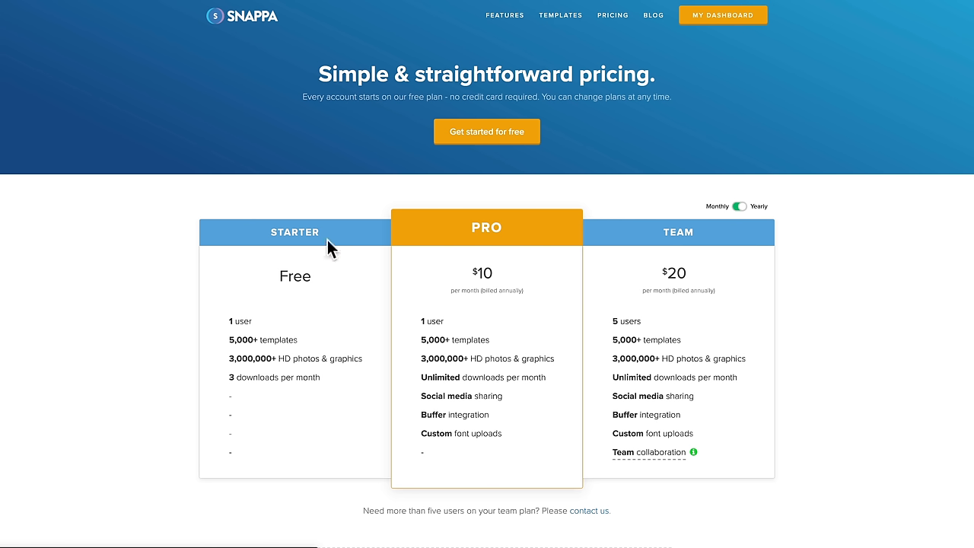
mouse_move(238, 340)
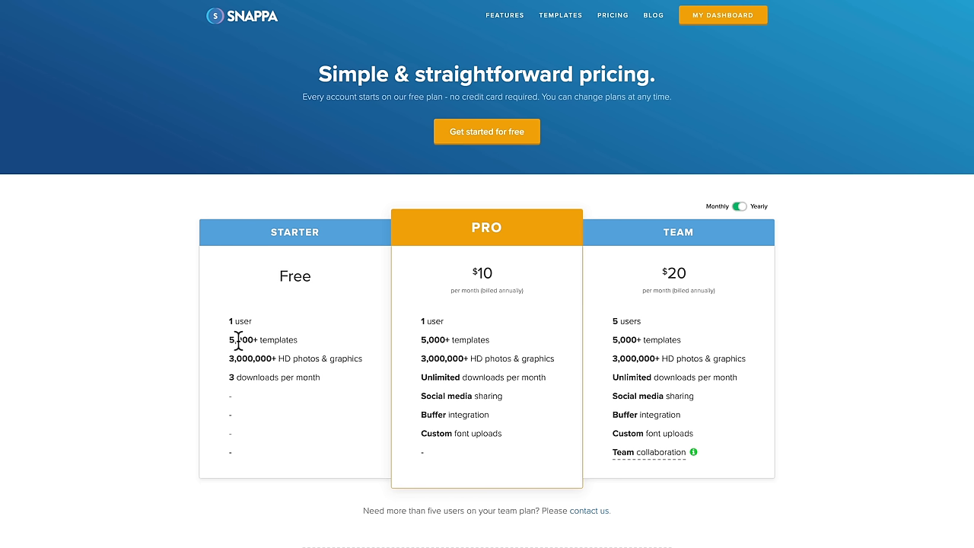
mouse_move(258, 344)
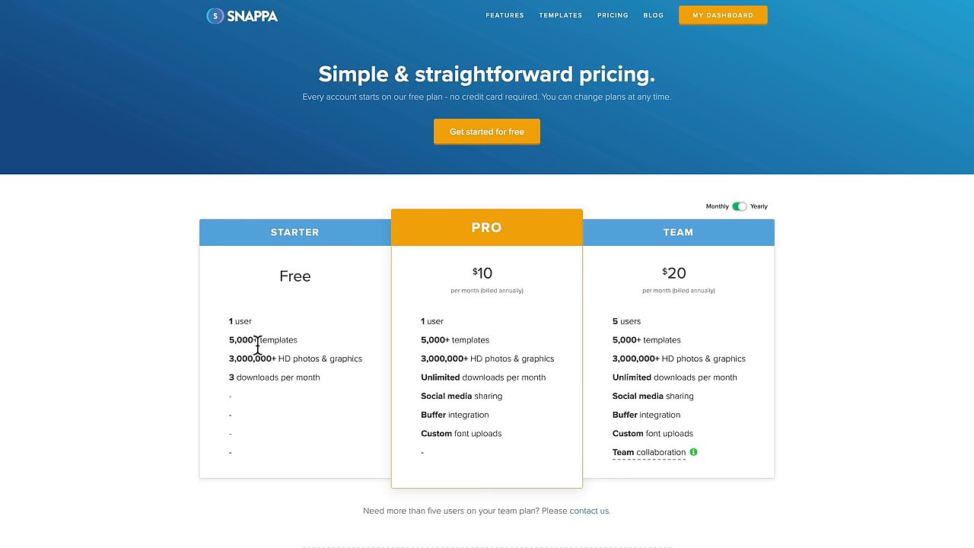
mouse_move(320, 354)
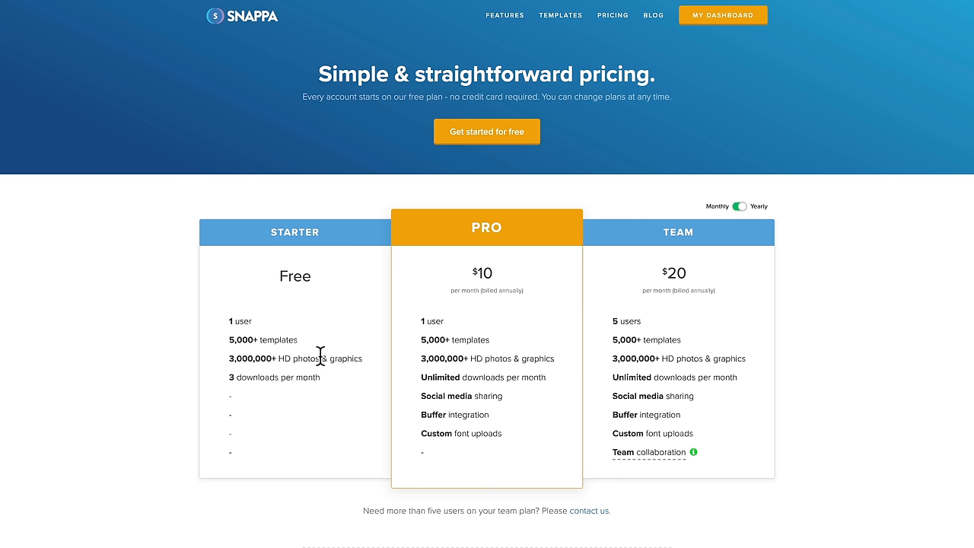
mouse_move(244, 382)
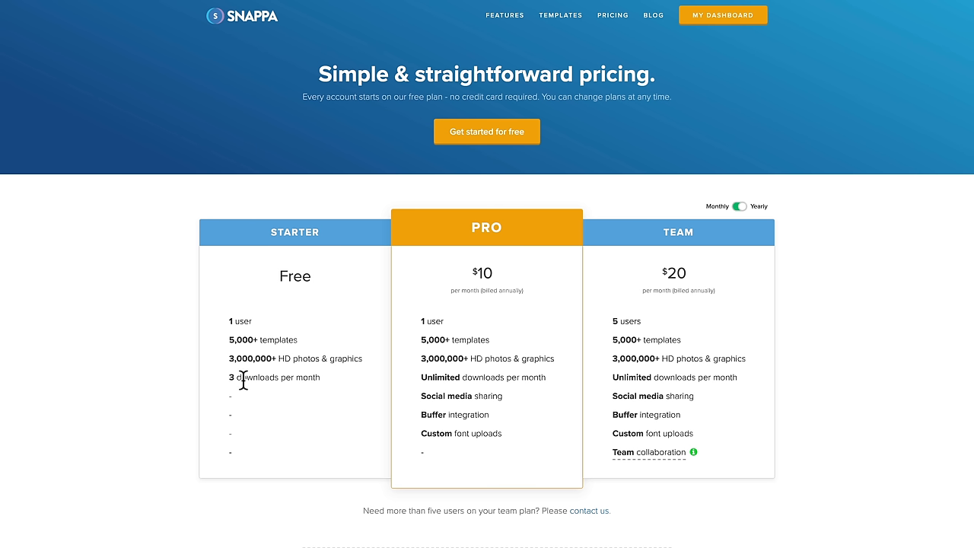
mouse_move(305, 378)
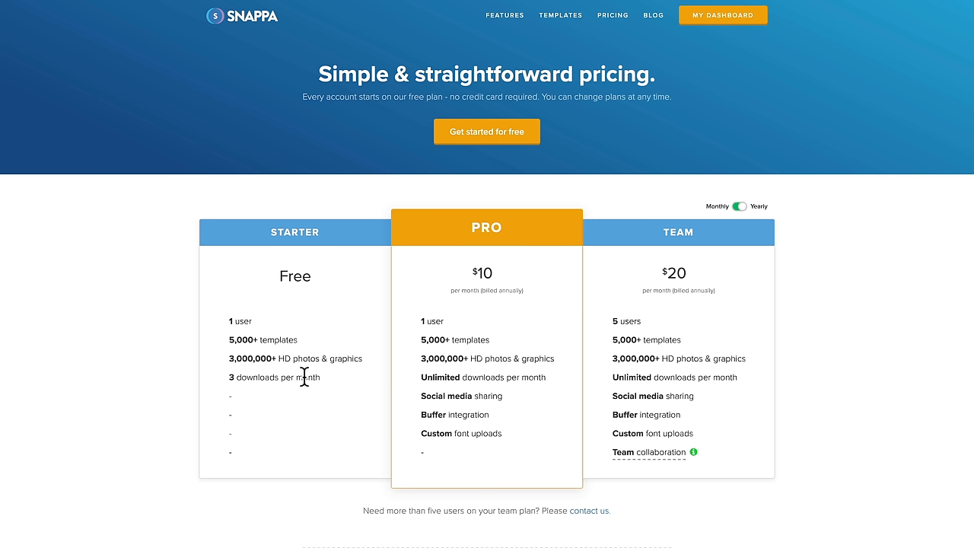
mouse_move(683, 326)
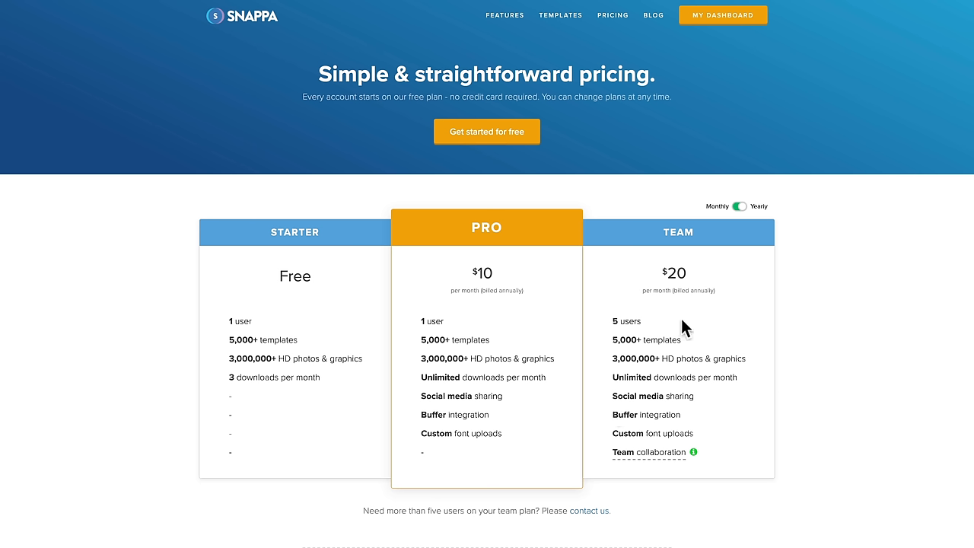
mouse_move(664, 339)
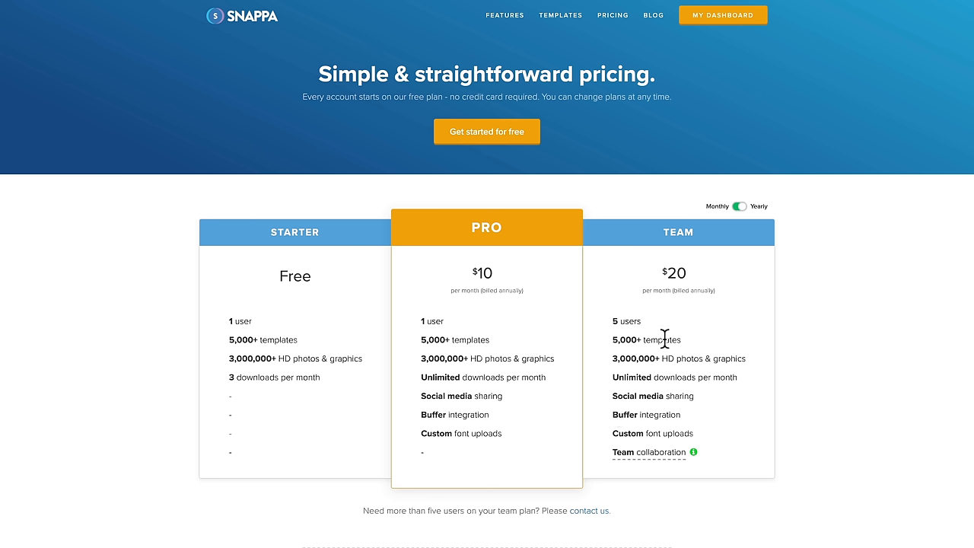
mouse_move(723, 14)
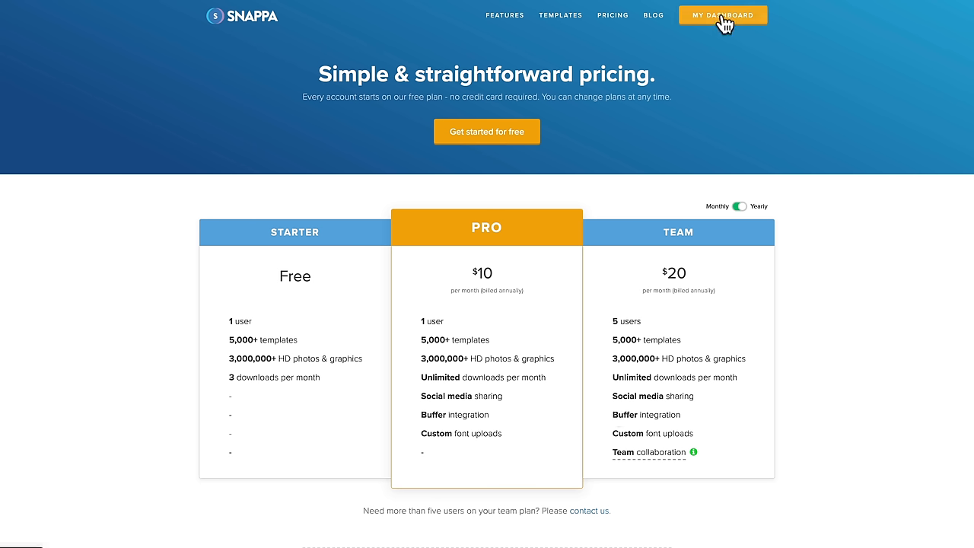
click(722, 14)
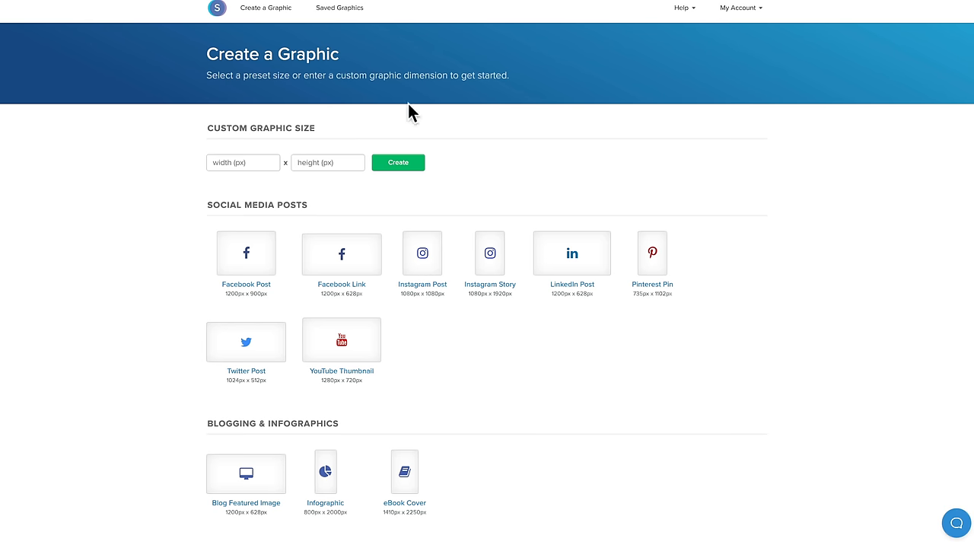
mouse_move(597, 103)
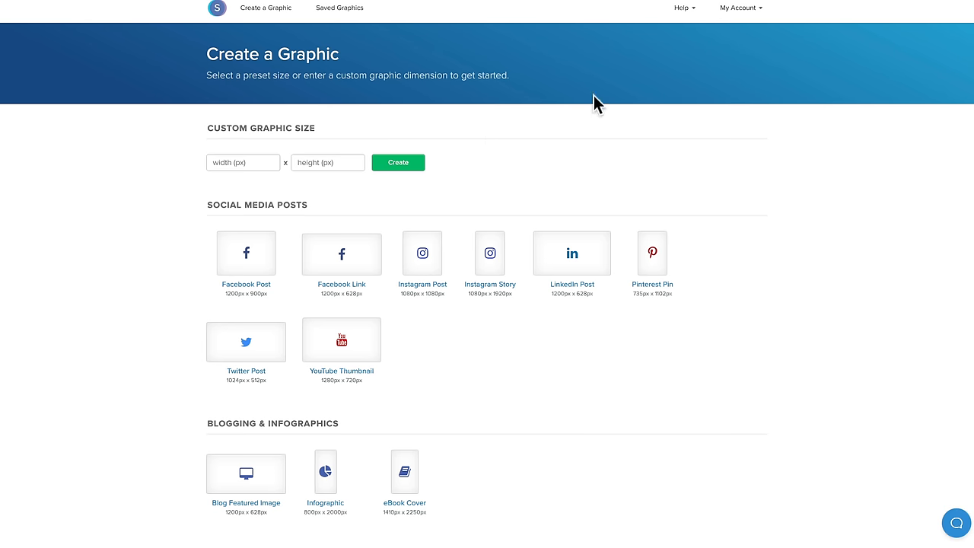
mouse_move(402, 42)
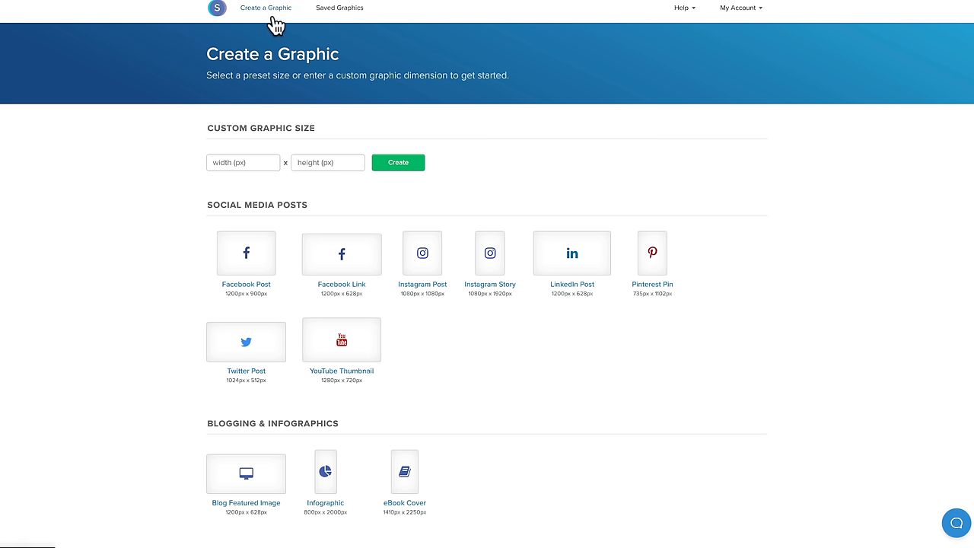
mouse_move(340, 220)
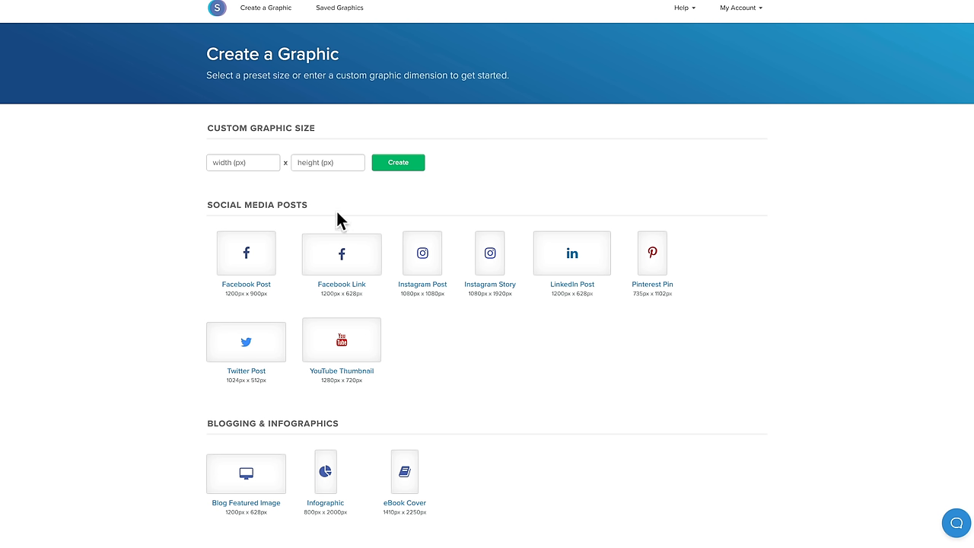
mouse_move(423, 253)
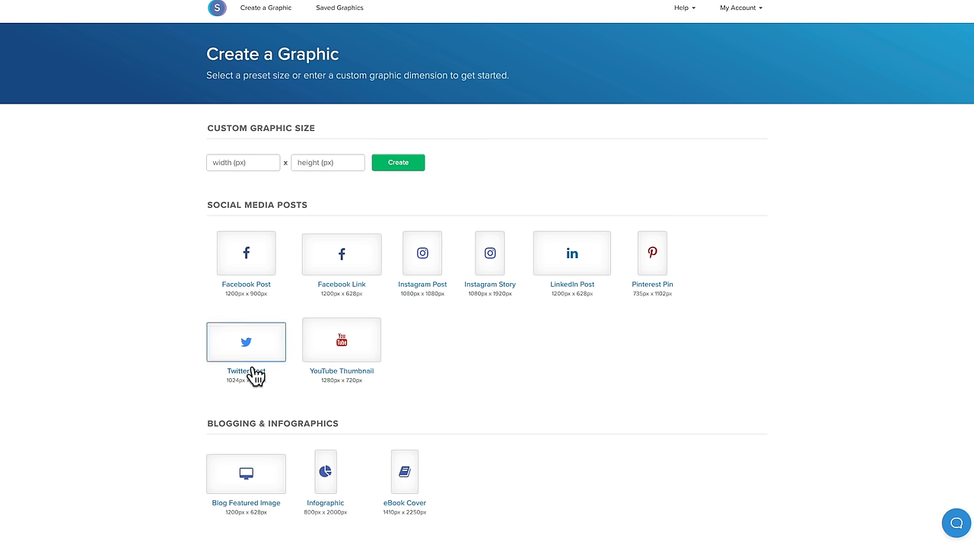
mouse_move(341, 339)
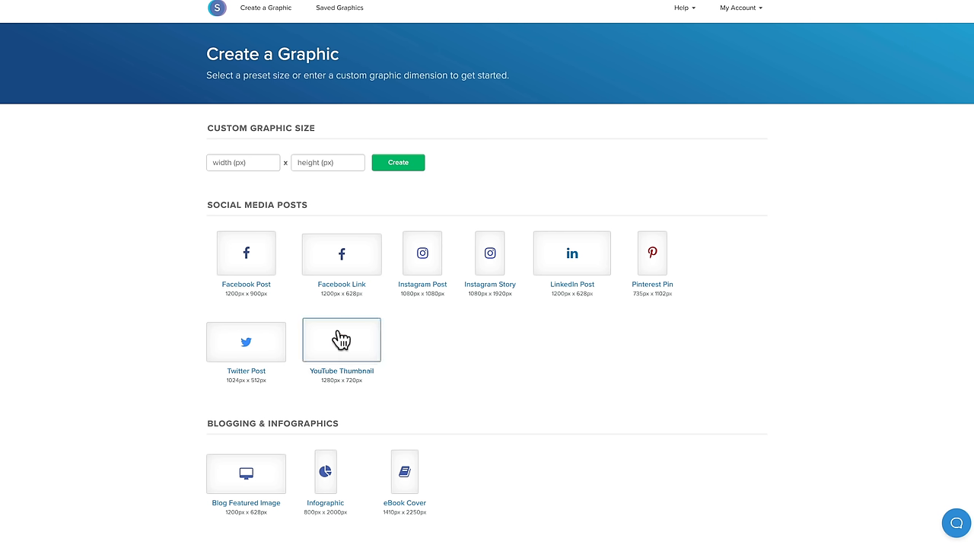
Step: Choose the YouTube Thumbnail size and scroll through its template gallery
click(341, 340)
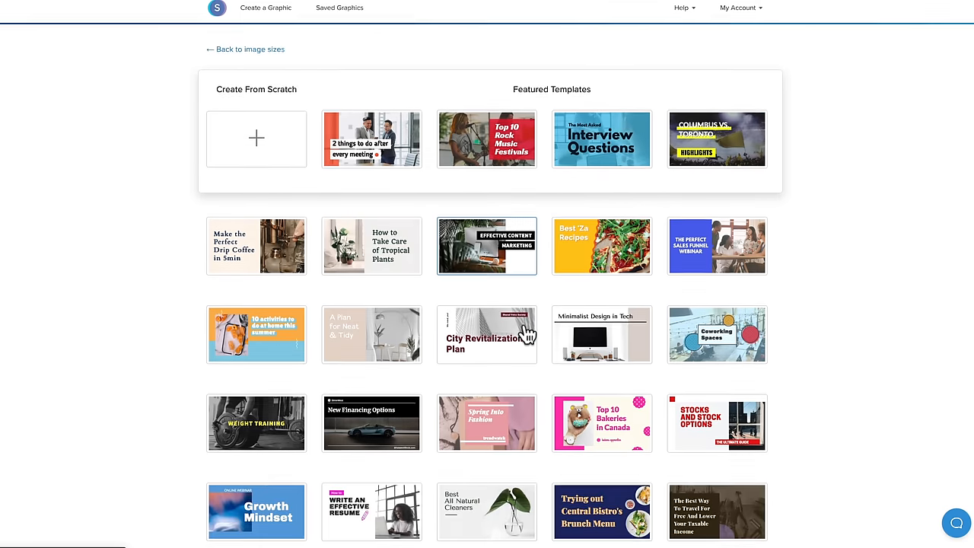
scroll(down, 3)
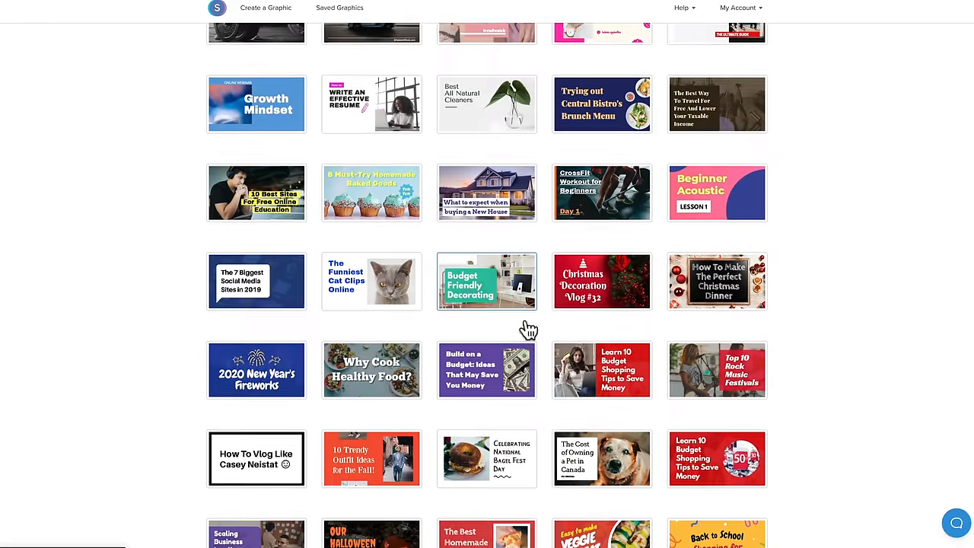
scroll(down, 3)
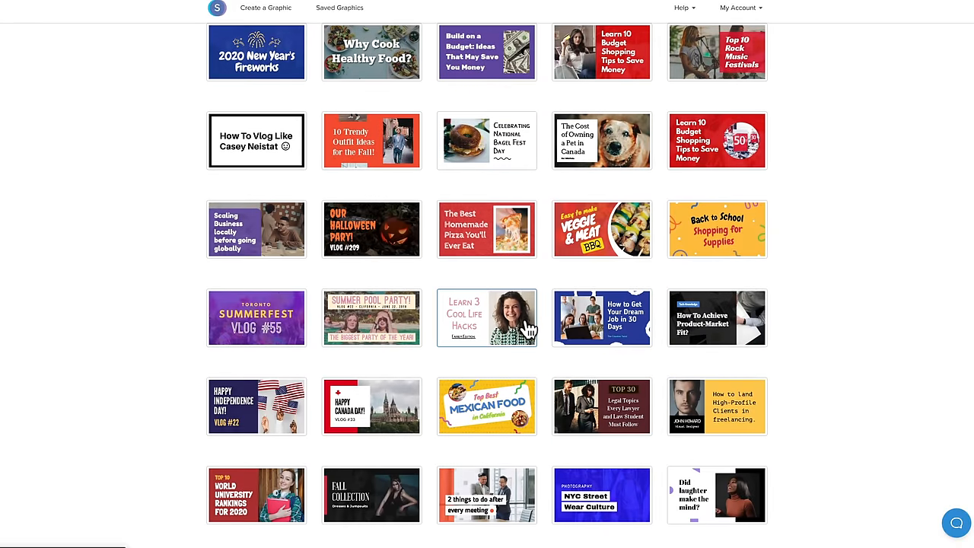
scroll(down, 3)
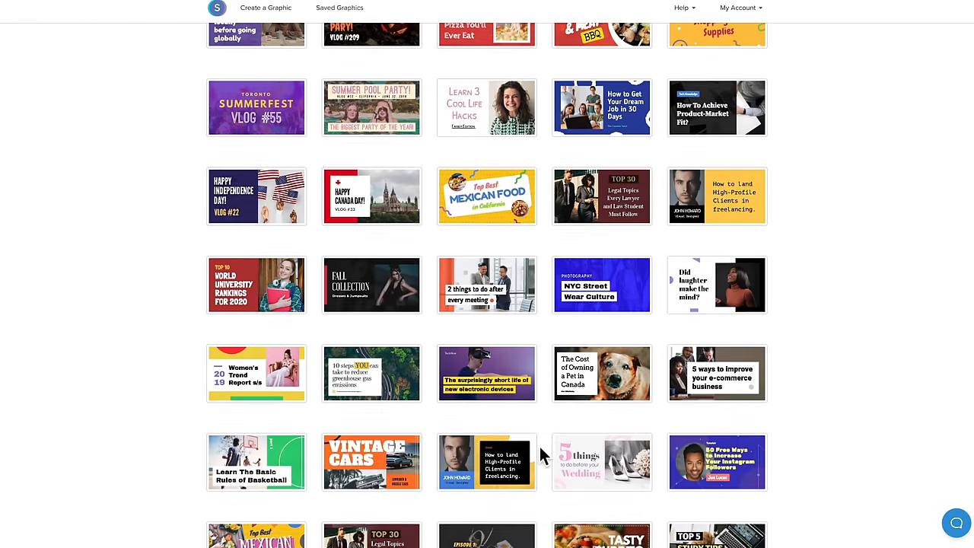
scroll(down, 3)
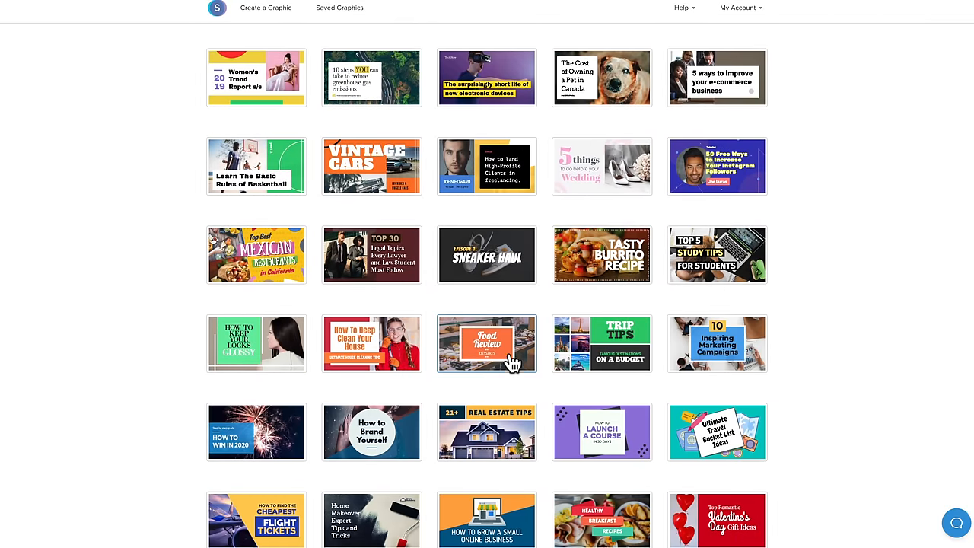
scroll(down, 3)
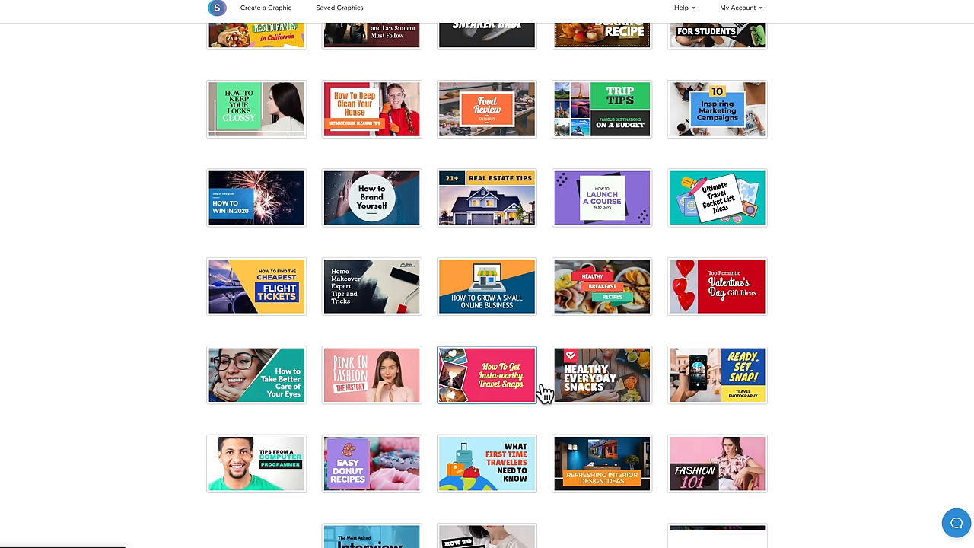
mouse_move(616, 390)
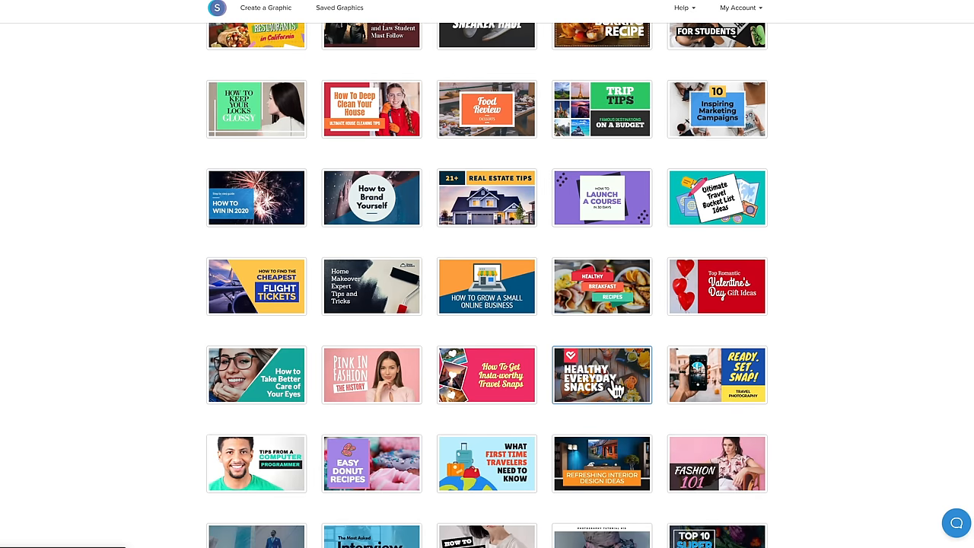
mouse_move(251, 487)
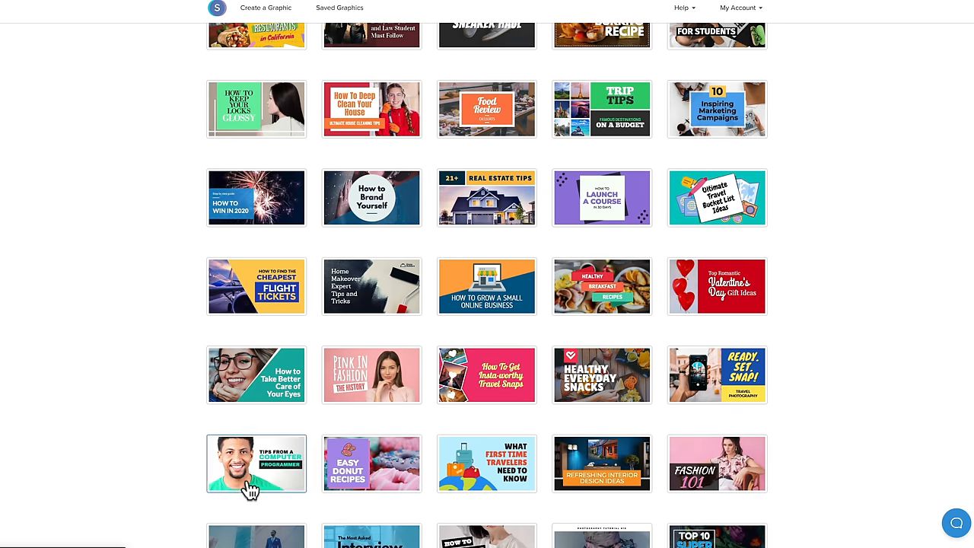
Step: Open the Tips From a Computer Programmer template and shift its dark bar right beneath COMPUTER
click(257, 464)
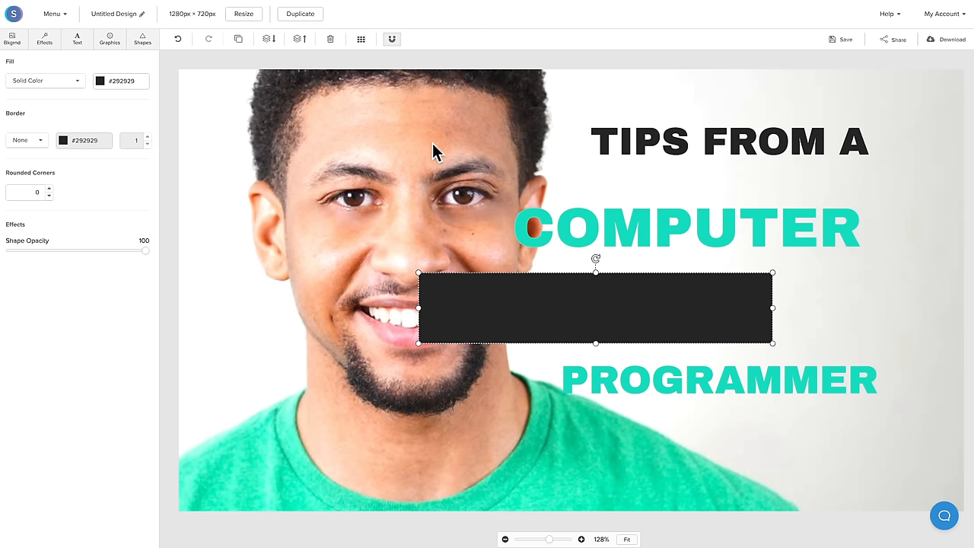
drag(593, 308, 760, 304)
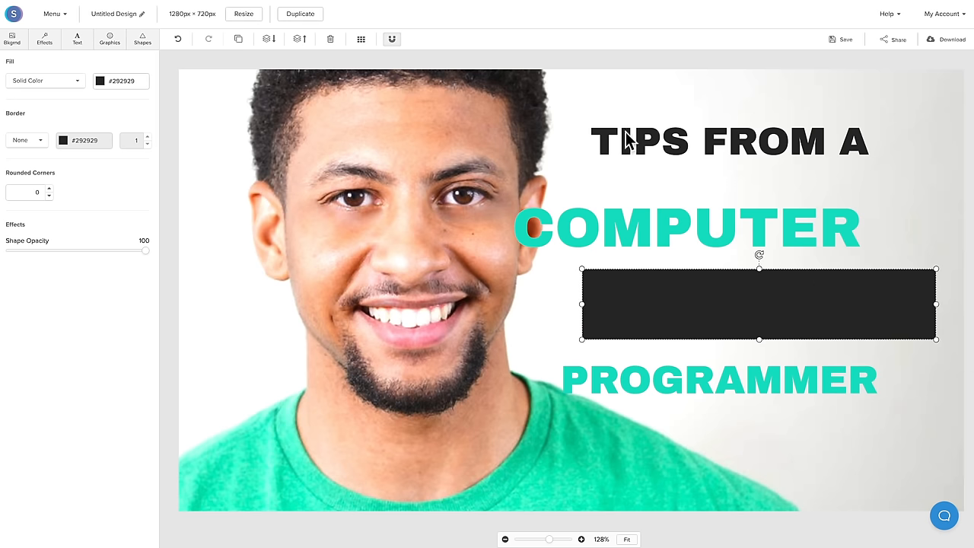
mouse_move(599, 261)
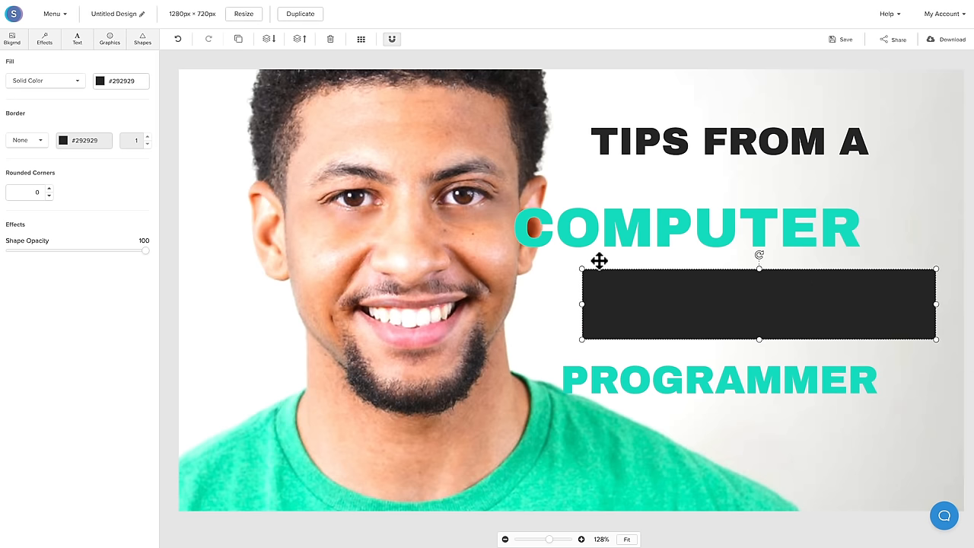
click(51, 13)
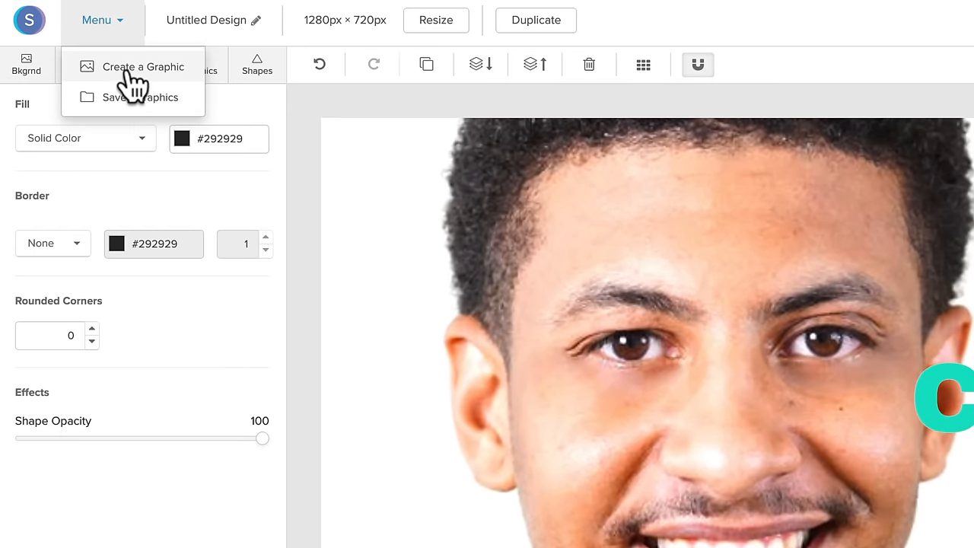
Step: Create a new custom-size design of 1920 × 1080 px from Create a Graphic
click(143, 67)
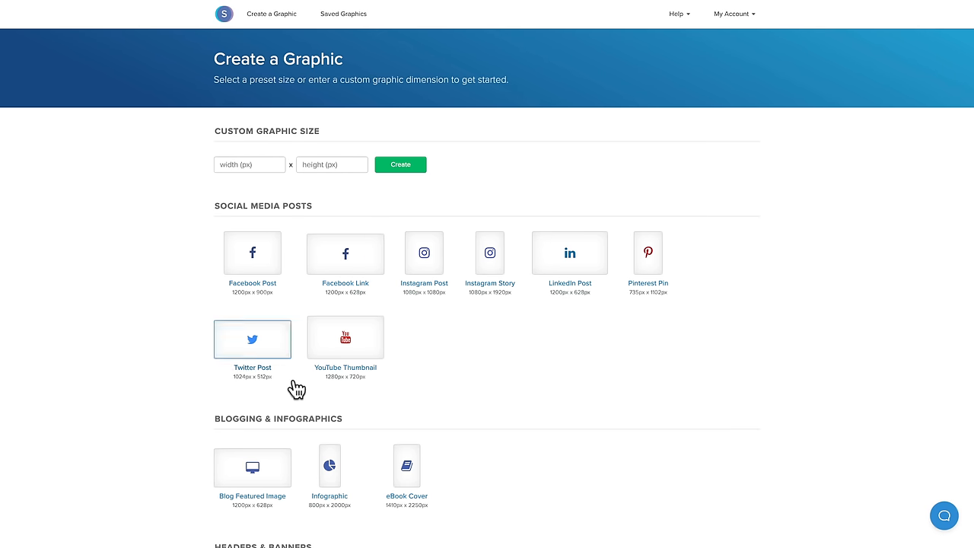
mouse_move(344, 337)
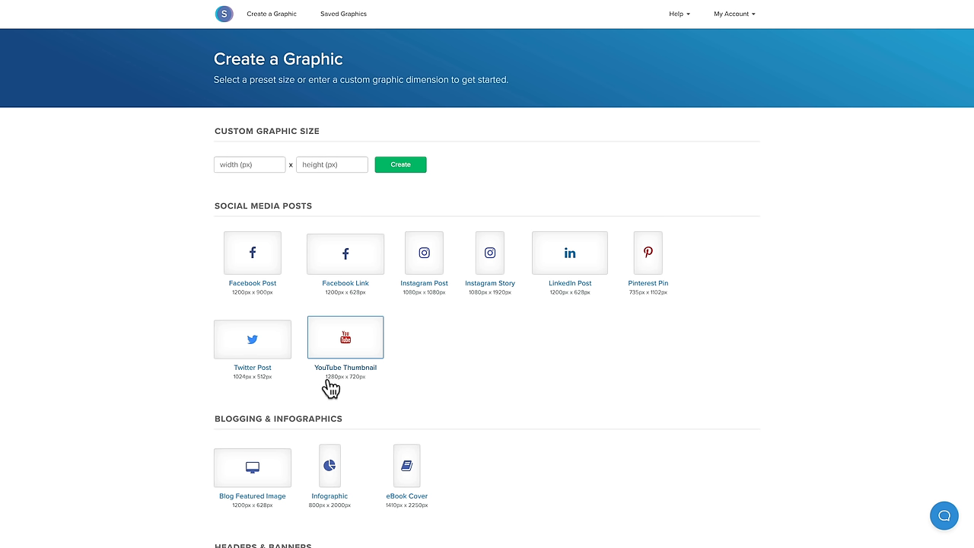
mouse_move(257, 195)
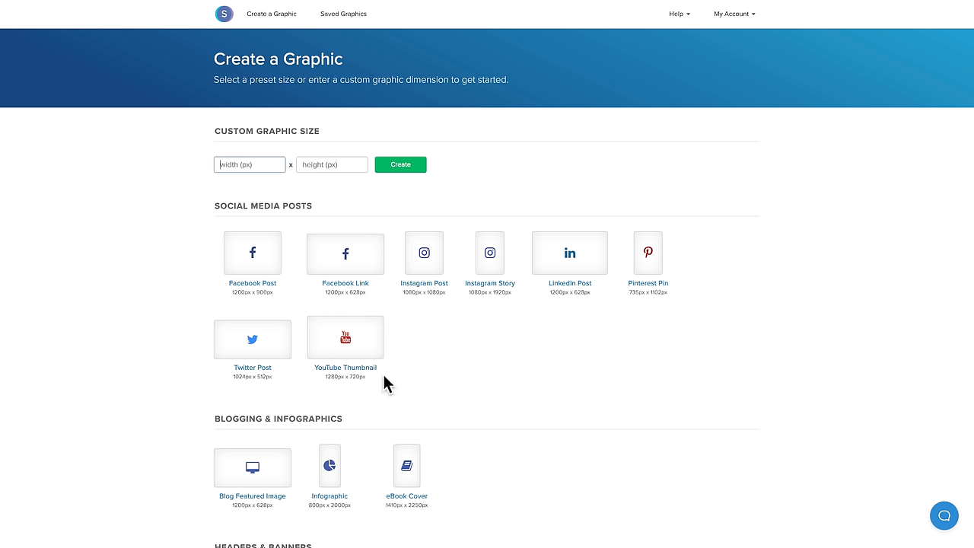
mouse_move(356, 400)
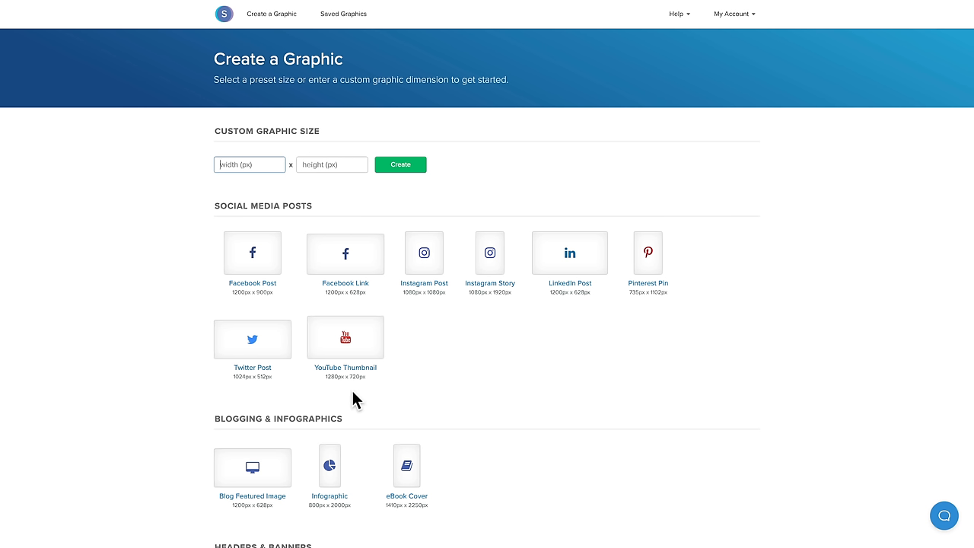
text(1920)
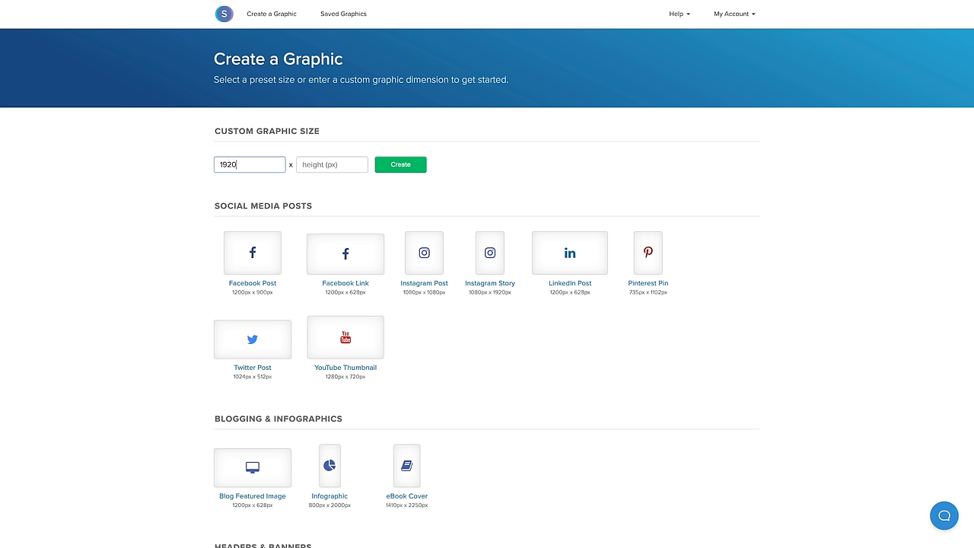
text(1080)
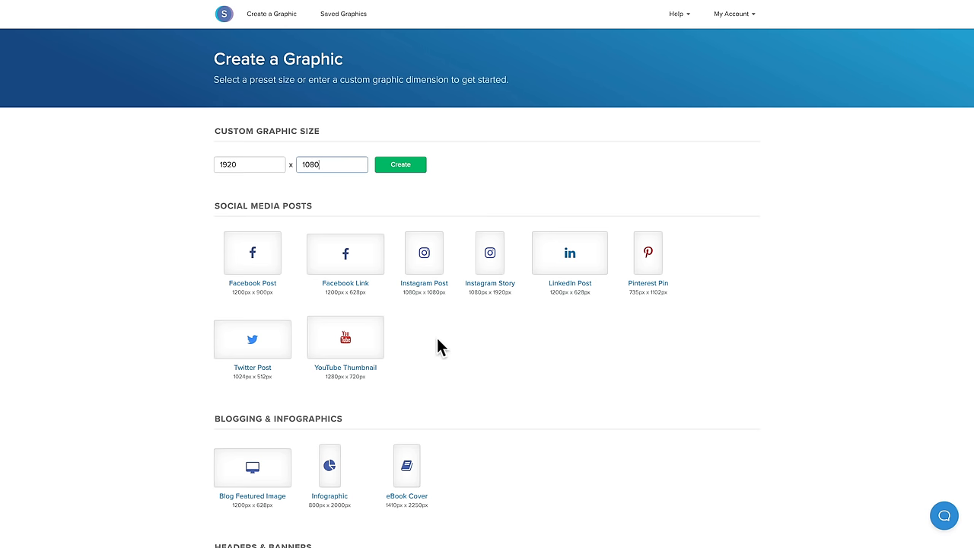
mouse_move(246, 186)
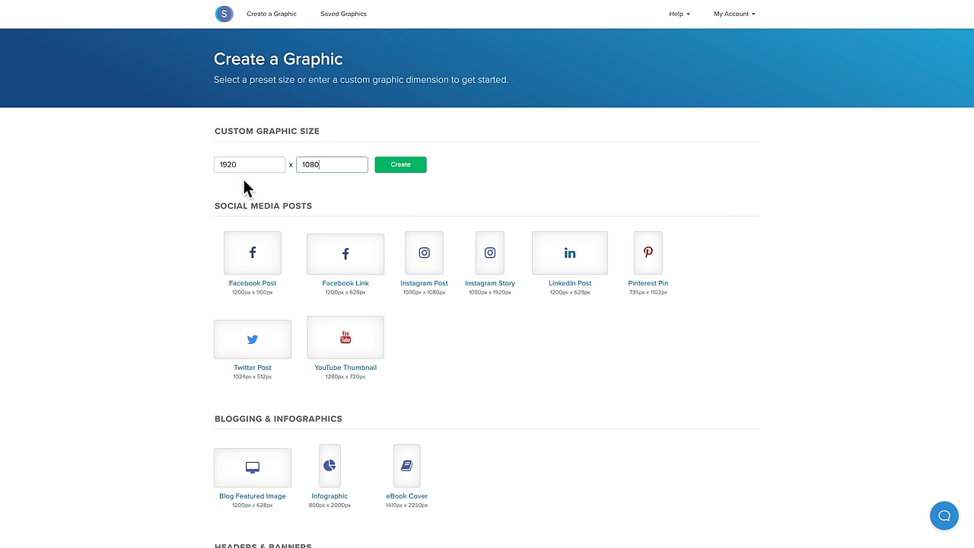
mouse_move(250, 247)
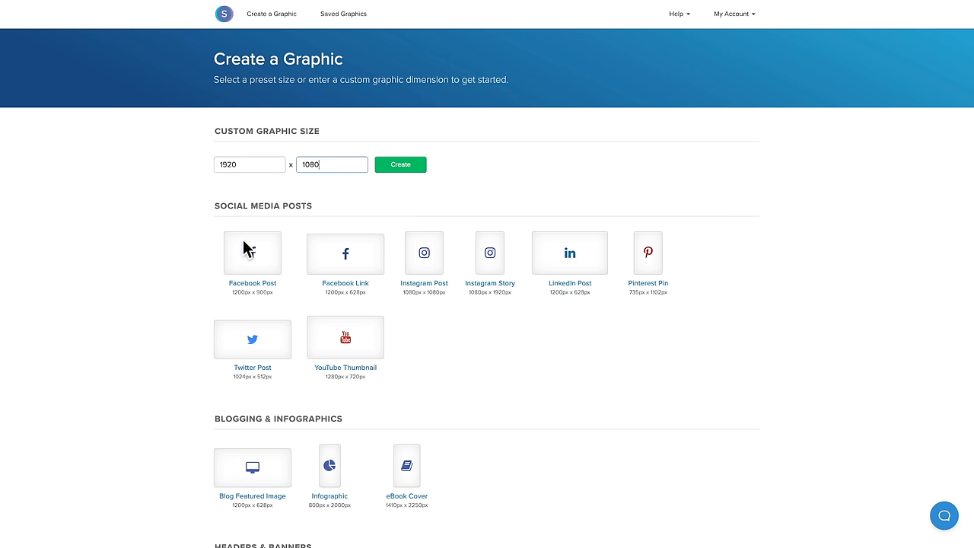
mouse_move(345, 337)
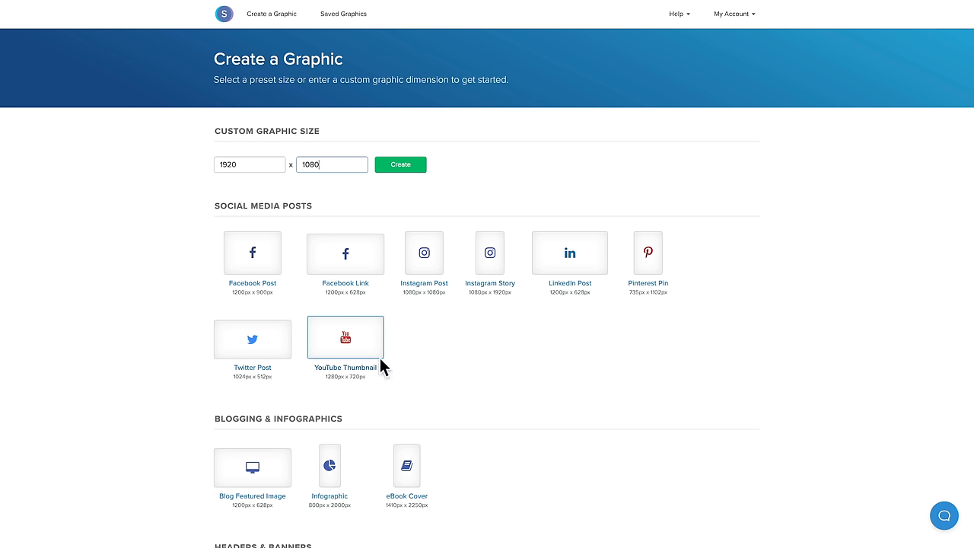
mouse_move(285, 167)
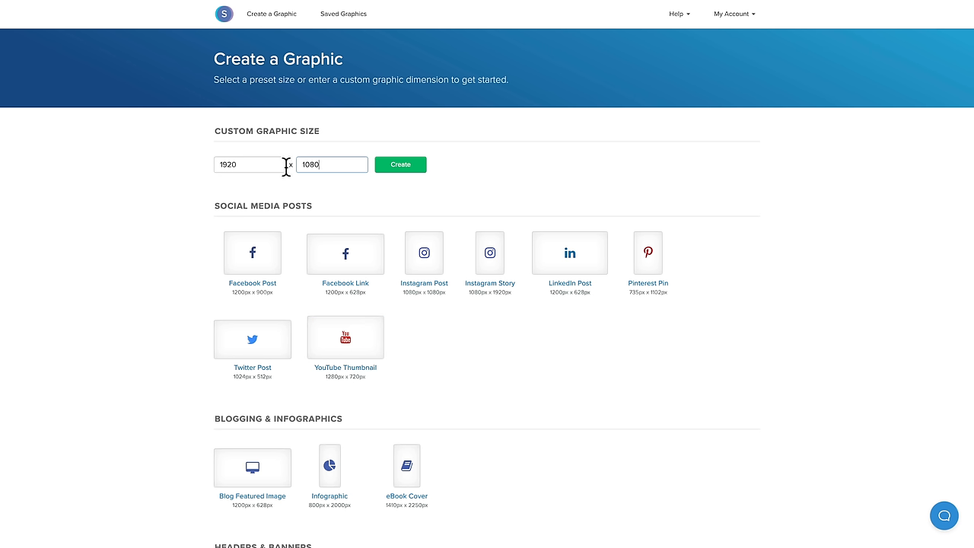
click(399, 164)
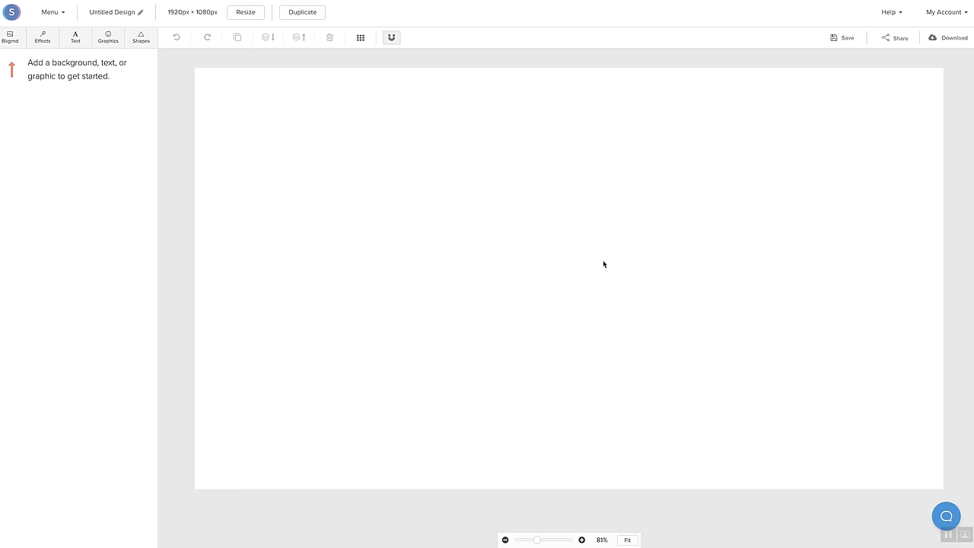
mouse_move(820, 450)
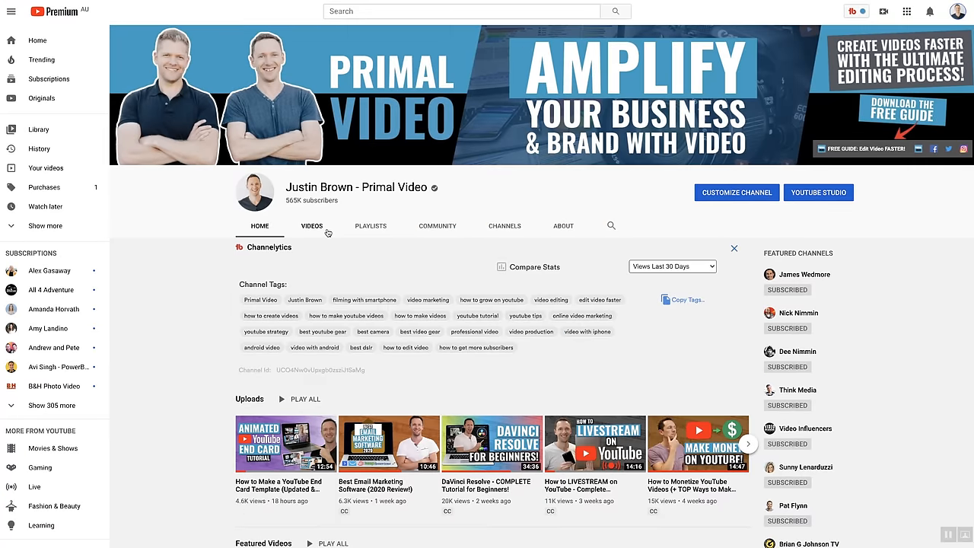
mouse_move(312, 230)
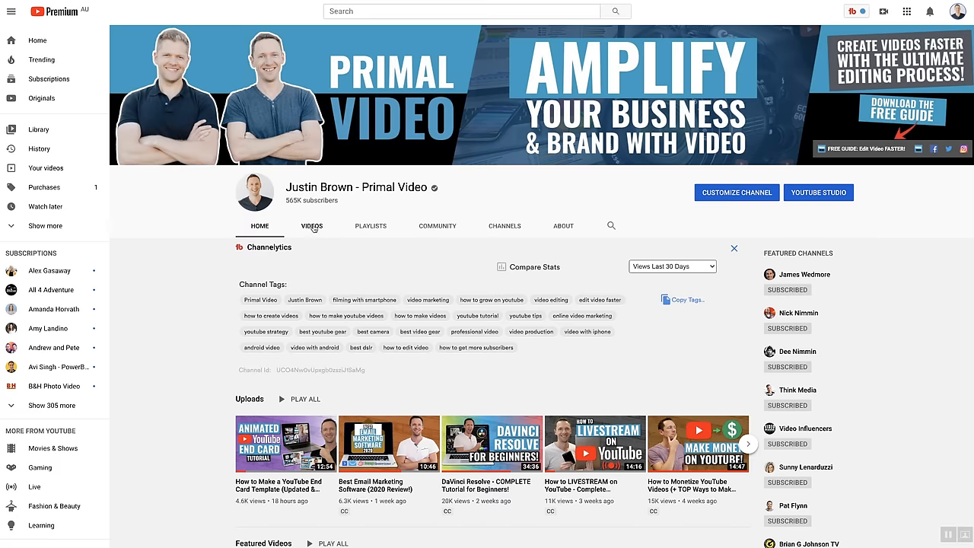
Step: Scroll Primal Video's Videos tab to bring the thumbnail grid into view
scroll(down, 3)
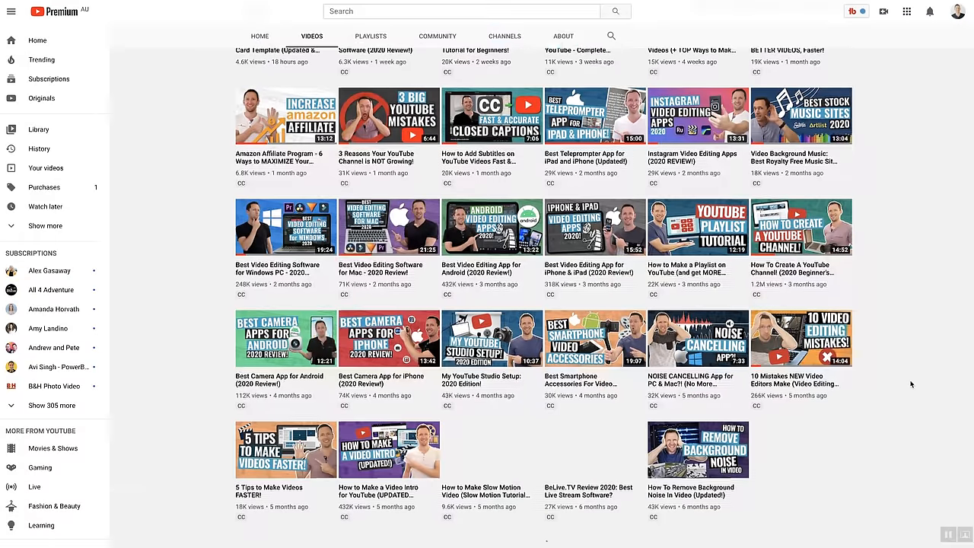
scroll(down, 3)
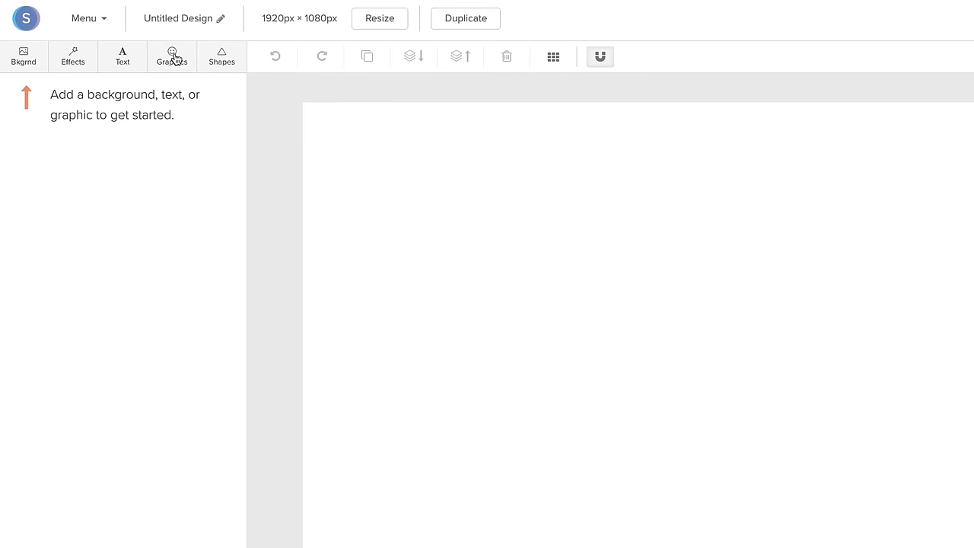
Step: Upload the thumbnail-grid screenshot from the computer through Snappa's Uploads section
click(172, 56)
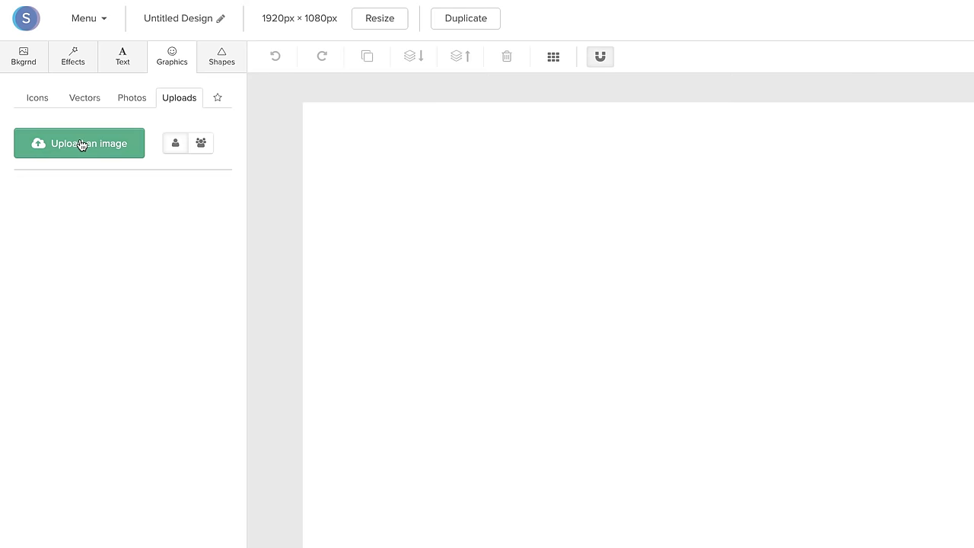
click(79, 143)
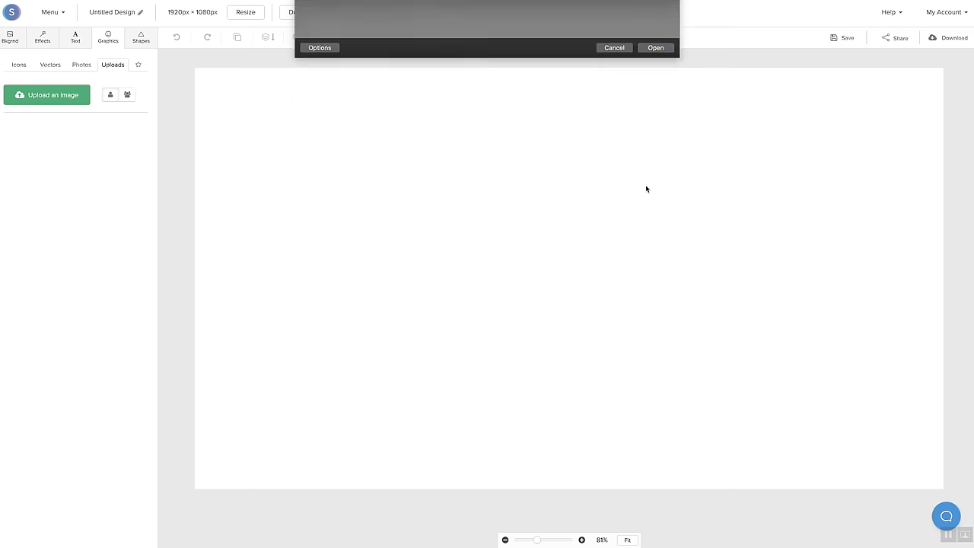
click(655, 47)
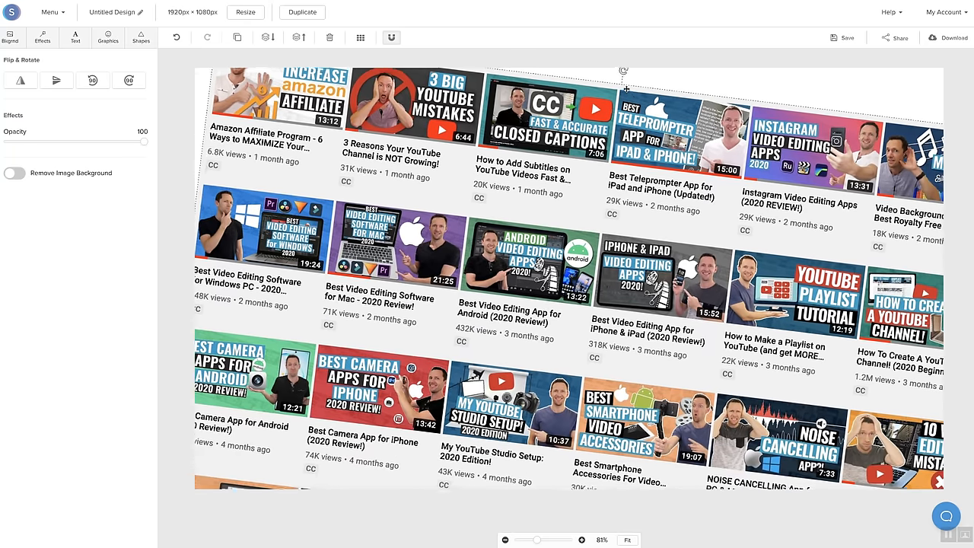
Step: Lower the thumbnail-grid screenshot's opacity gradually, settling at about 9
scroll(down, 3)
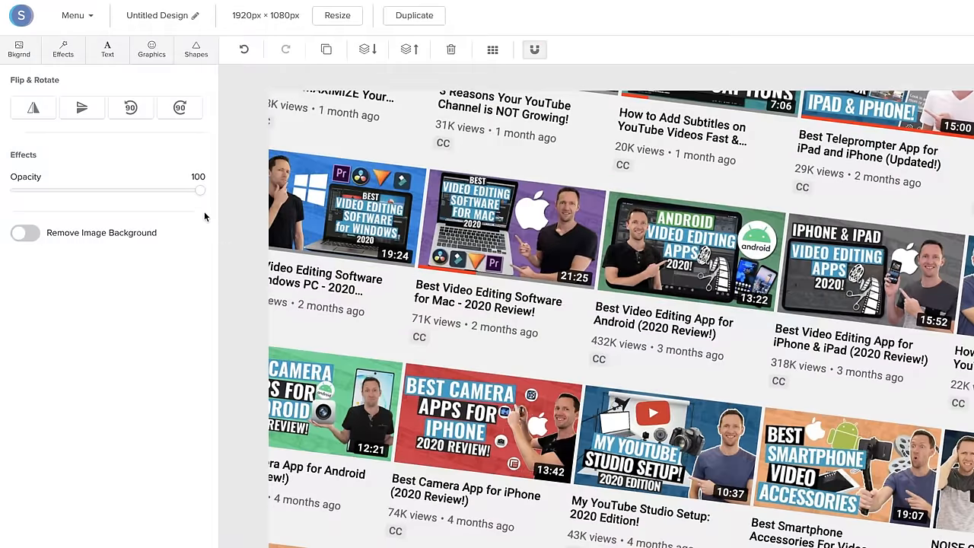
drag(200, 190, 128, 190)
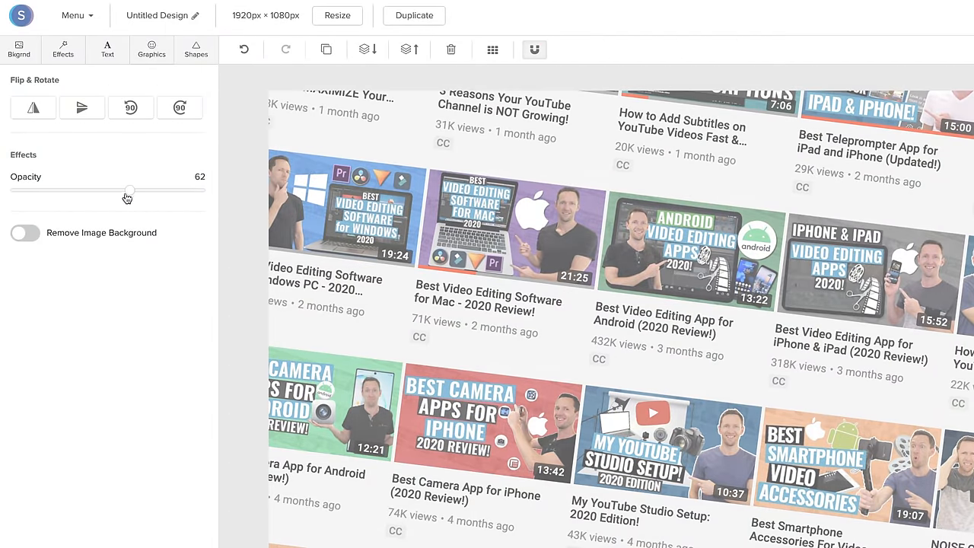
drag(130, 189, 50, 189)
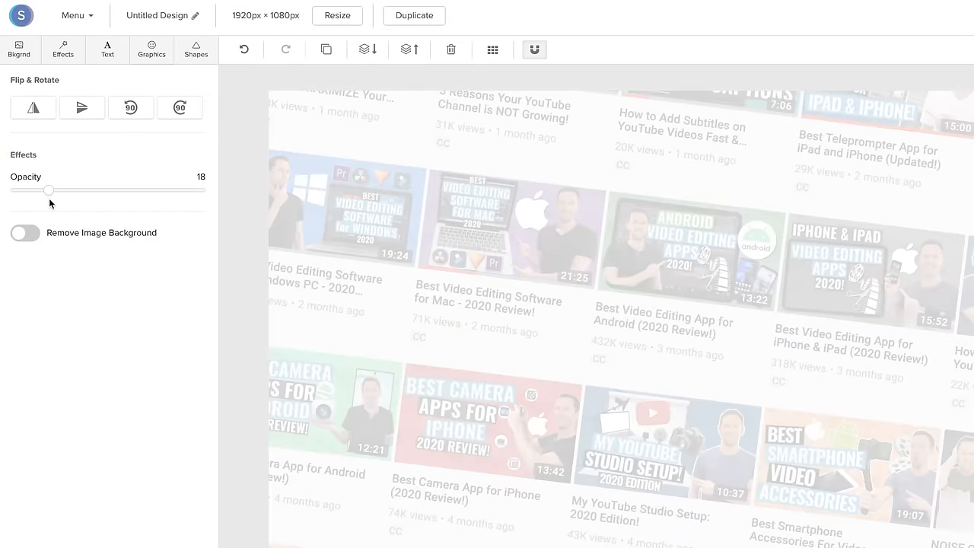
drag(50, 191, 30, 191)
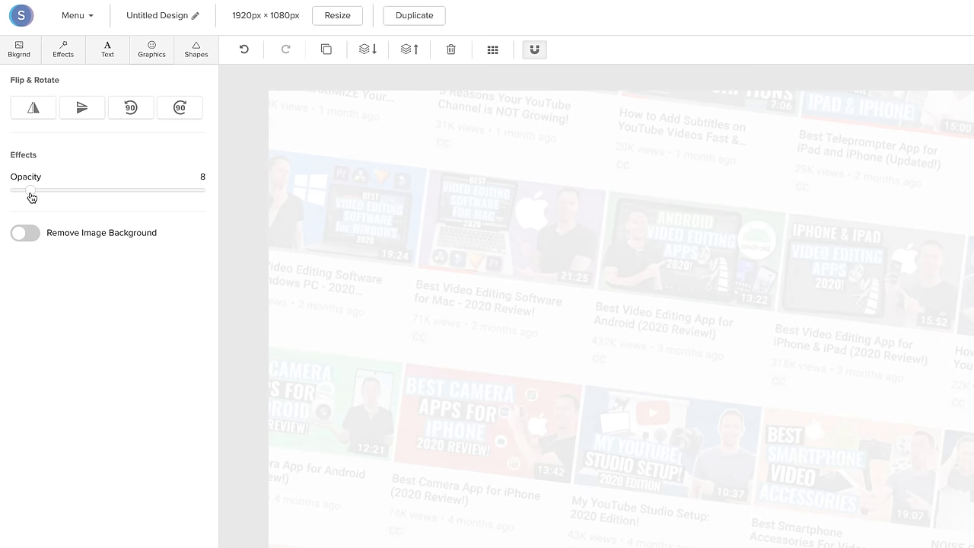
drag(29, 190, 34, 190)
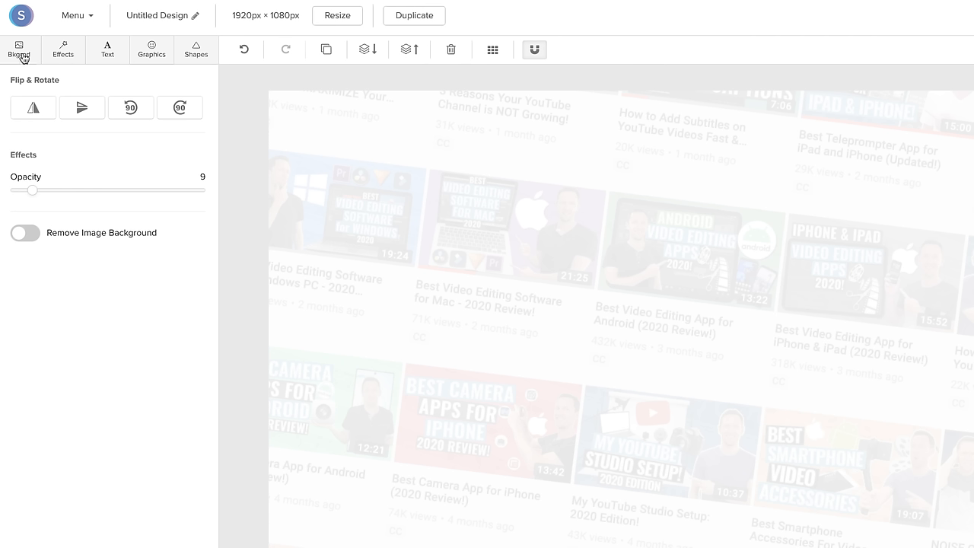
Step: Browse the background Patterns, Uploads and Color options, then apply the teal blurred gradient pattern
click(18, 49)
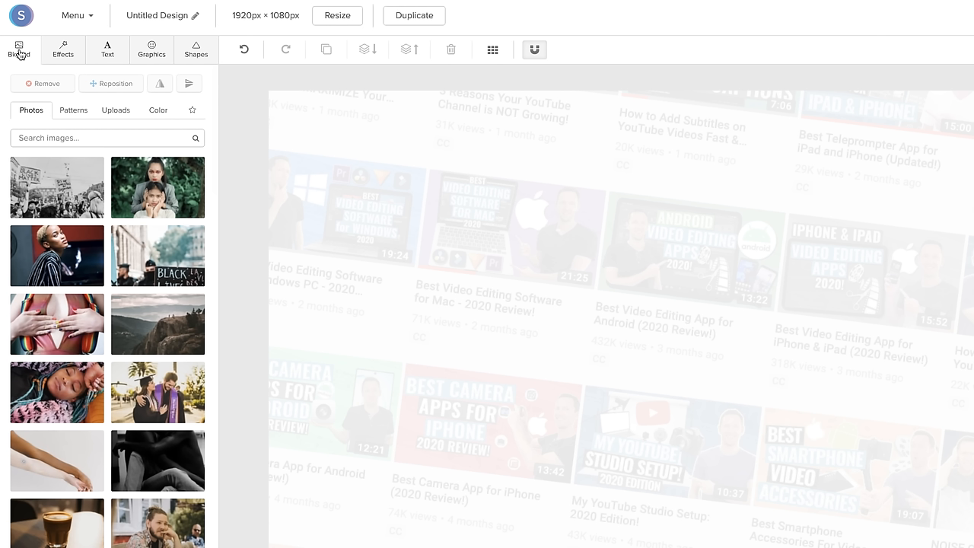
mouse_move(129, 506)
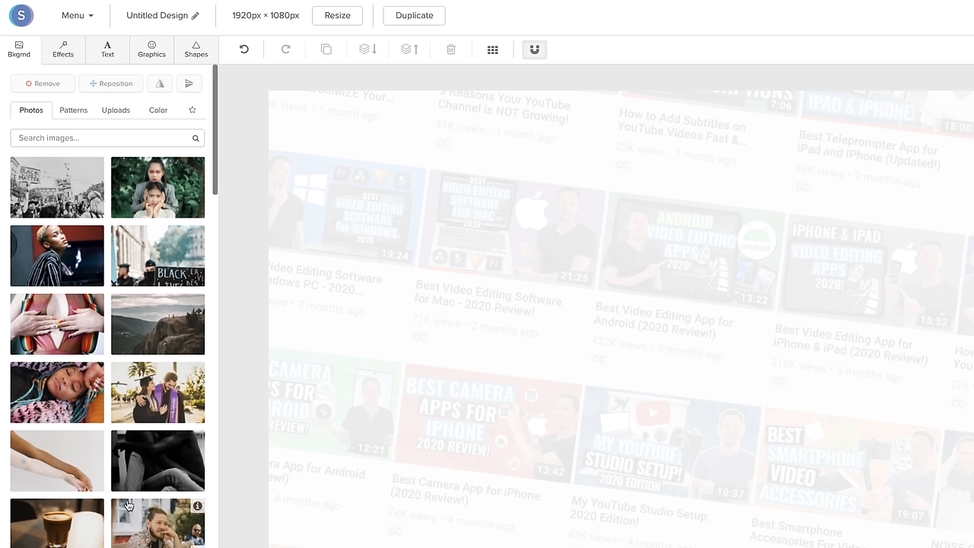
mouse_move(72, 432)
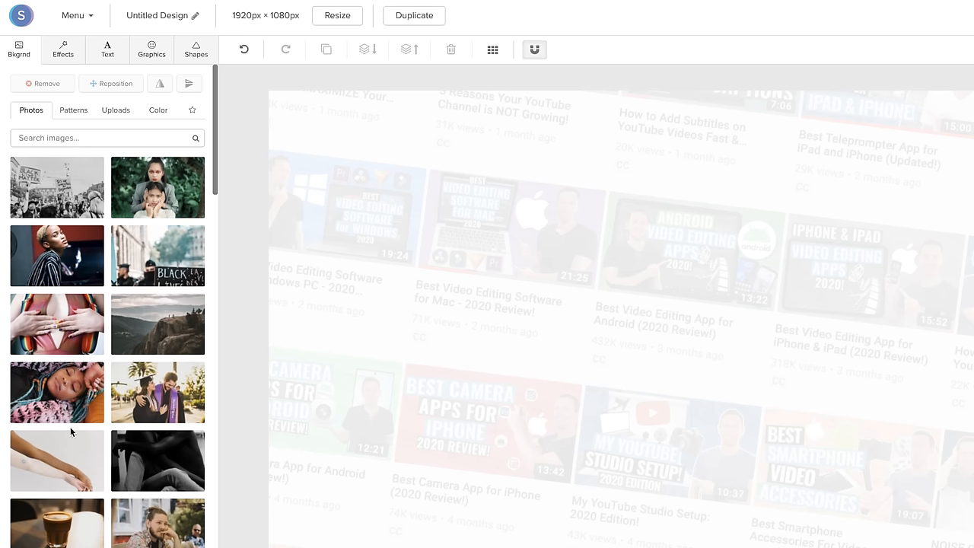
click(74, 109)
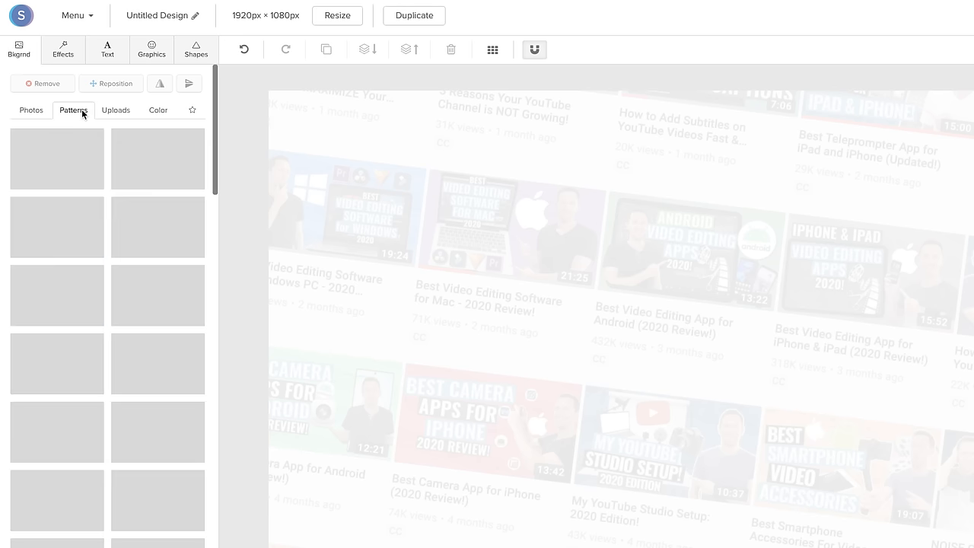
click(116, 109)
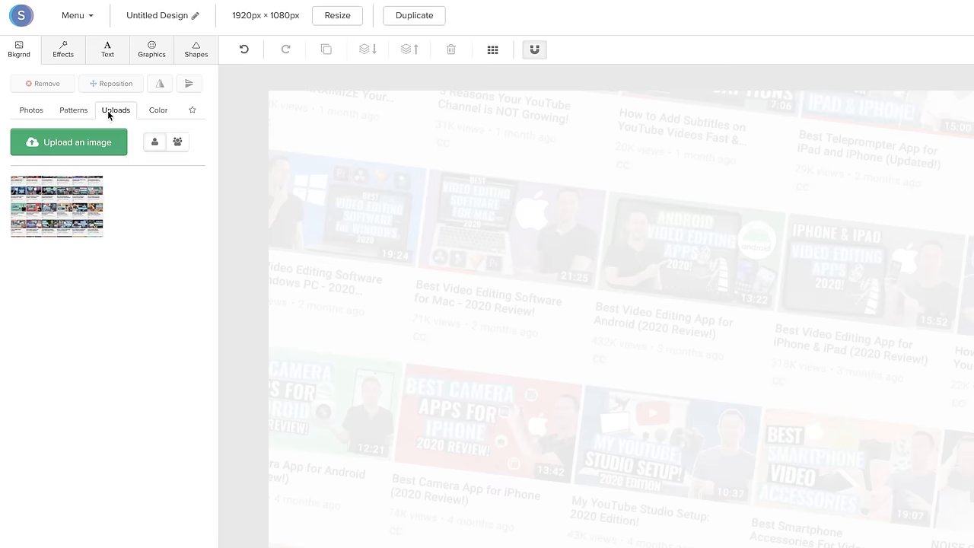
mouse_move(143, 114)
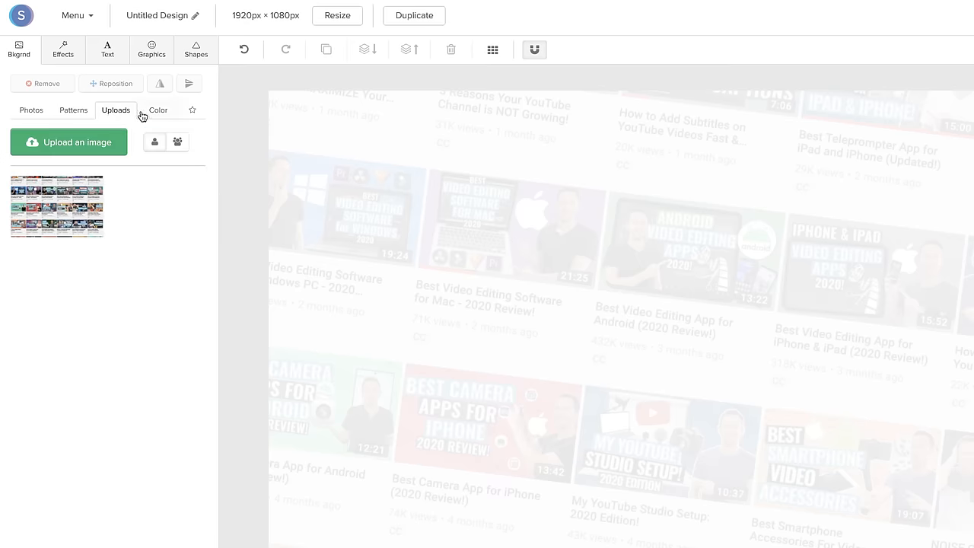
click(158, 109)
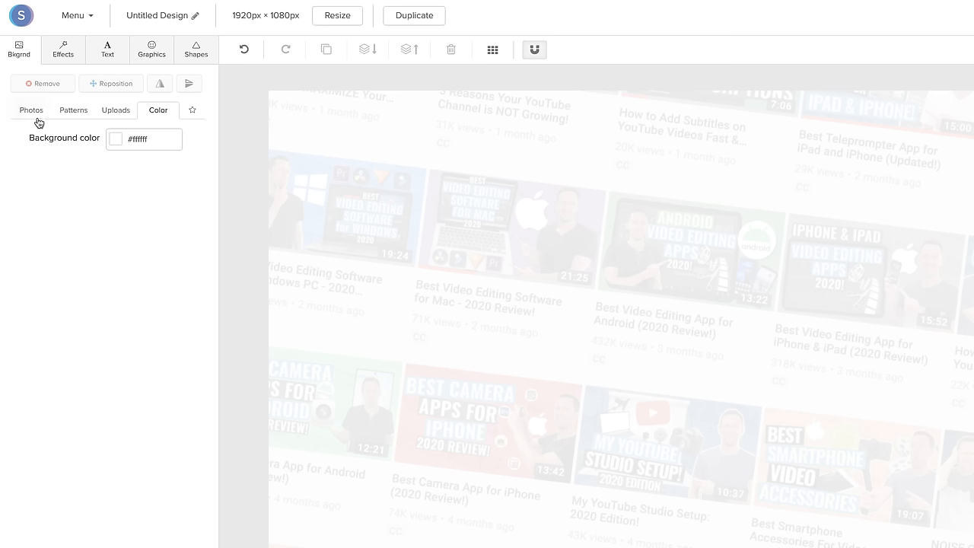
click(74, 110)
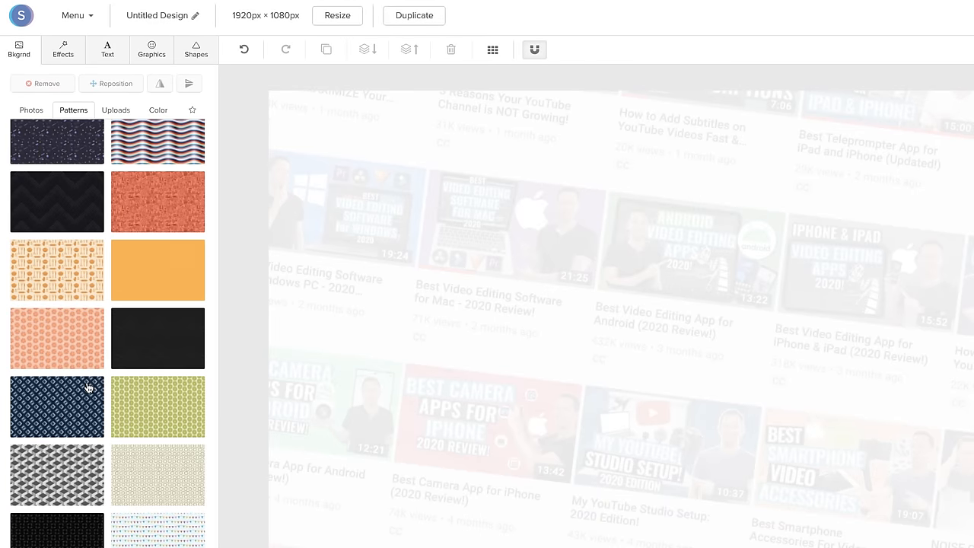
mouse_move(124, 398)
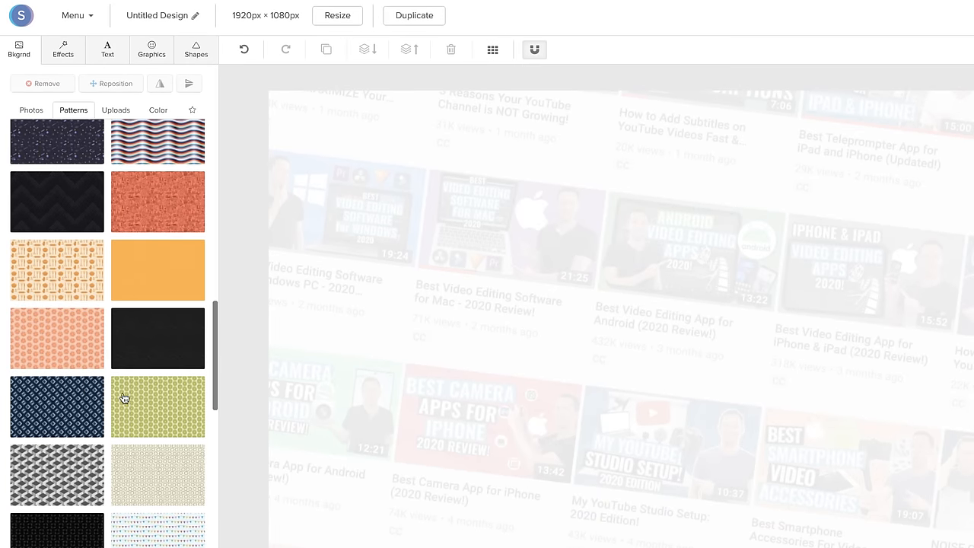
scroll(down, 3)
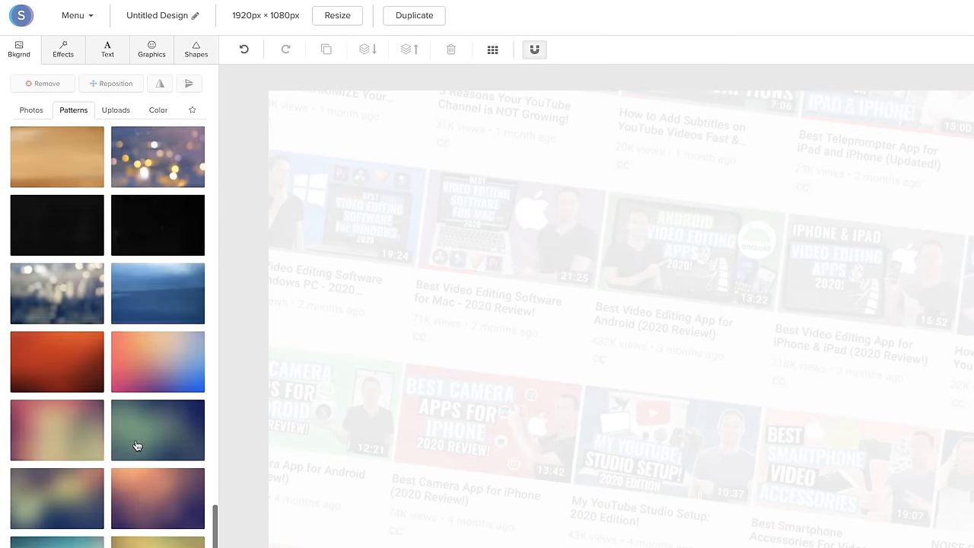
scroll(down, 3)
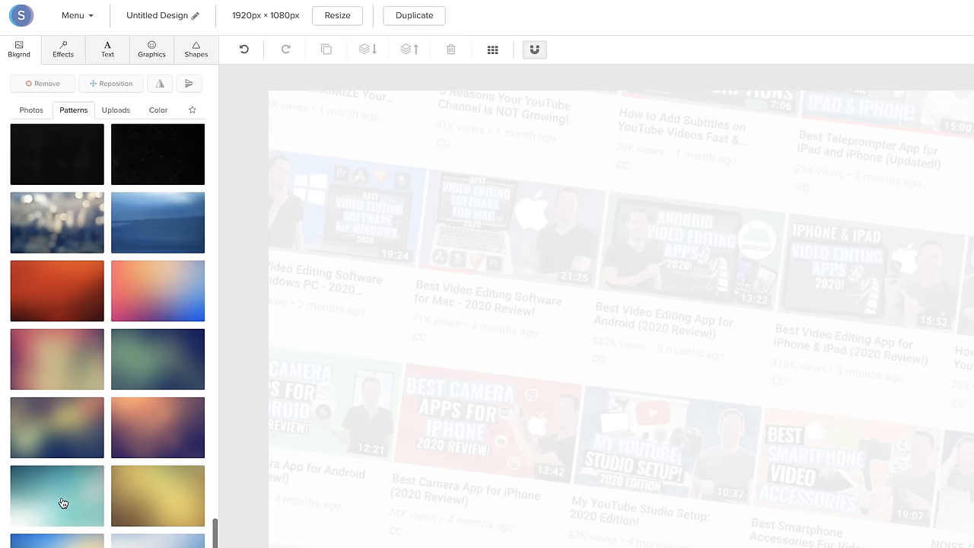
click(57, 494)
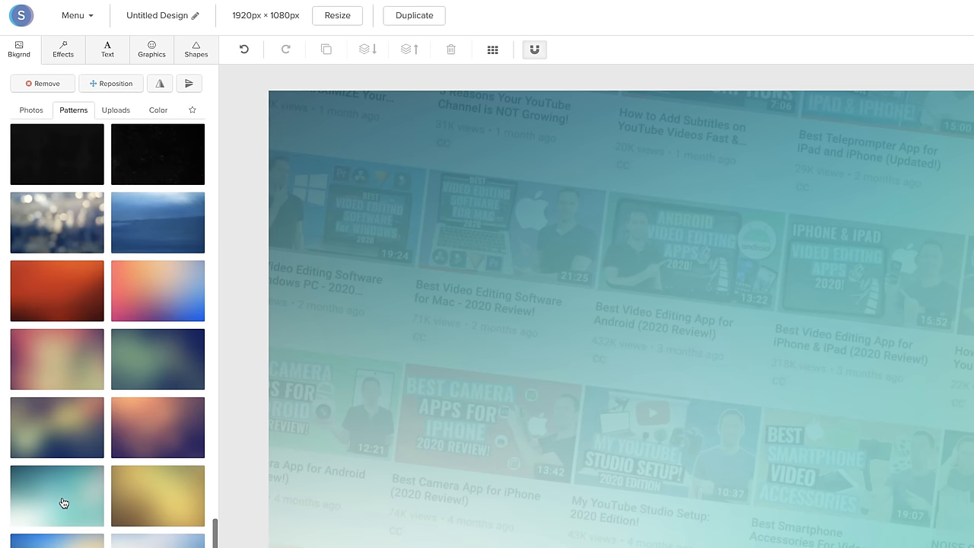
mouse_move(522, 288)
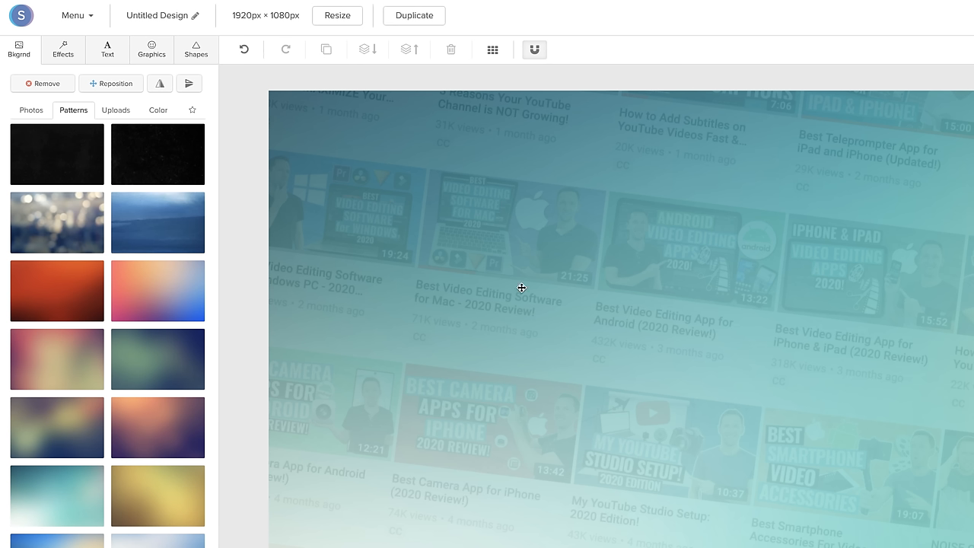
mouse_move(521, 287)
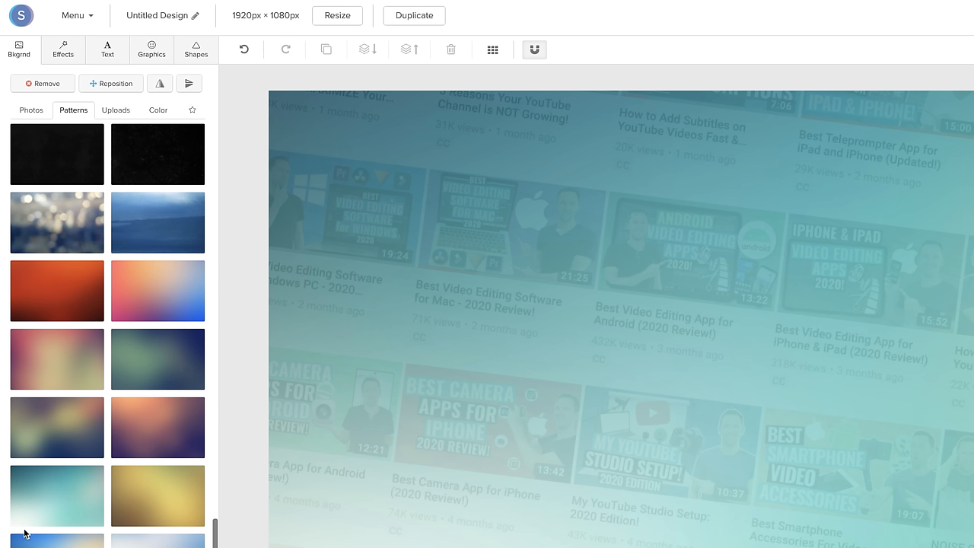
mouse_move(38, 478)
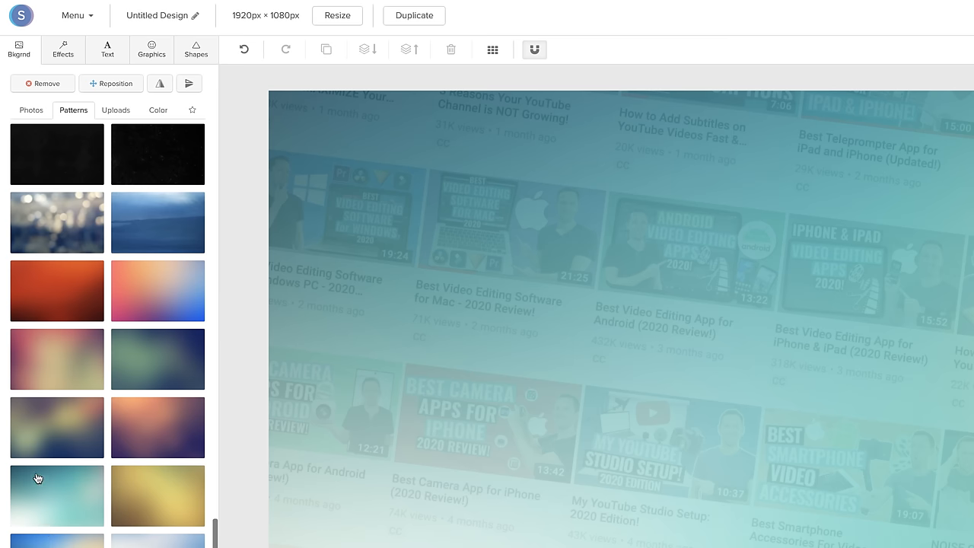
mouse_move(63, 49)
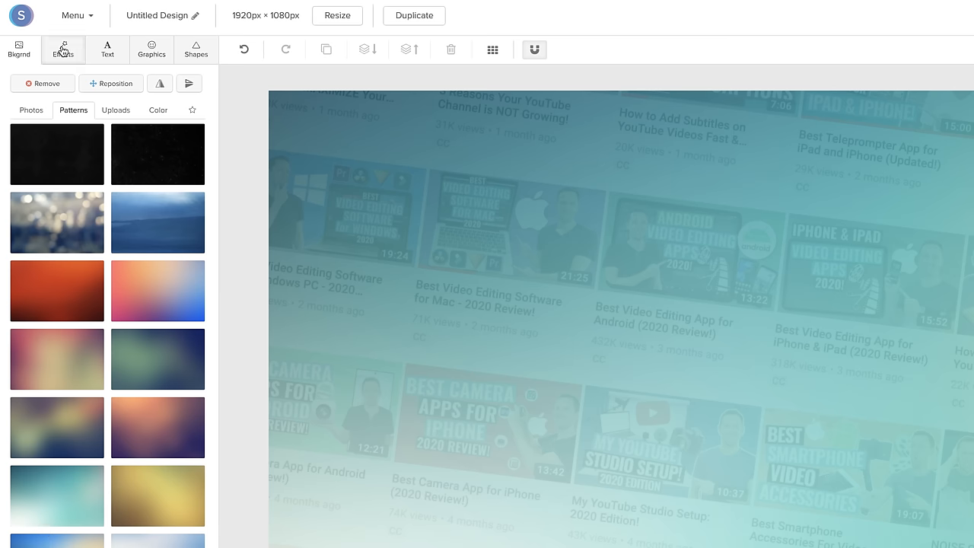
Step: In Effects, remove the darkening effect and raise the background brightness to about -4
click(63, 50)
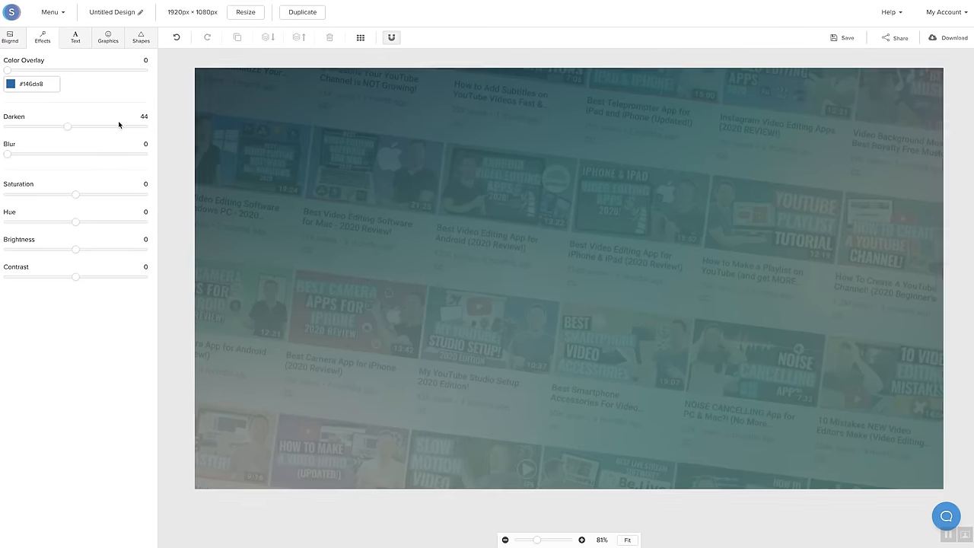
drag(67, 127, 6, 126)
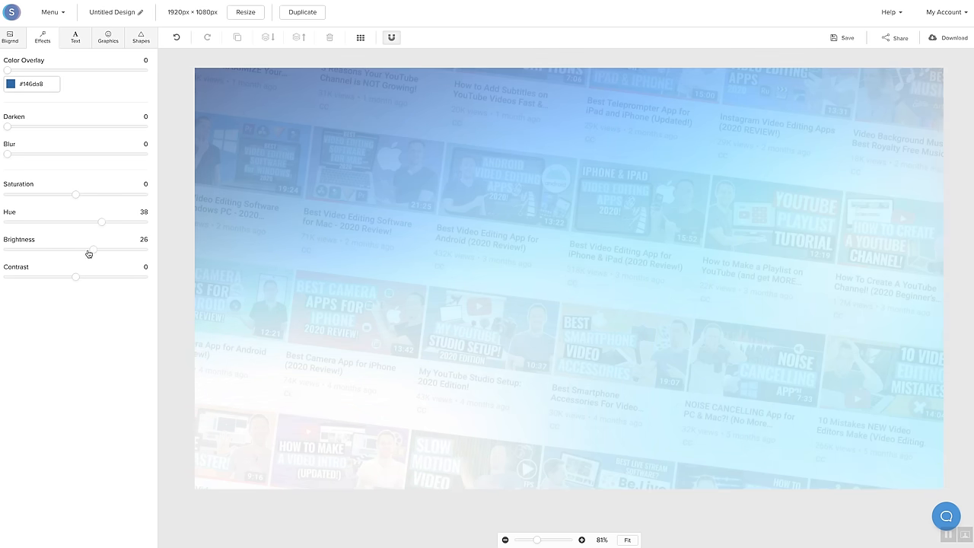
drag(88, 253, 68, 253)
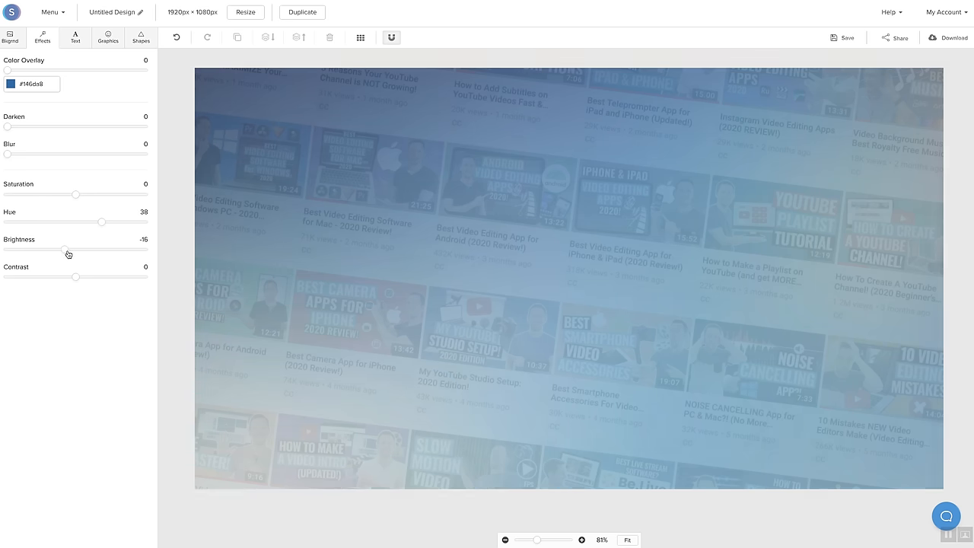
drag(67, 249, 72, 250)
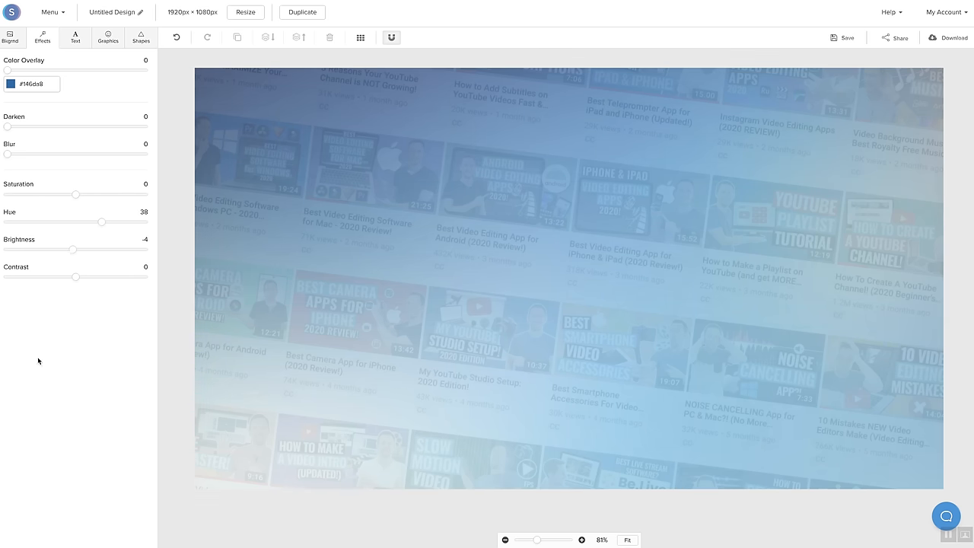
mouse_move(50, 290)
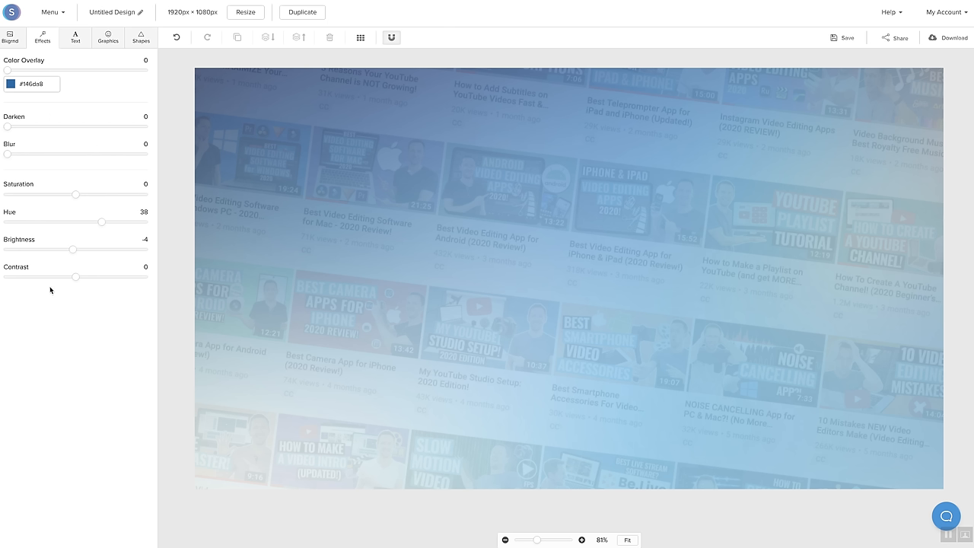
mouse_move(273, 409)
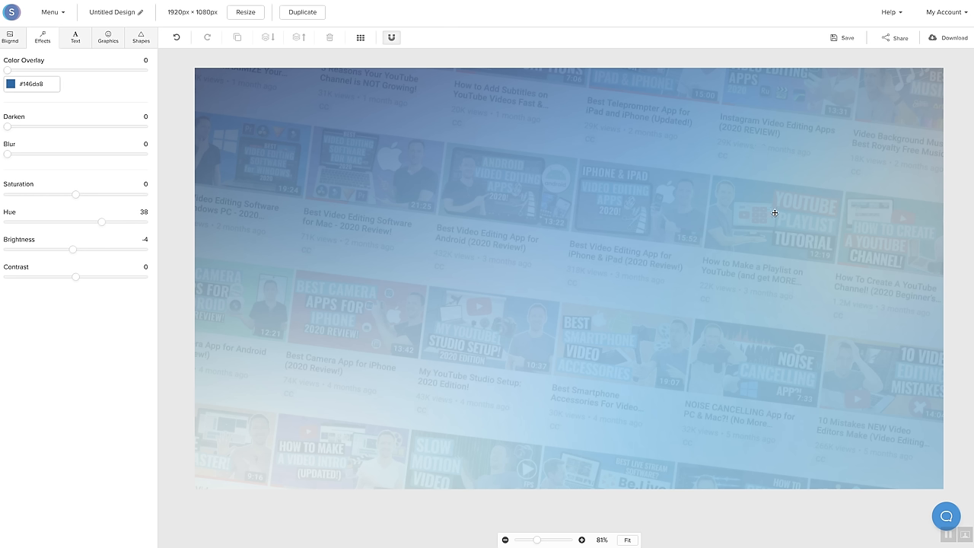
Step: Show the Background panel with its flip buttons and pattern library
click(9, 36)
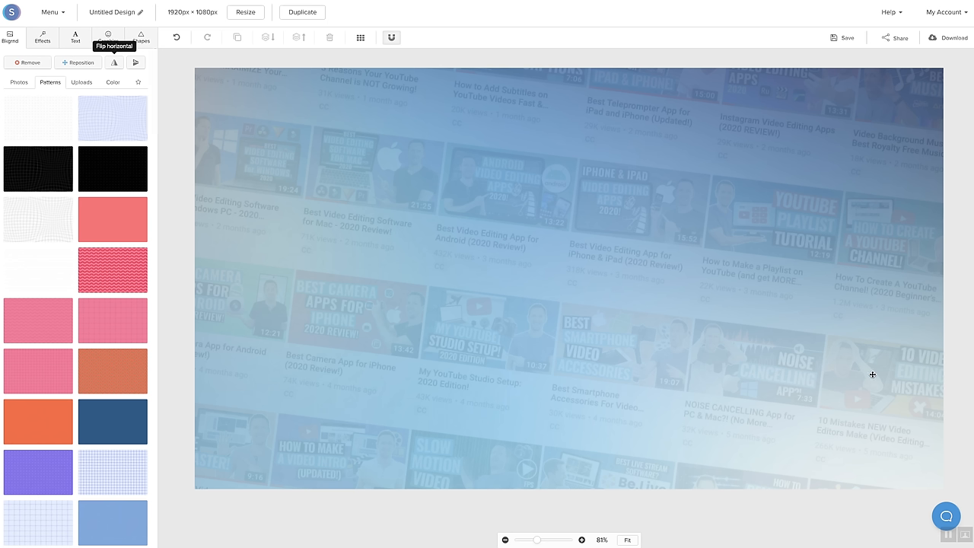
mouse_move(892, 117)
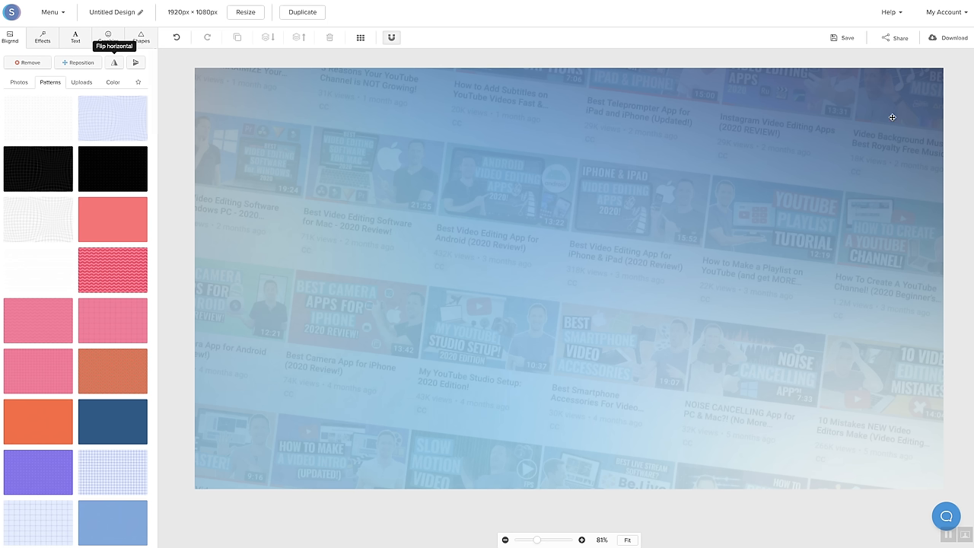
mouse_move(135, 63)
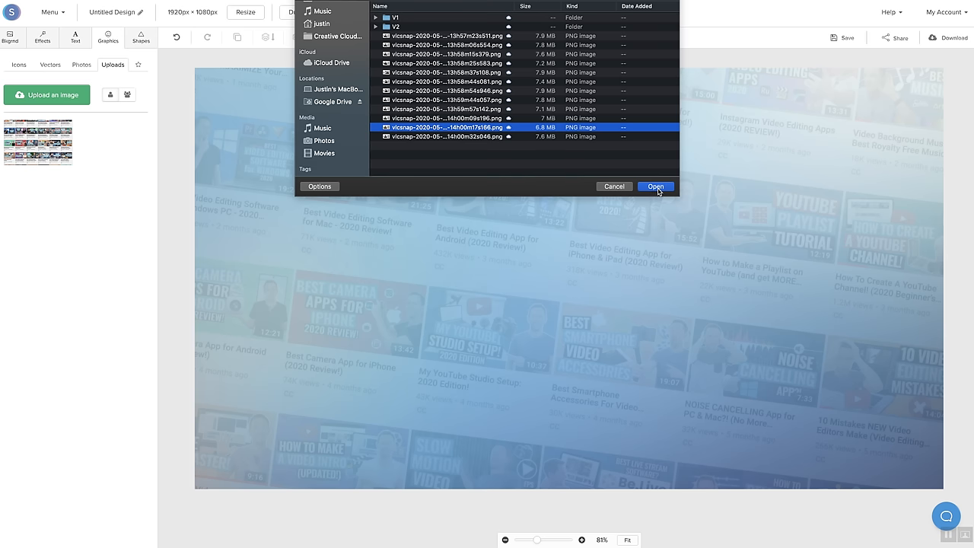
Step: Upload the hand-on-chin man PNG, place it on the canvas and shift it up-right
click(655, 185)
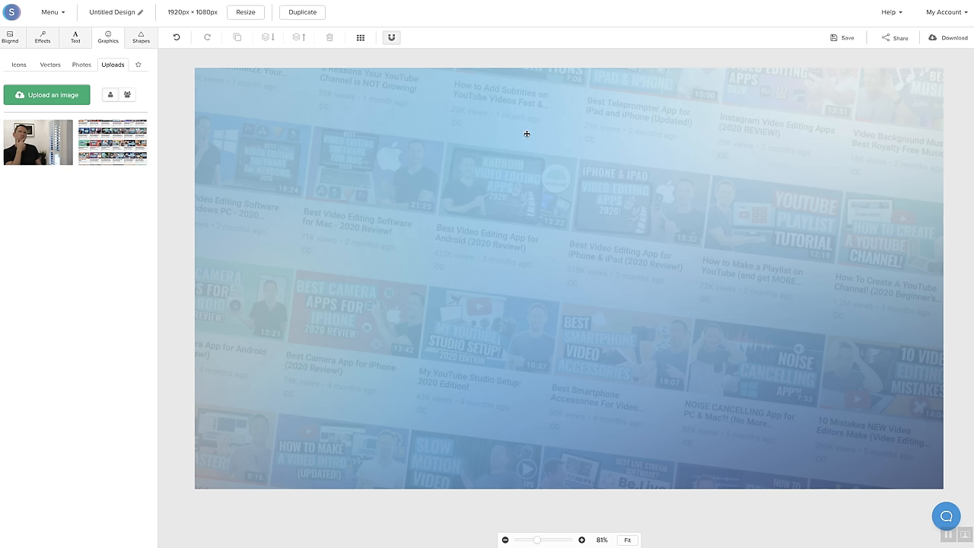
click(39, 143)
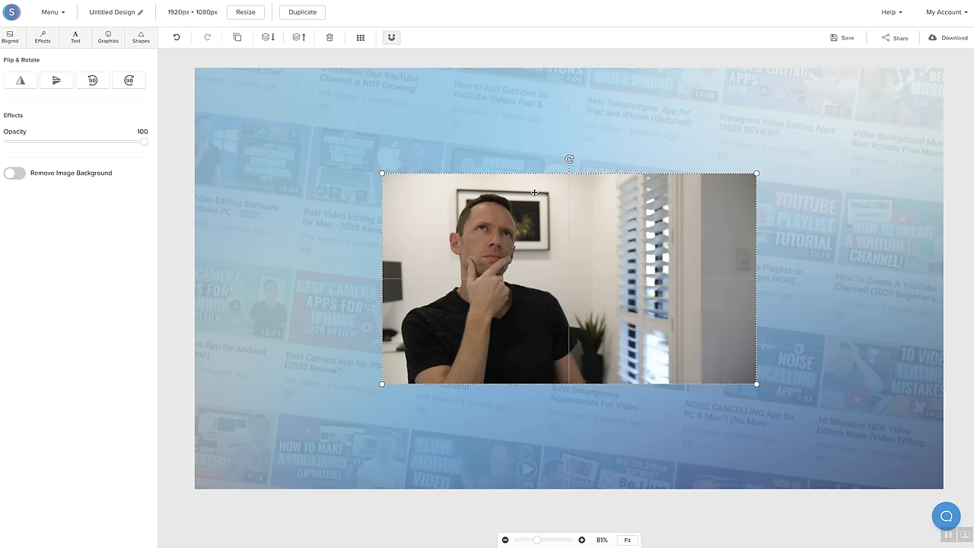
drag(569, 279, 596, 248)
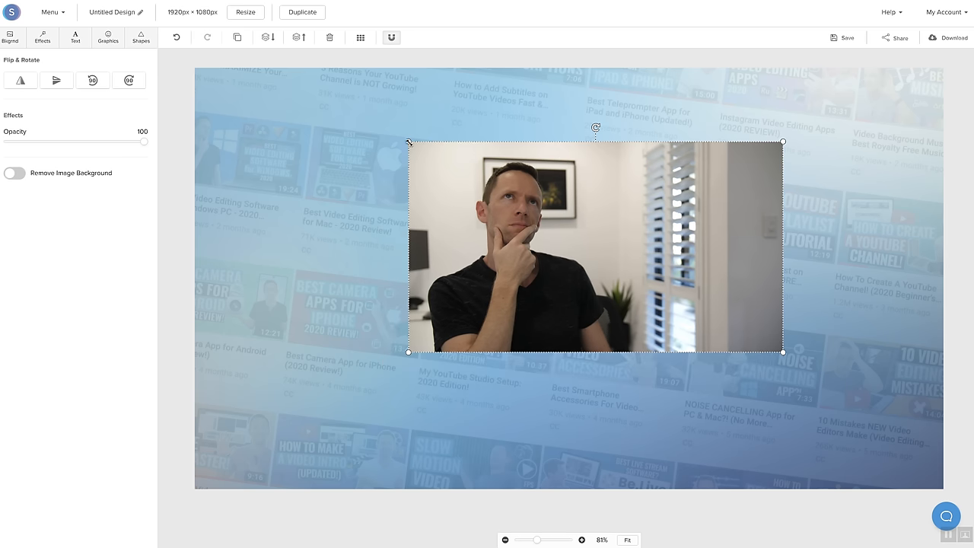
mouse_move(455, 267)
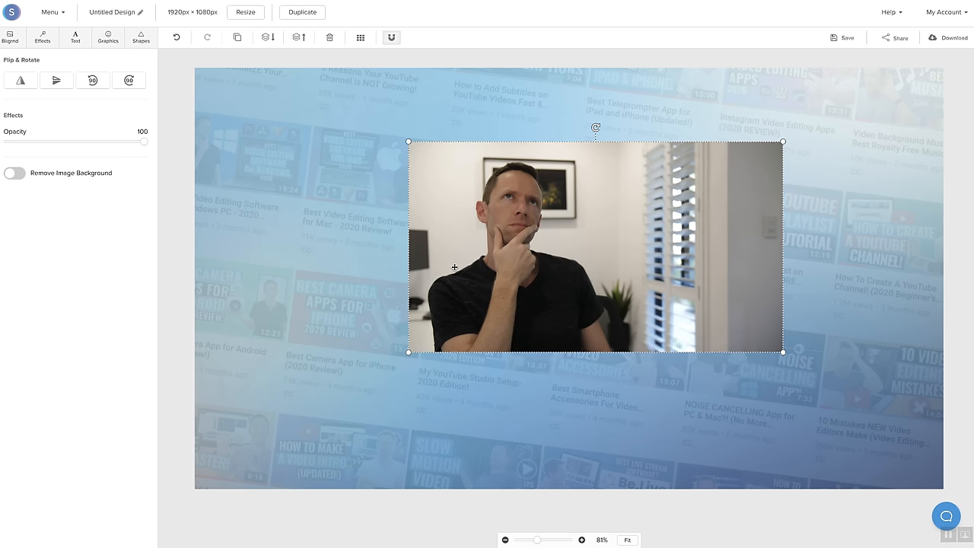
mouse_move(555, 225)
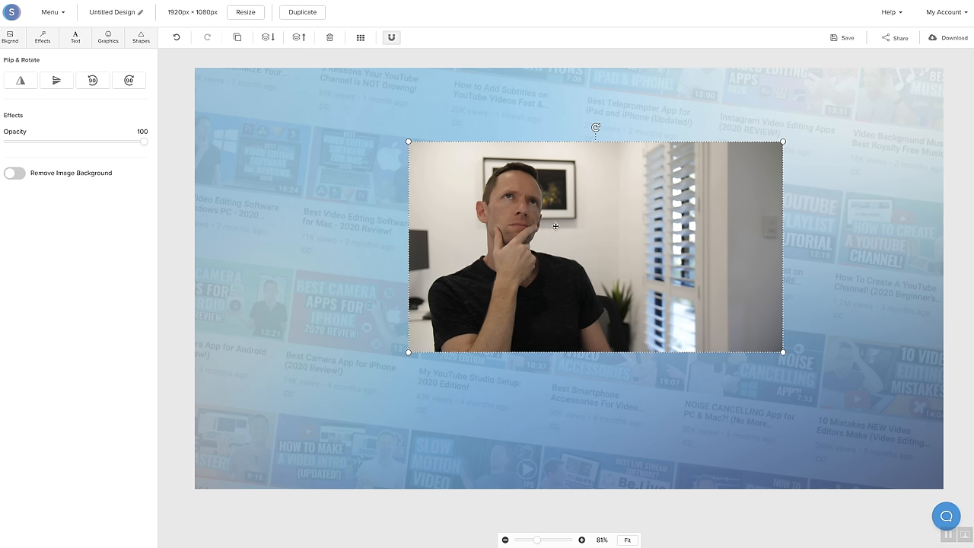
mouse_move(609, 199)
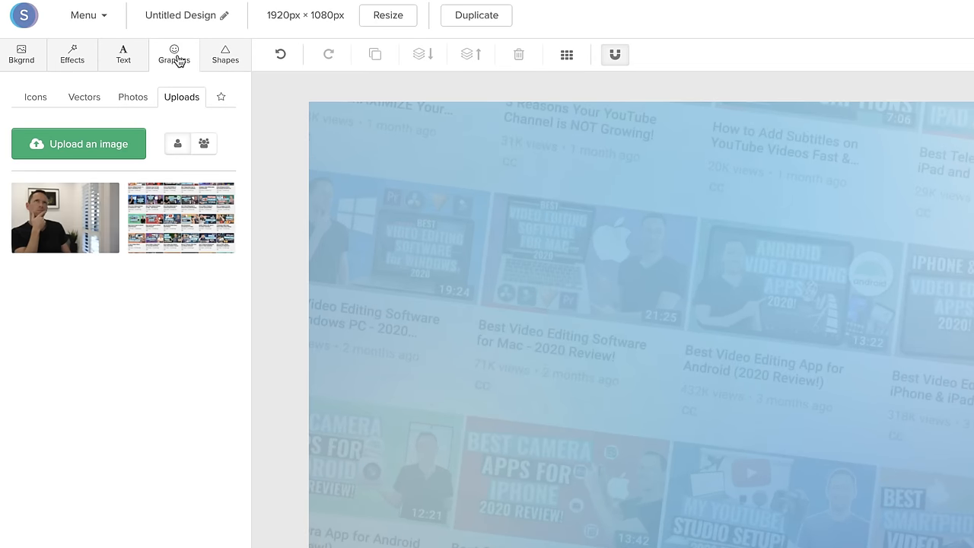
mouse_move(64, 218)
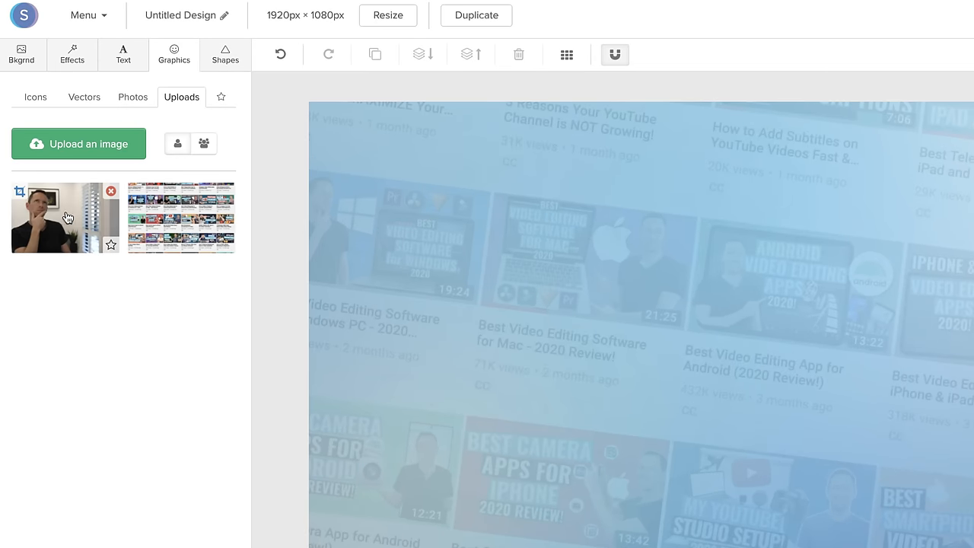
mouse_move(22, 194)
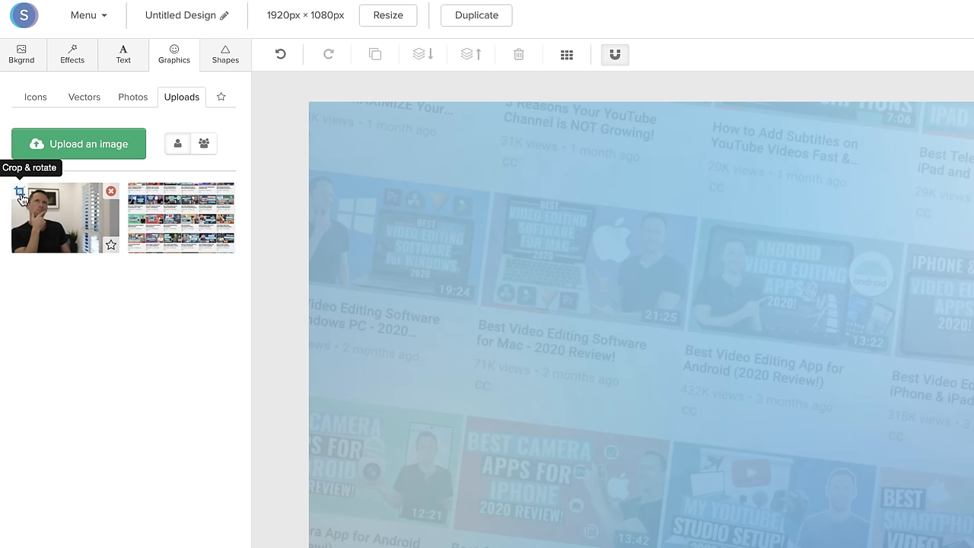
Step: Crop the man photo, trimming the right window side and a sliver on the left
click(21, 195)
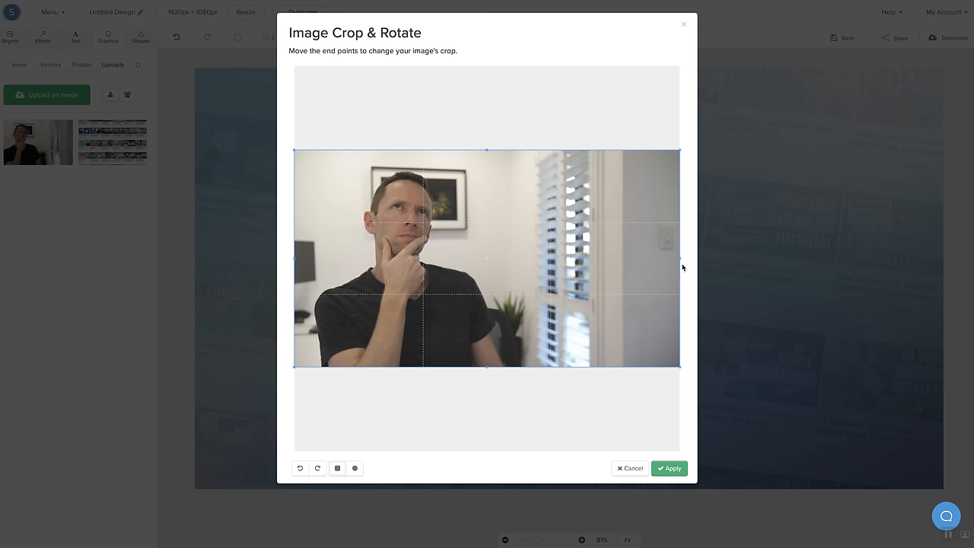
drag(673, 259, 548, 262)
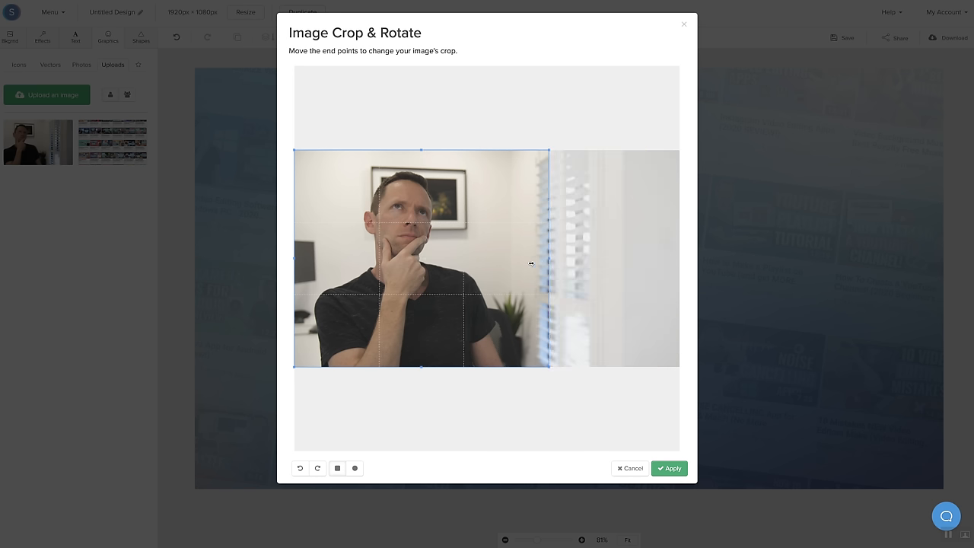
drag(548, 262, 504, 262)
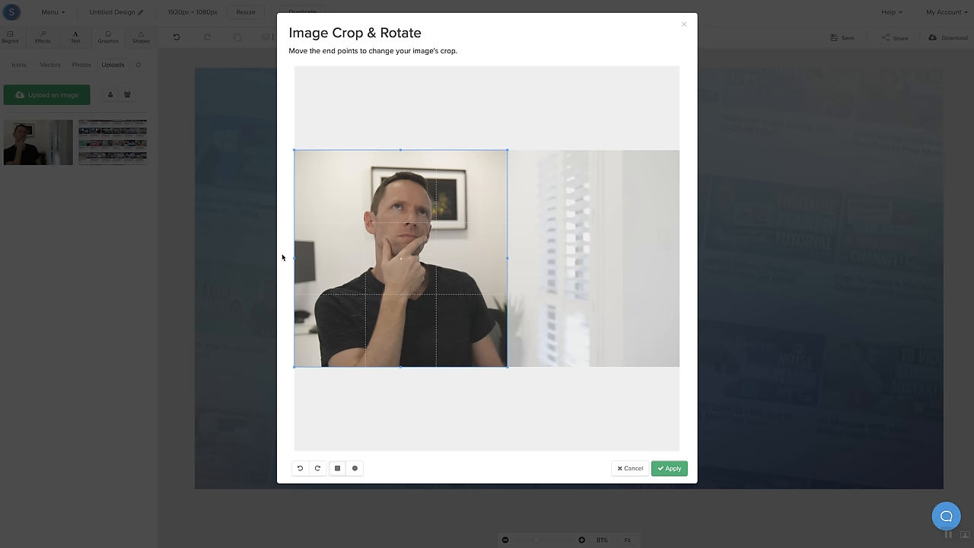
drag(410, 150, 409, 153)
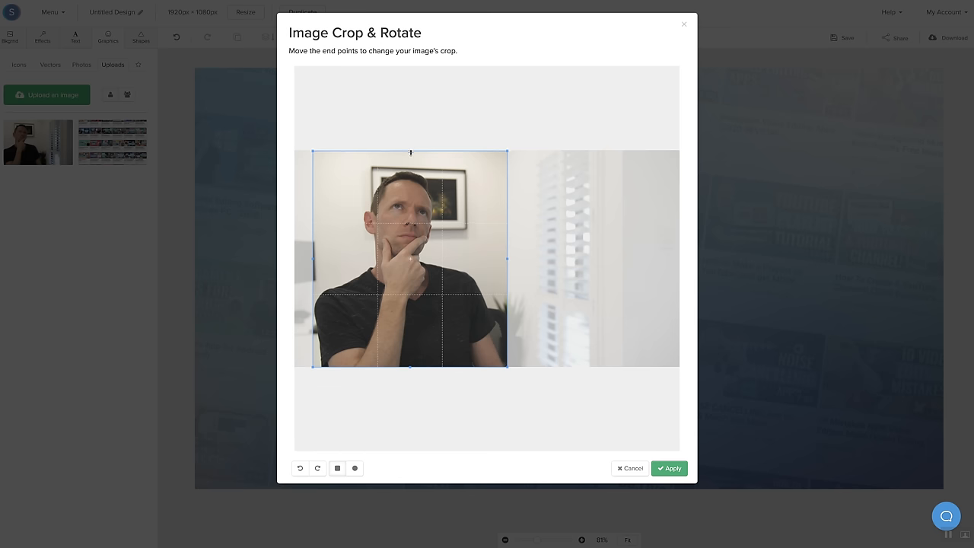
click(669, 468)
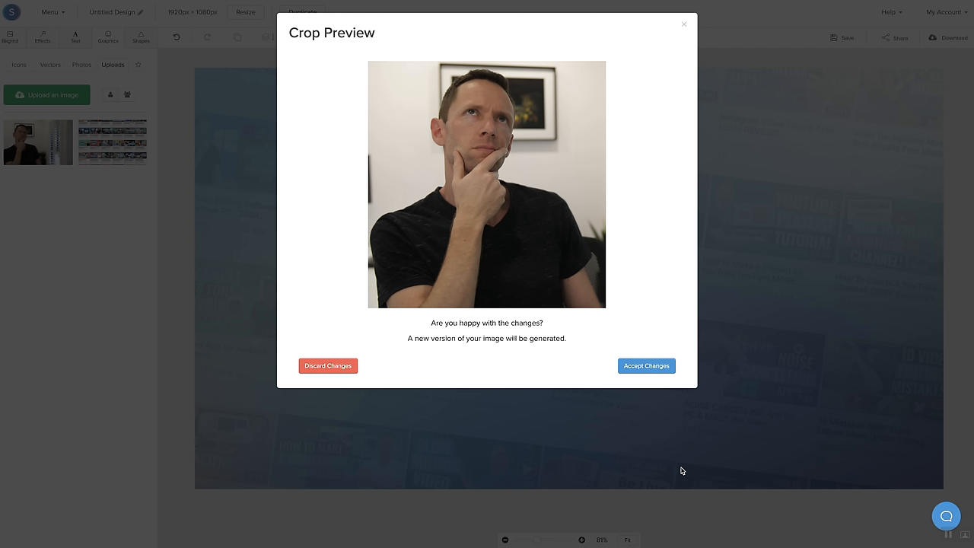
click(645, 365)
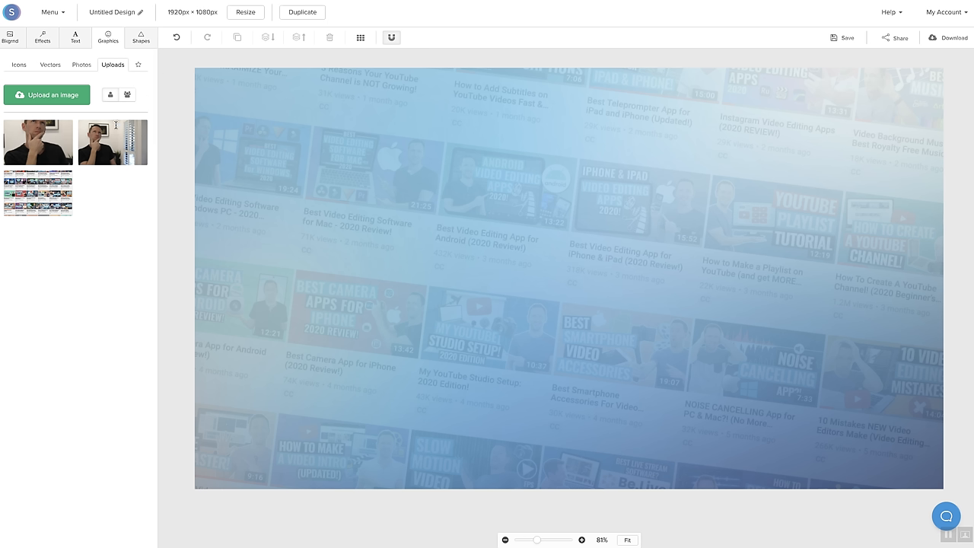
mouse_move(37, 142)
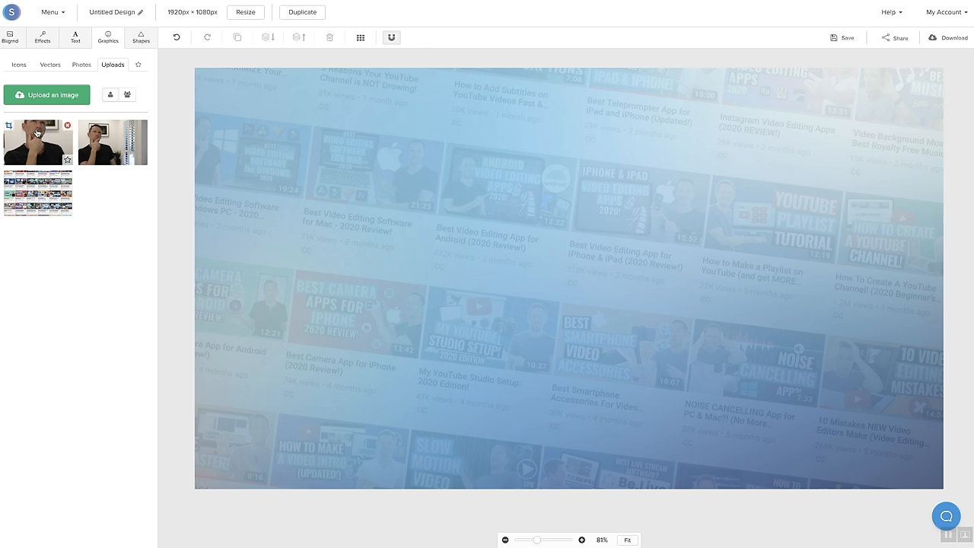
mouse_move(35, 147)
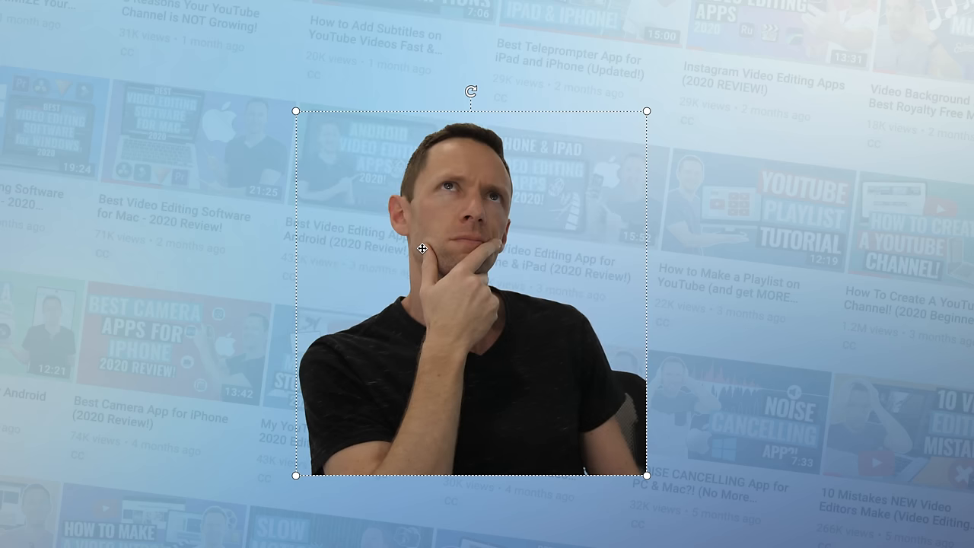
mouse_move(659, 443)
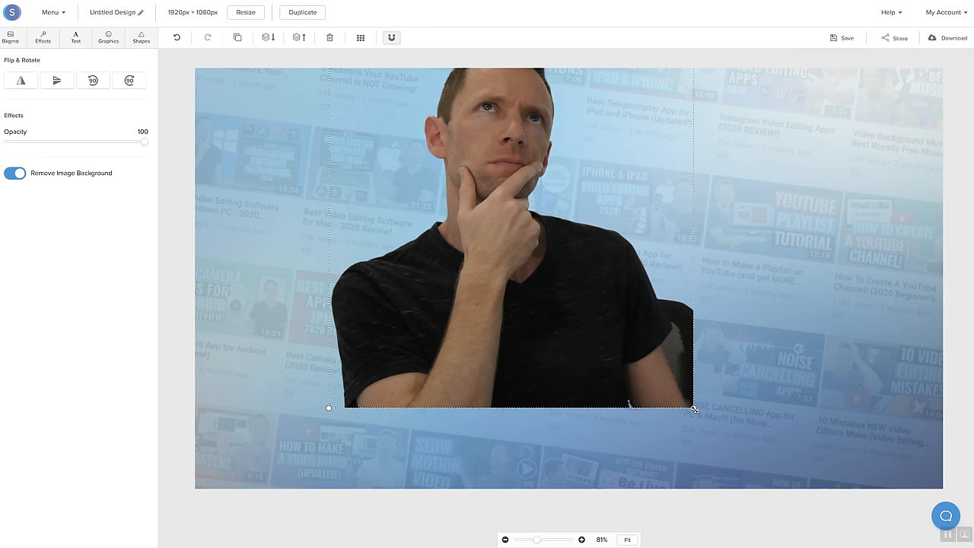
Step: Enlarge the background-removed man cutout and move him to the thumbnail's right edge
drag(693, 409, 714, 428)
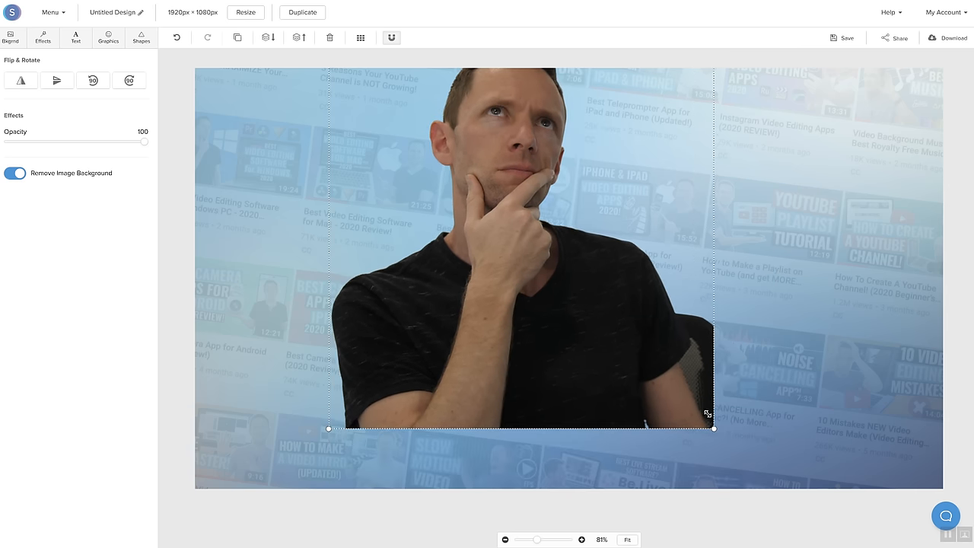
drag(714, 428, 732, 446)
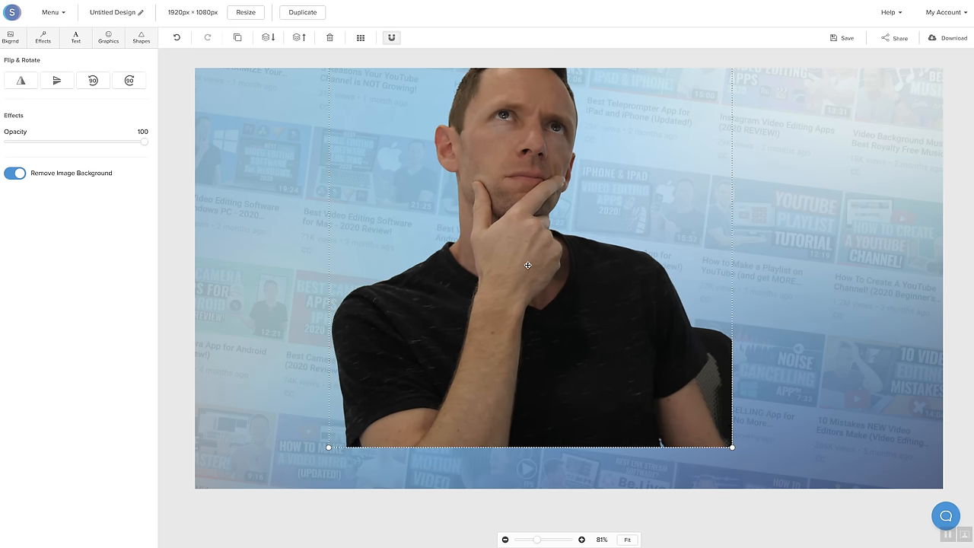
drag(527, 266, 729, 305)
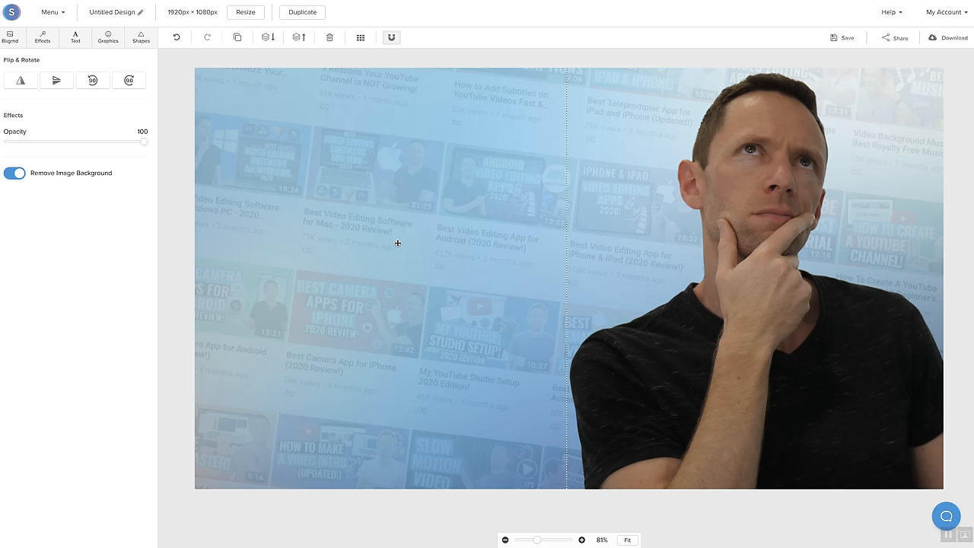
mouse_move(70, 40)
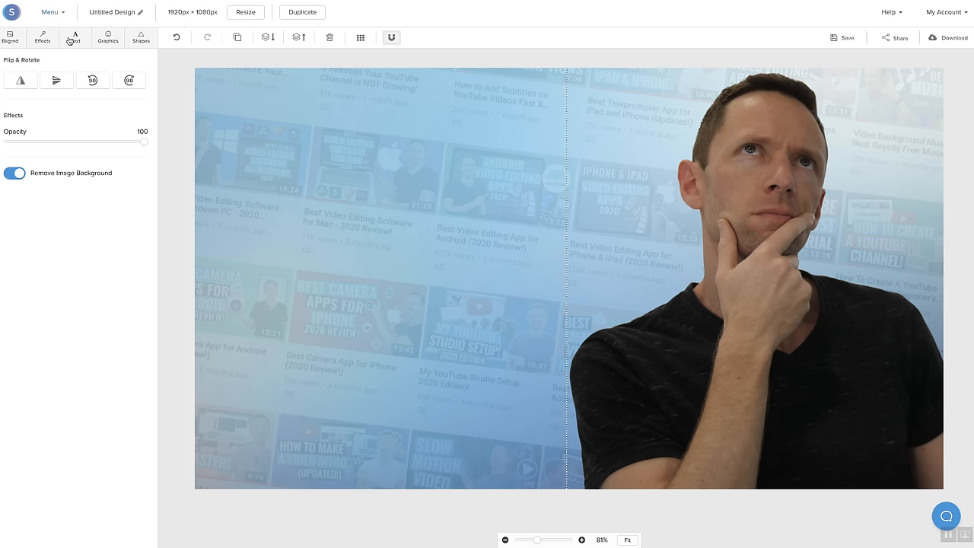
Step: Add a THUMBNAIL heading on the left, set it in Oswald and raise its size
click(75, 37)
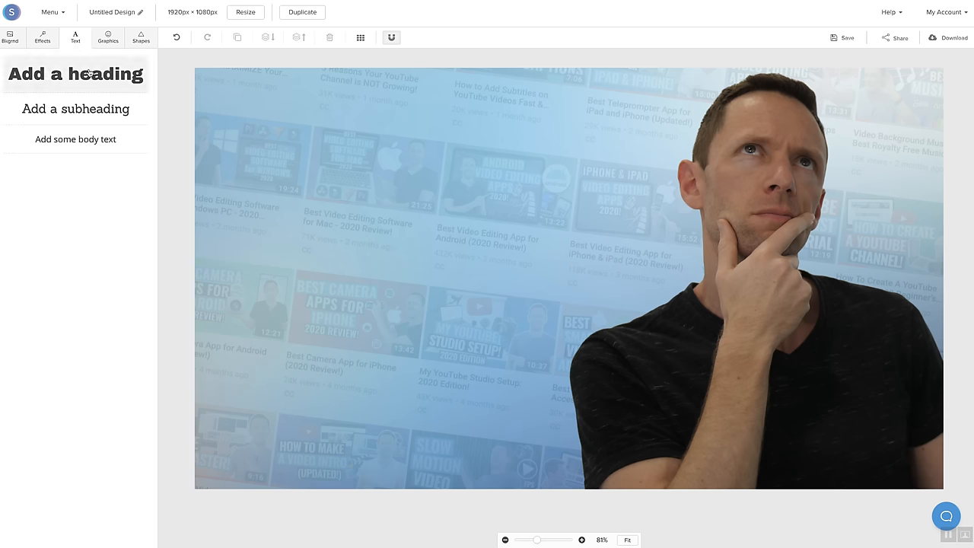
click(75, 74)
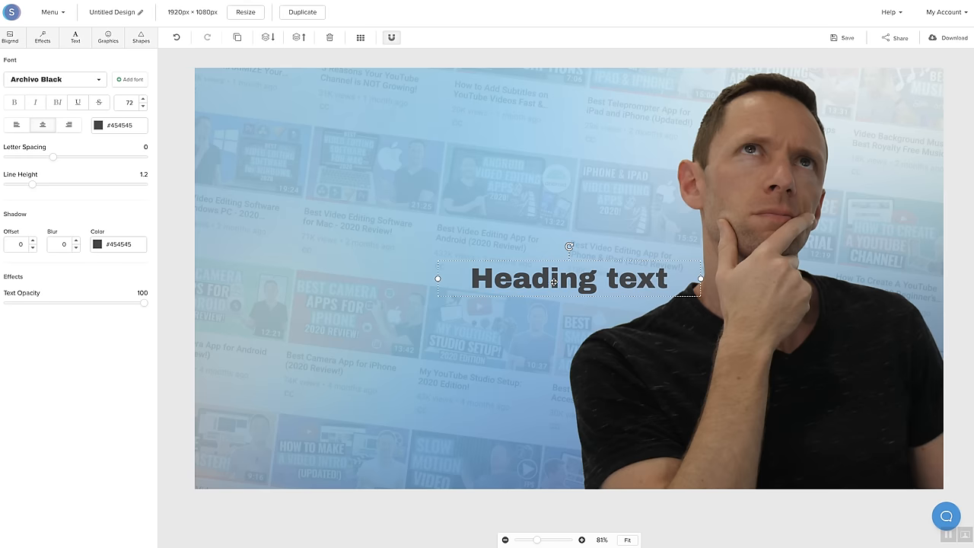
drag(567, 277, 338, 232)
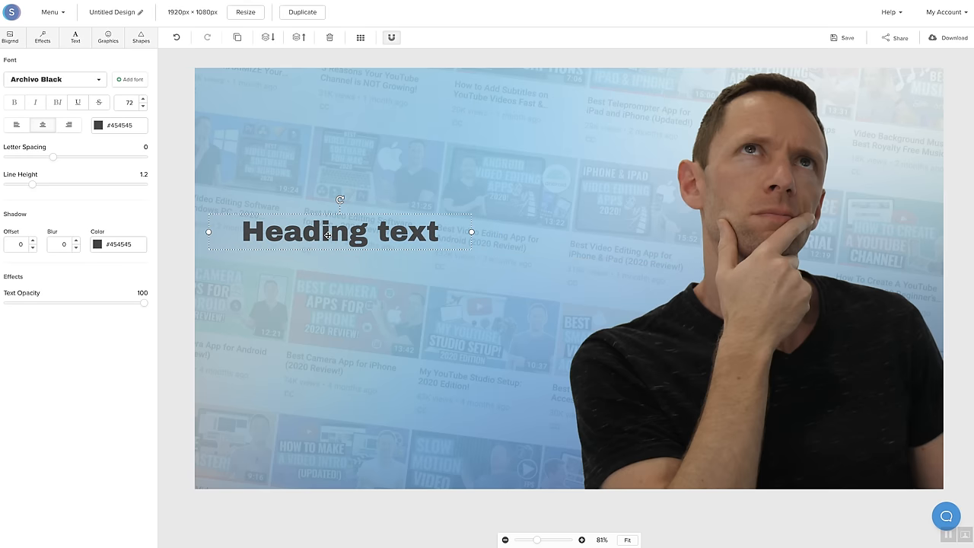
drag(339, 232, 356, 249)
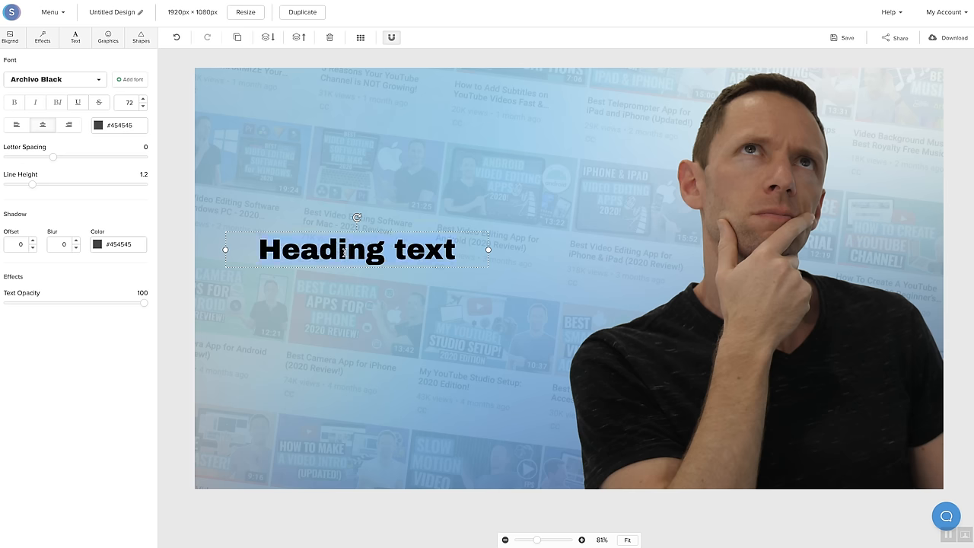
text(THUMBNAIL)
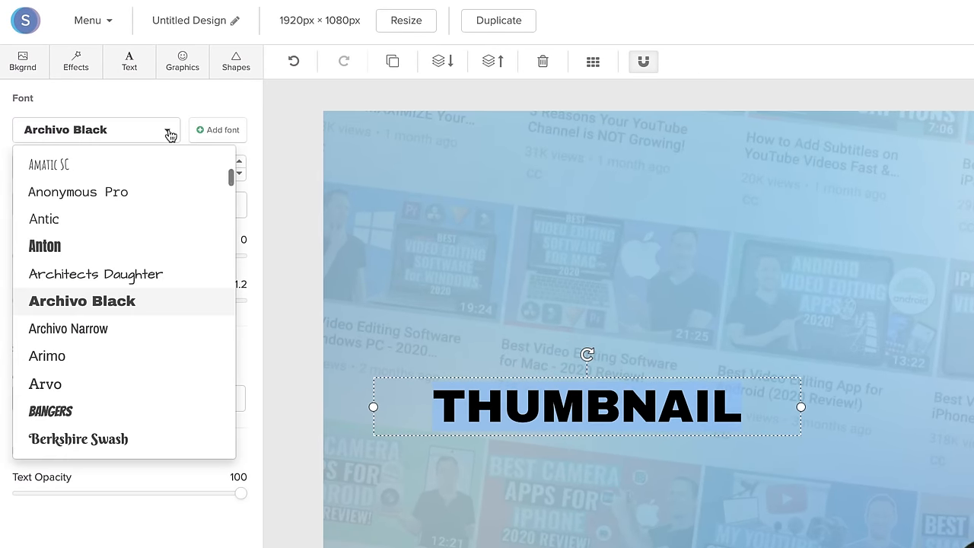
scroll(down, 3)
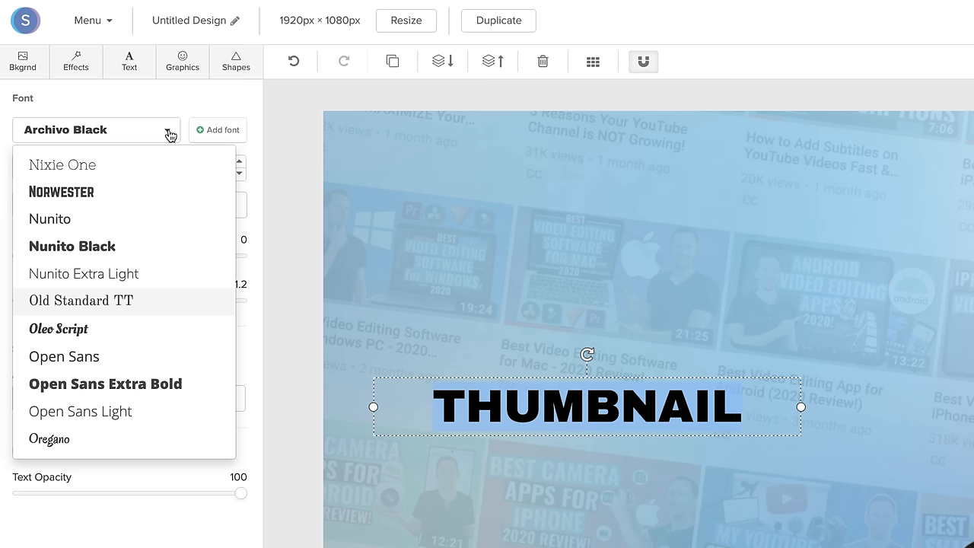
scroll(down, 3)
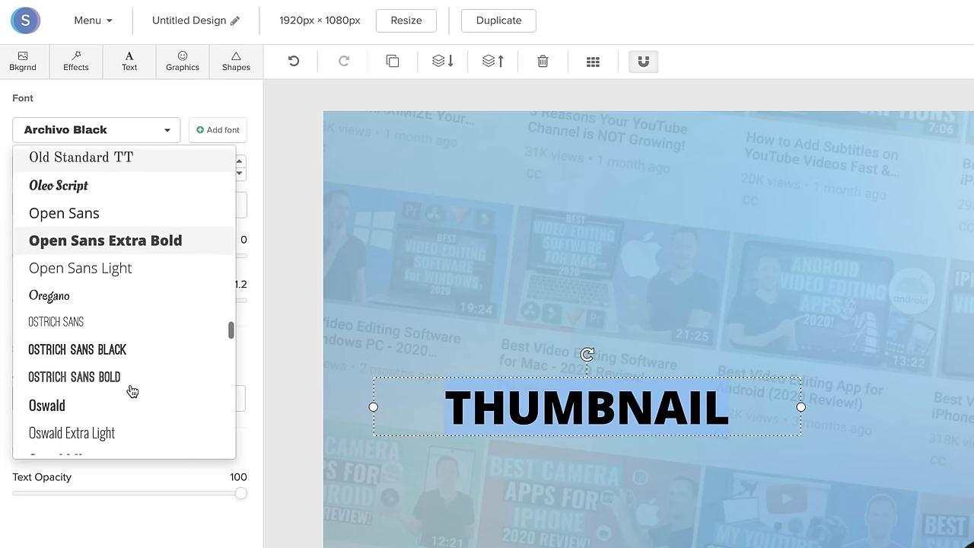
click(46, 405)
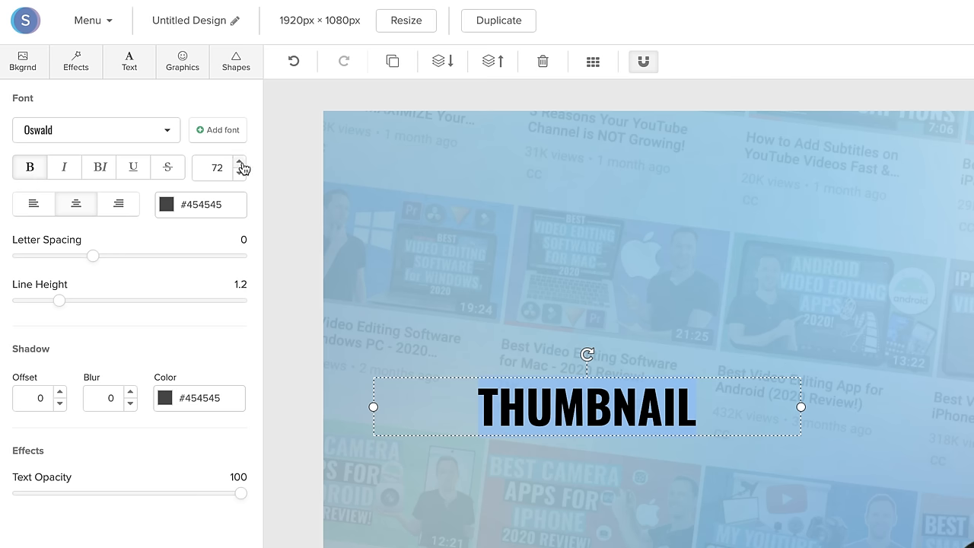
click(243, 162)
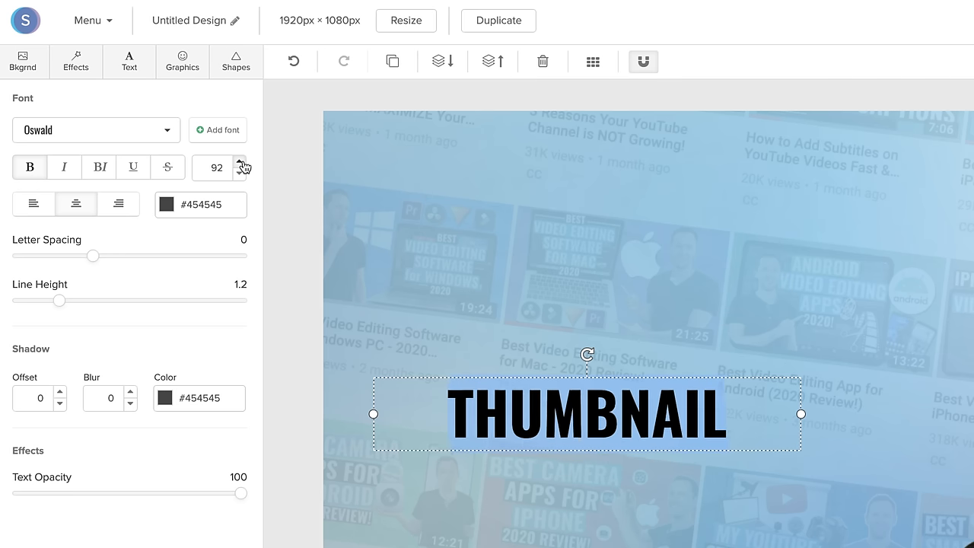
click(237, 172)
text(199)
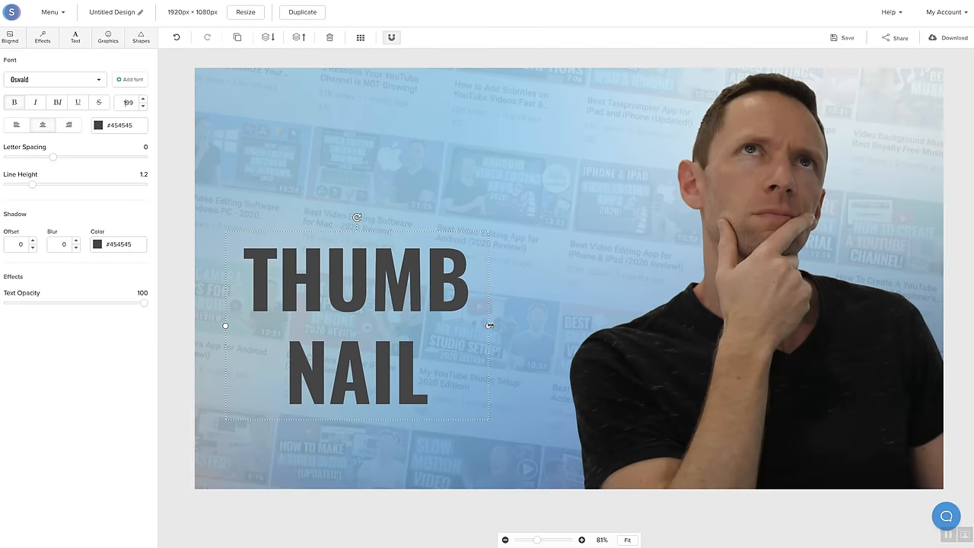
Step: Widen THUMBNAIL onto one line, move it higher, and retype the copy as TUTORIAL
drag(490, 325, 566, 325)
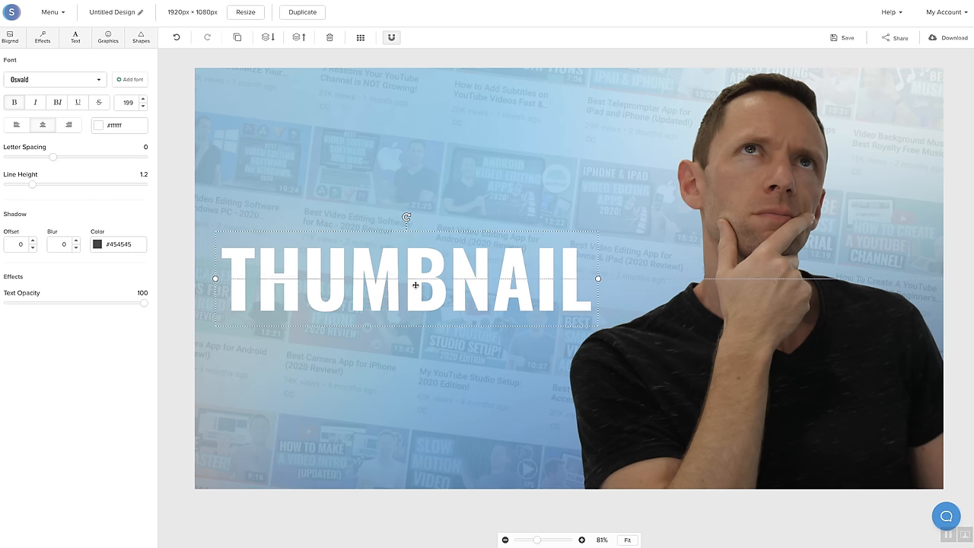
drag(417, 286, 384, 234)
text(TU)
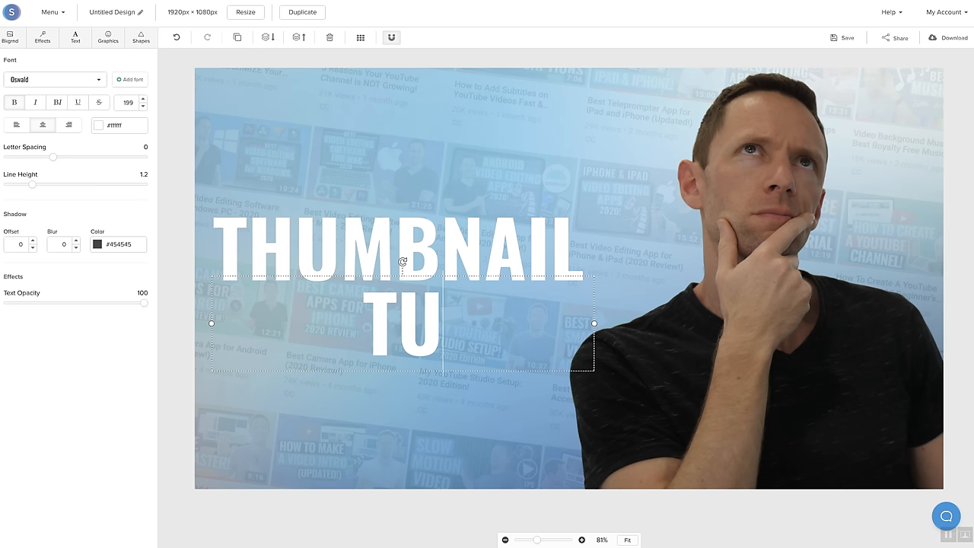
text(TOR)
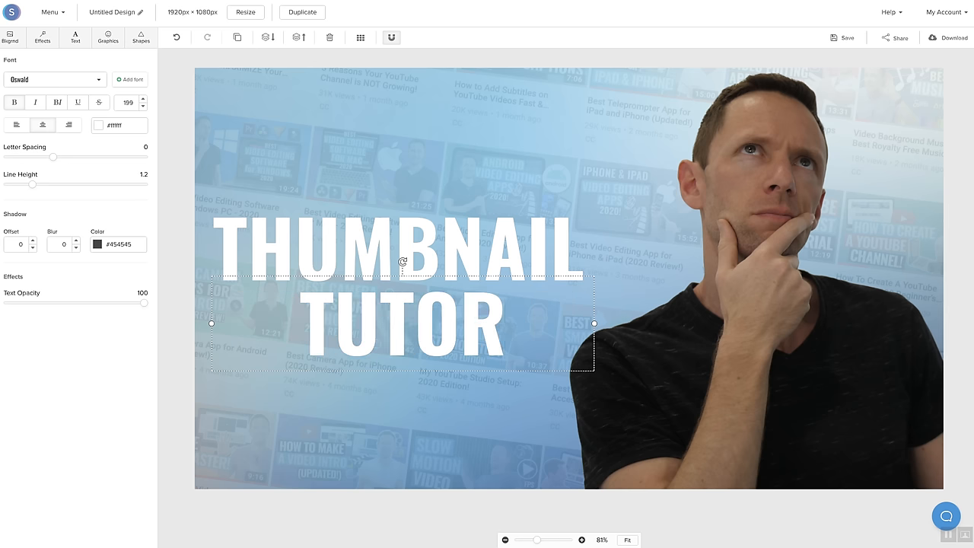
text(IAL)
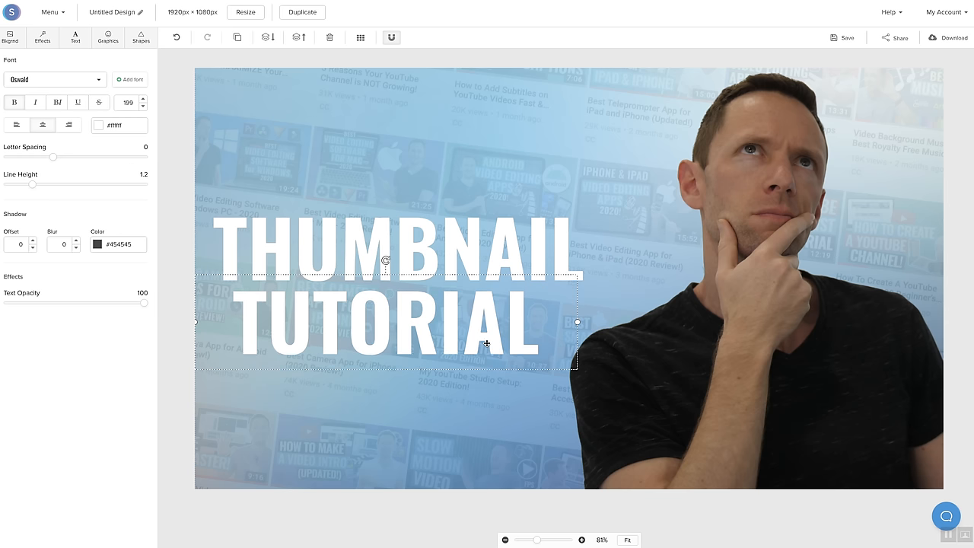
mouse_move(237, 37)
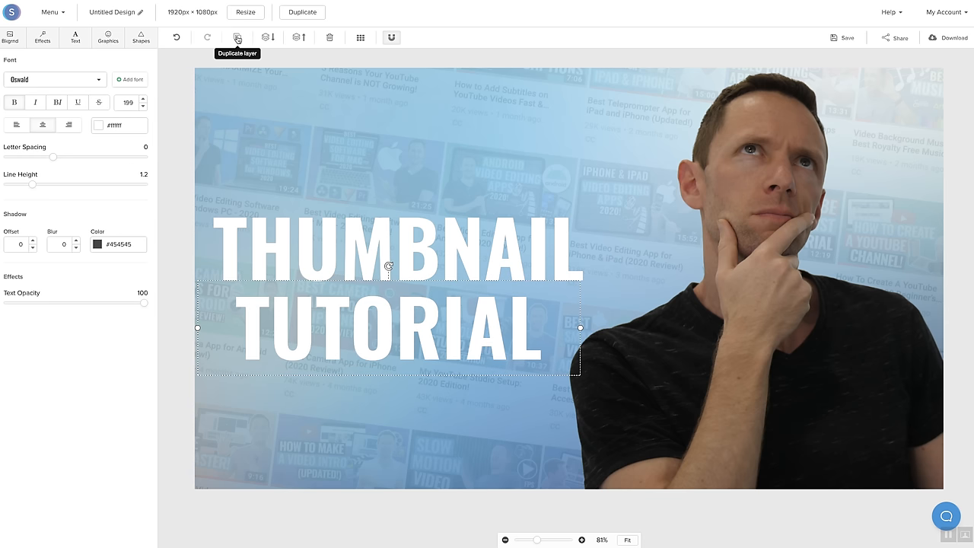
Step: Duplicate TUTORIAL, retype it as UPDATED!, and shrink its font size five steps
click(237, 38)
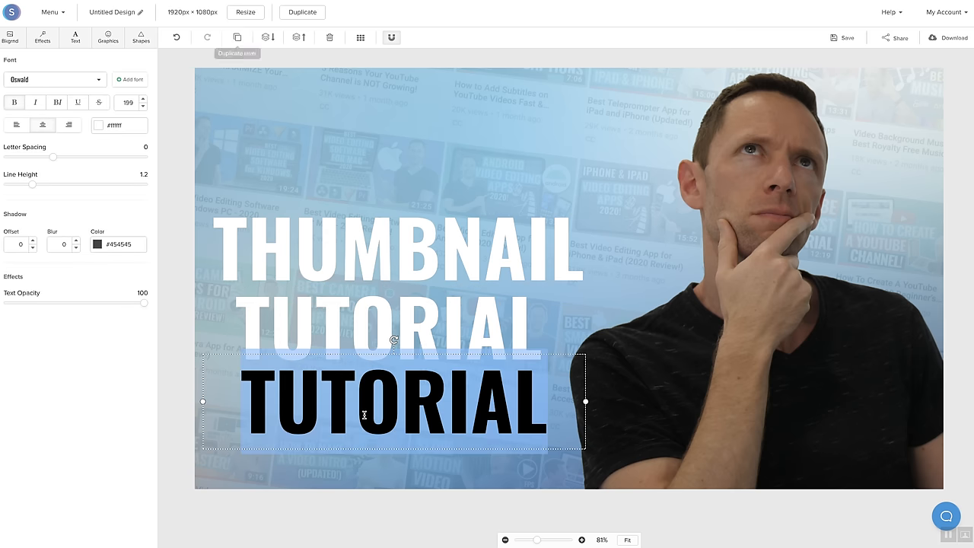
text(UPDATED)
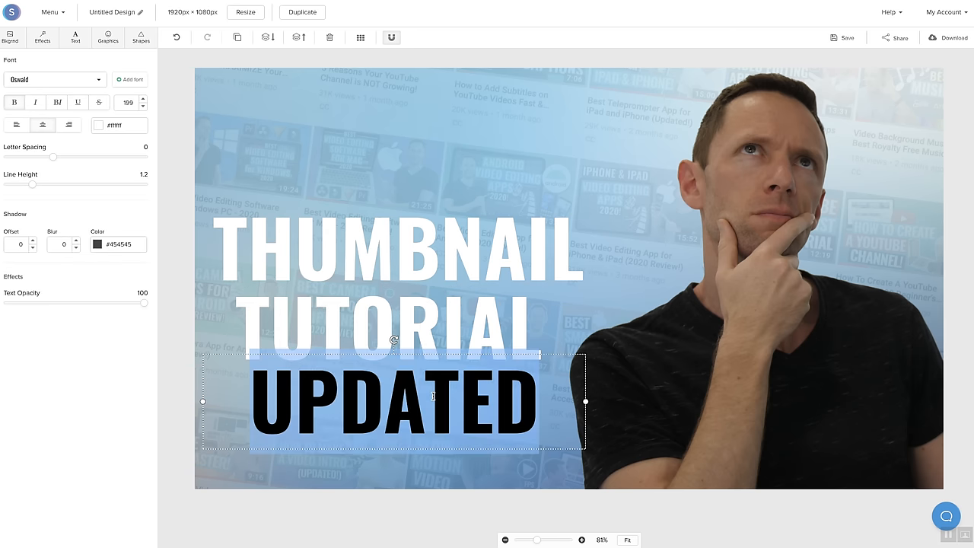
click(140, 106)
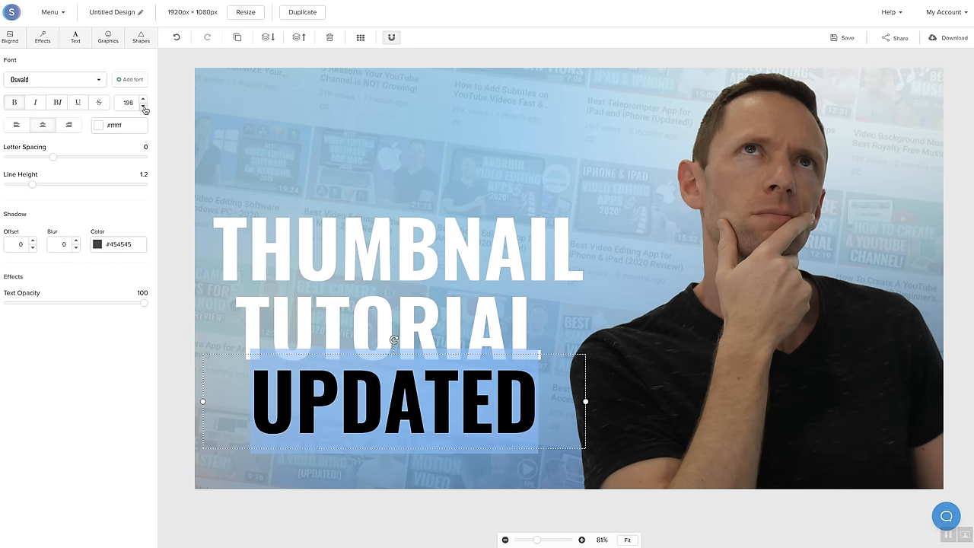
click(143, 106)
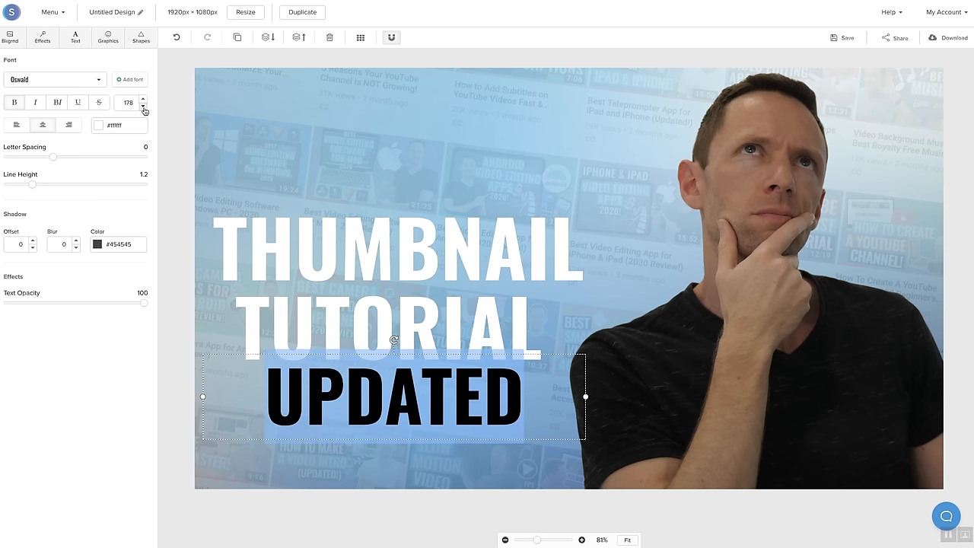
click(144, 106)
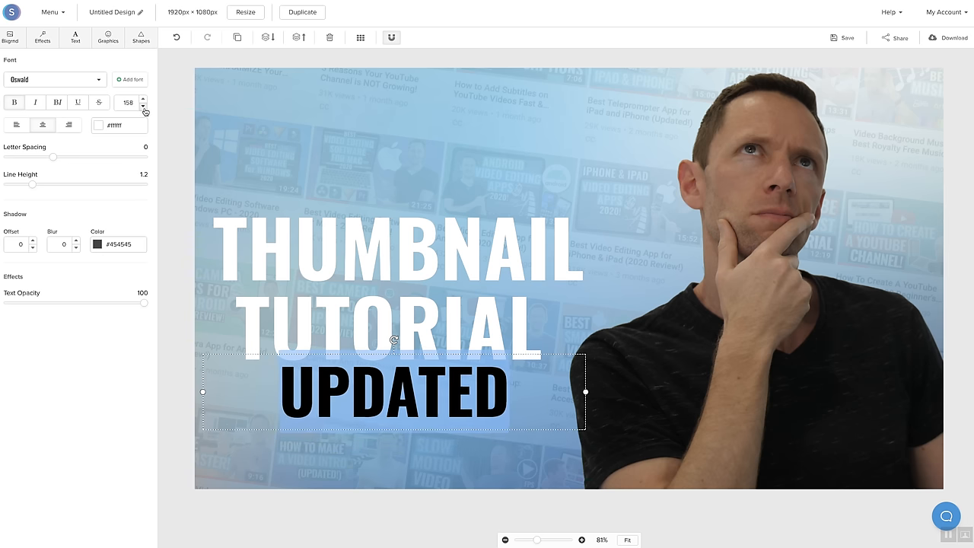
click(143, 106)
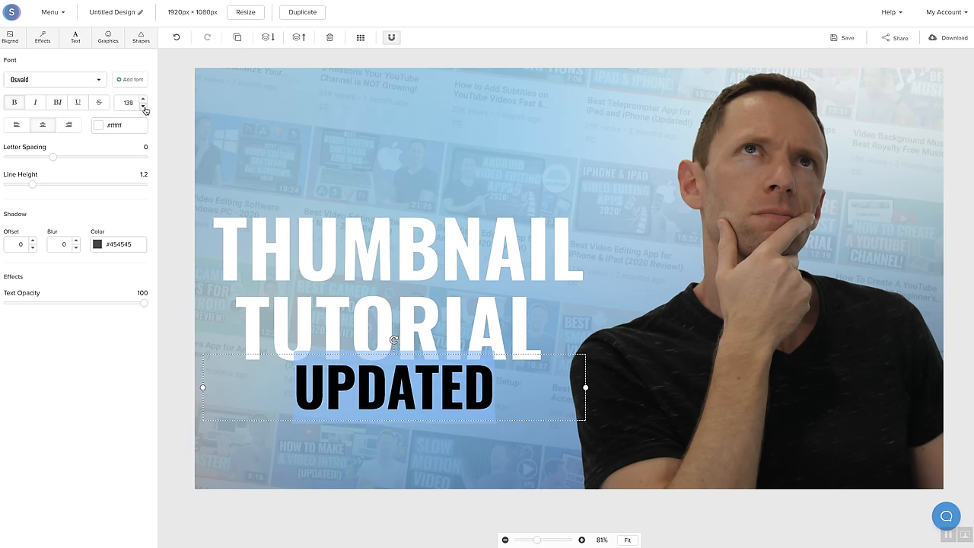
click(140, 107)
text(!)
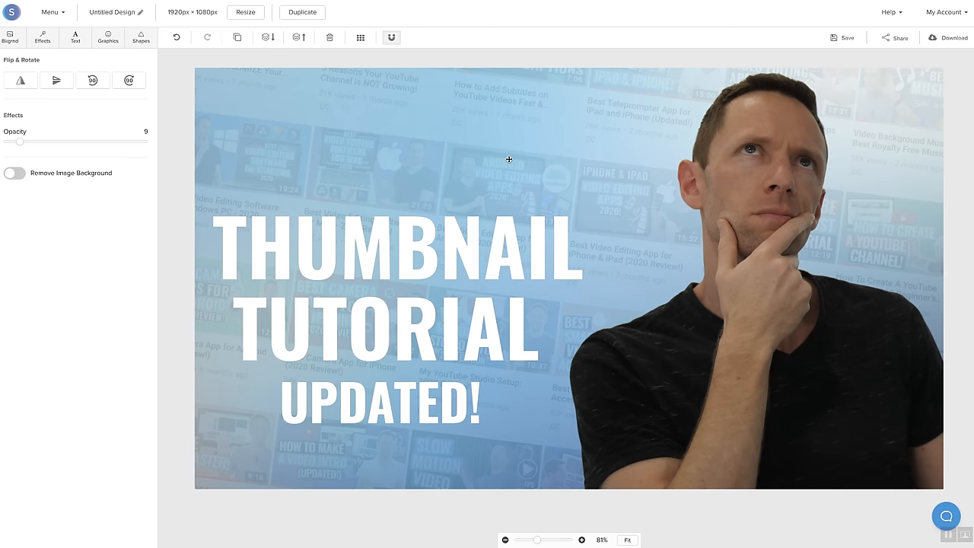
mouse_move(571, 205)
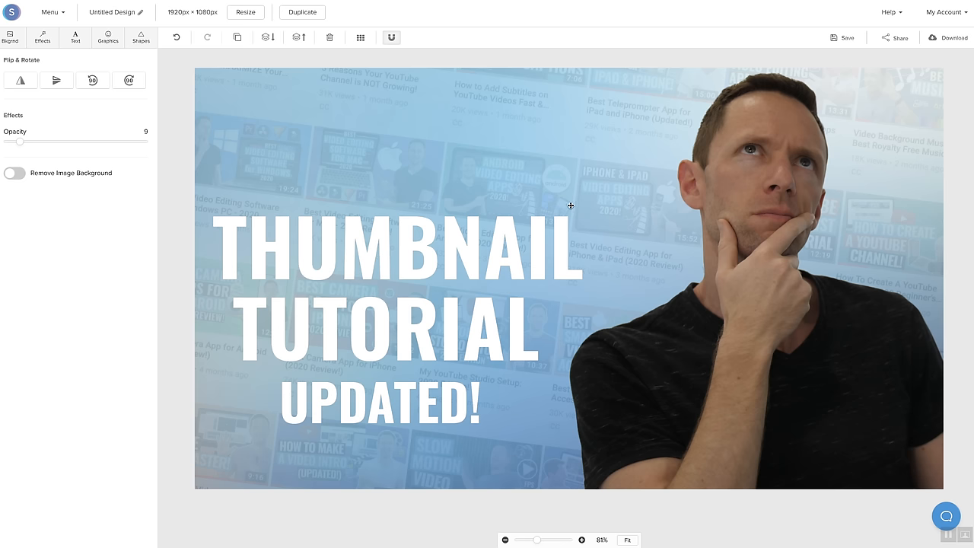
mouse_move(299, 89)
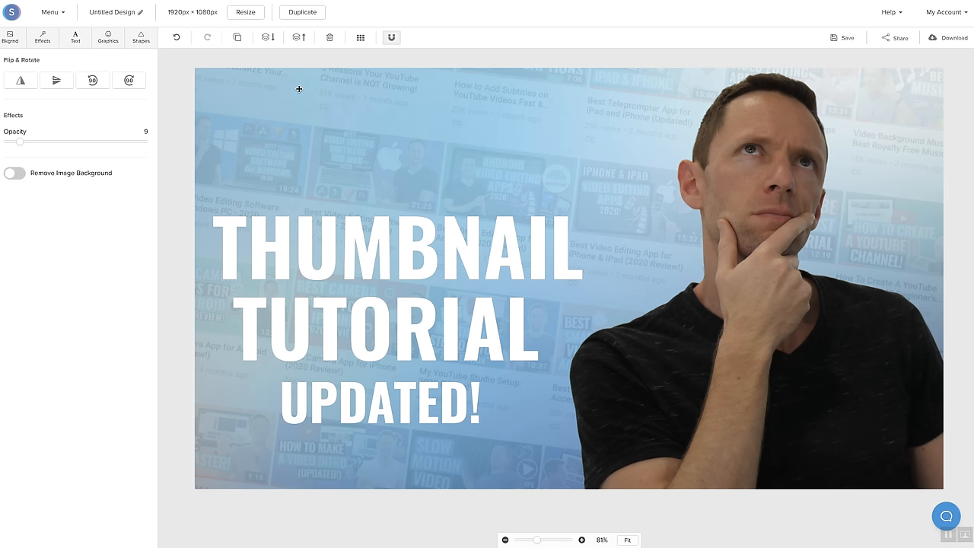
Step: Add a rectangle and stretch it across the full width of the THUMBNAIL word
click(140, 37)
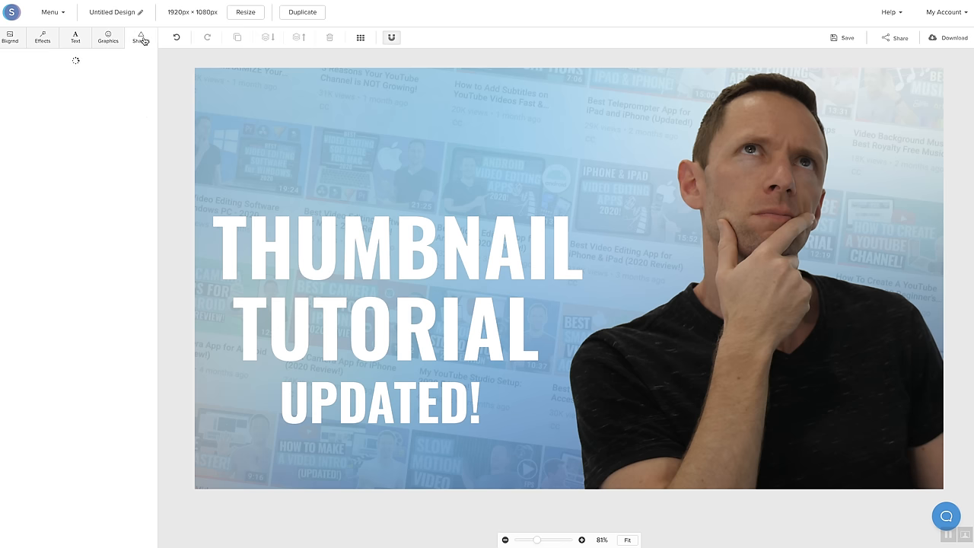
click(141, 38)
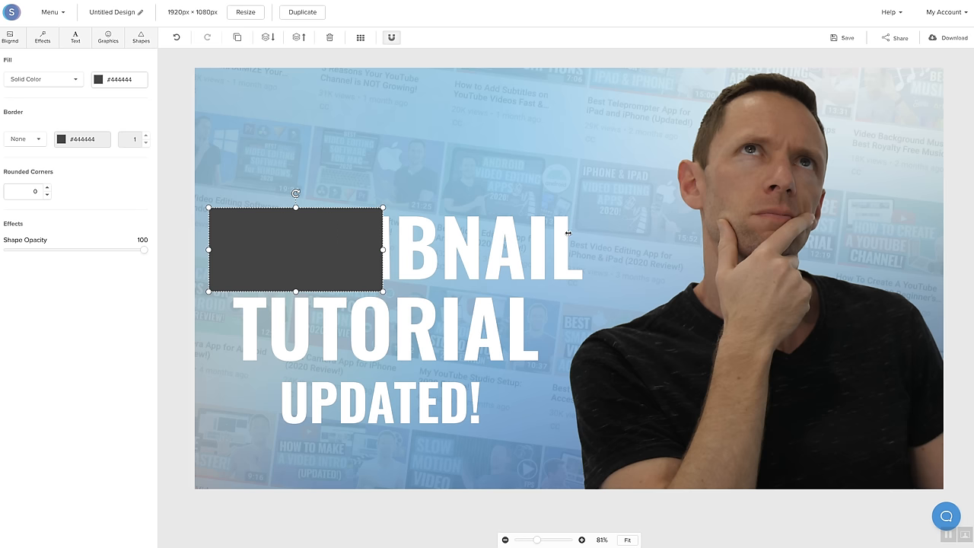
drag(382, 248, 586, 249)
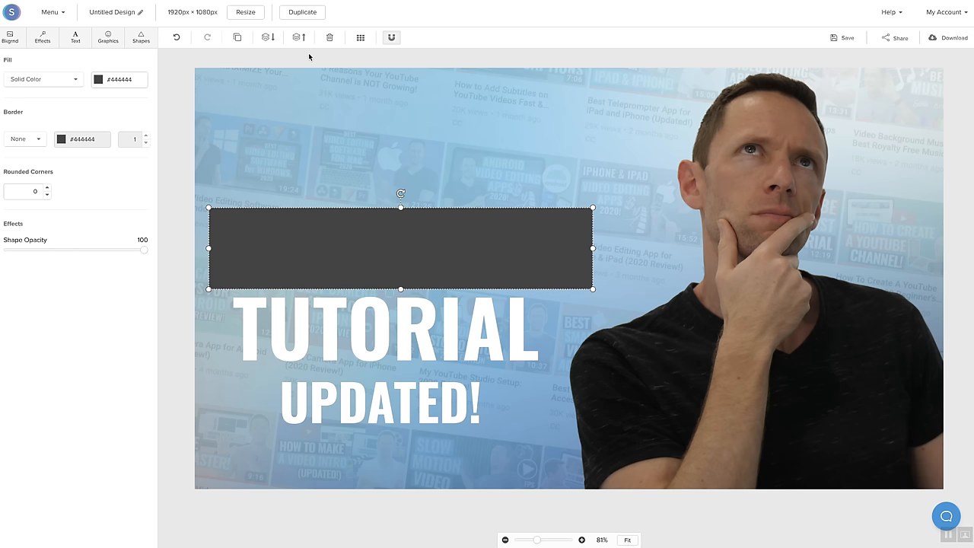
mouse_move(454, 231)
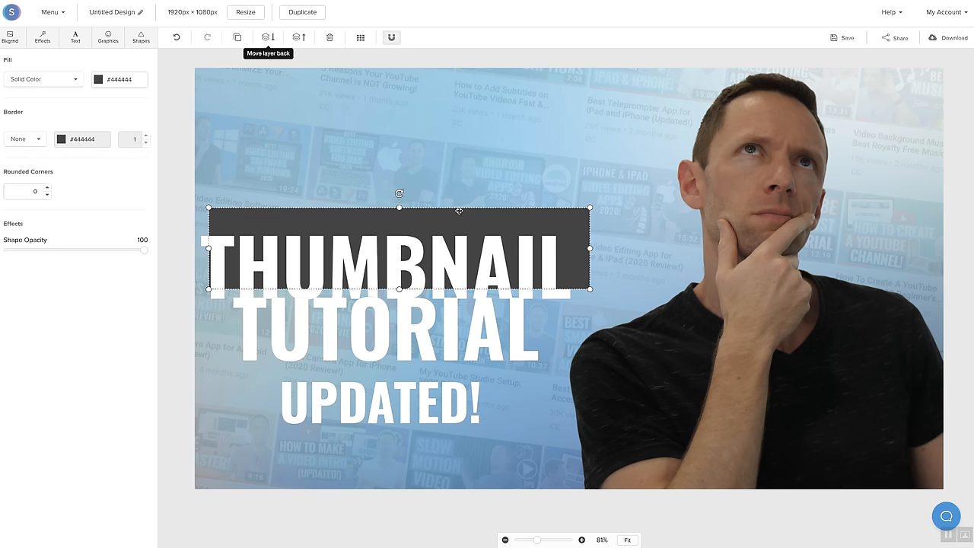
mouse_move(260, 73)
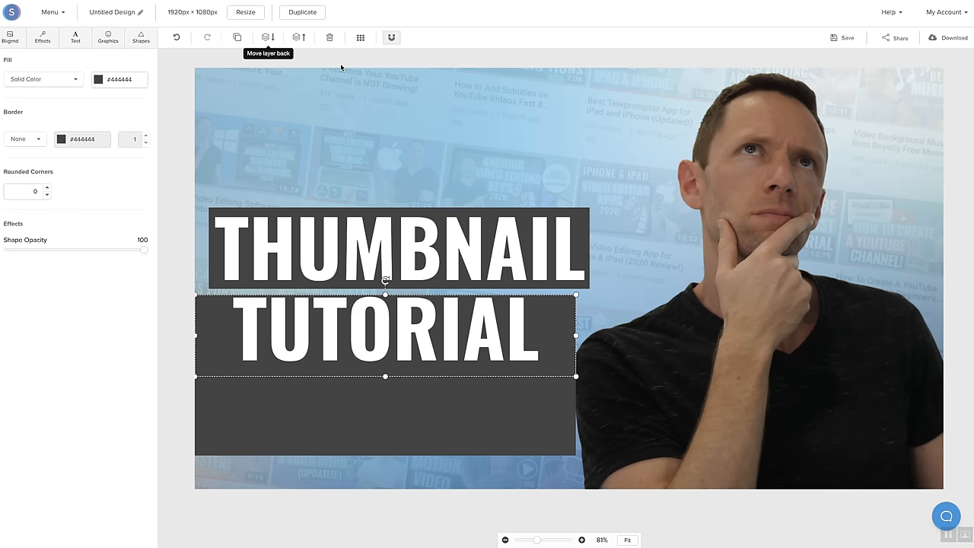
Step: Shrink the grey box to fit TUTORIAL and fill the UPDATED! box with blue
drag(384, 335, 384, 446)
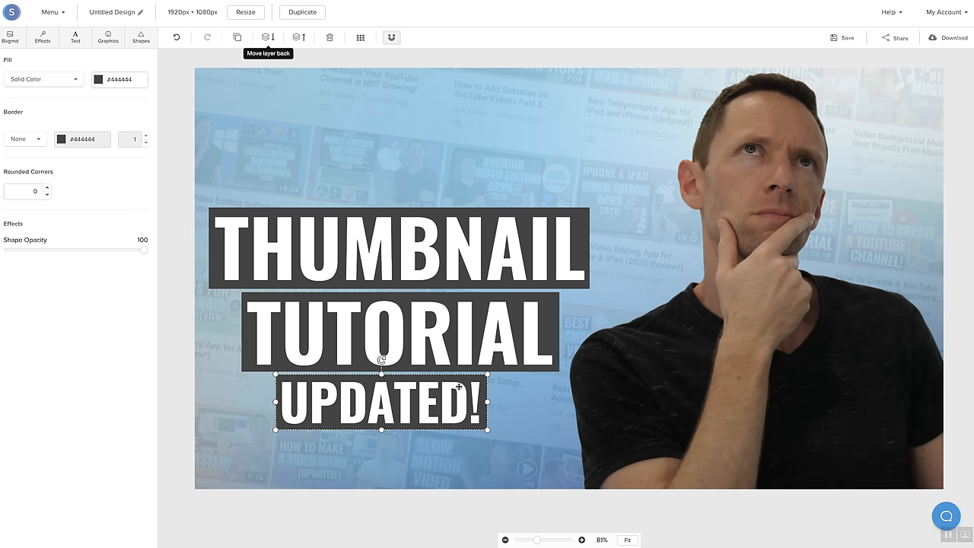
mouse_move(200, 175)
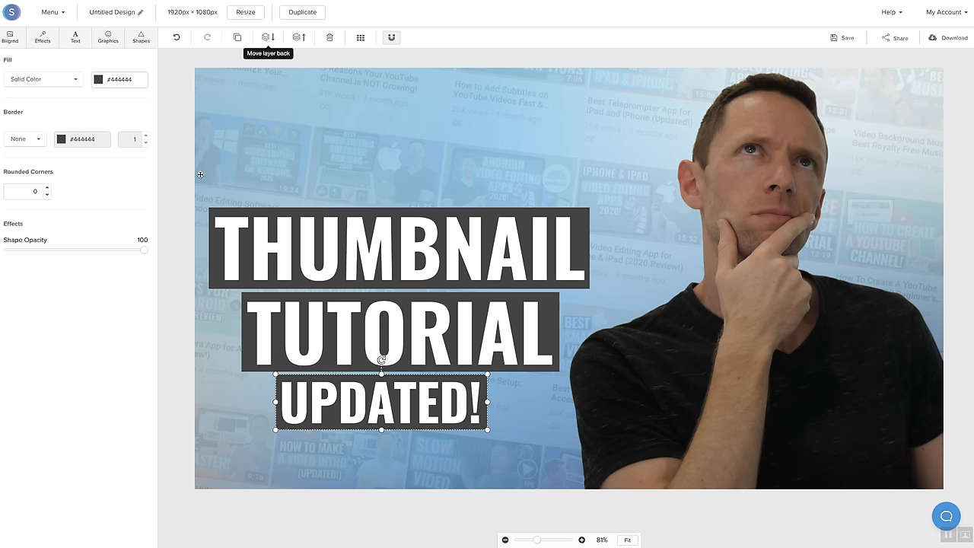
click(97, 79)
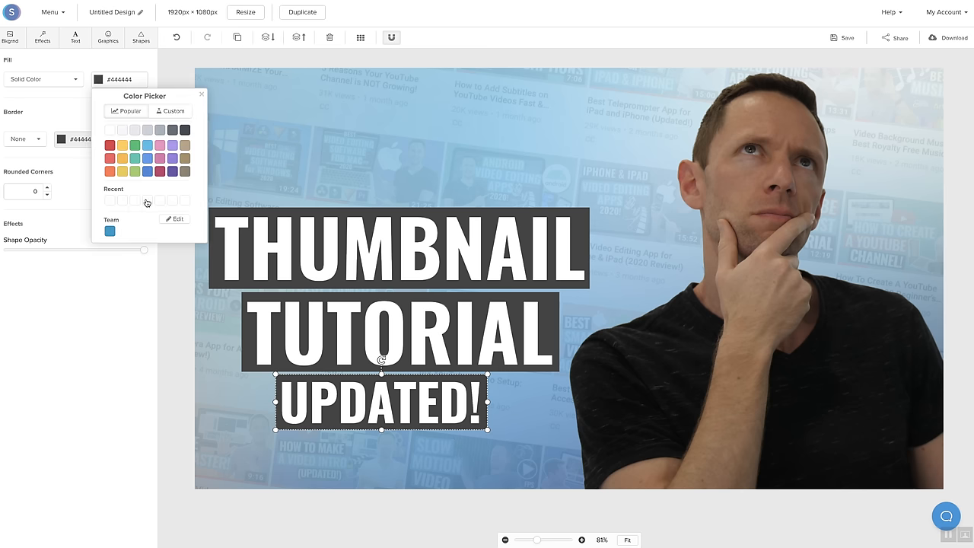
click(110, 230)
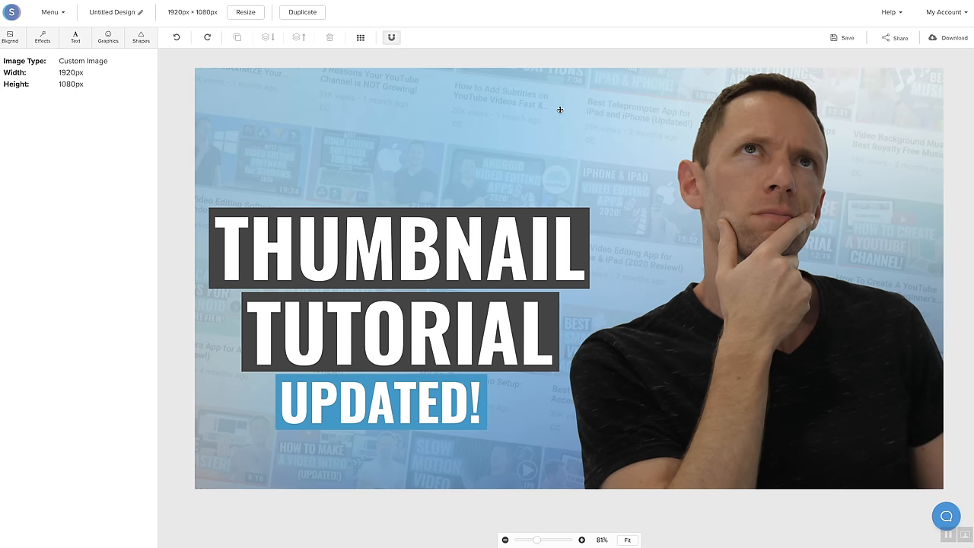
mouse_move(477, 104)
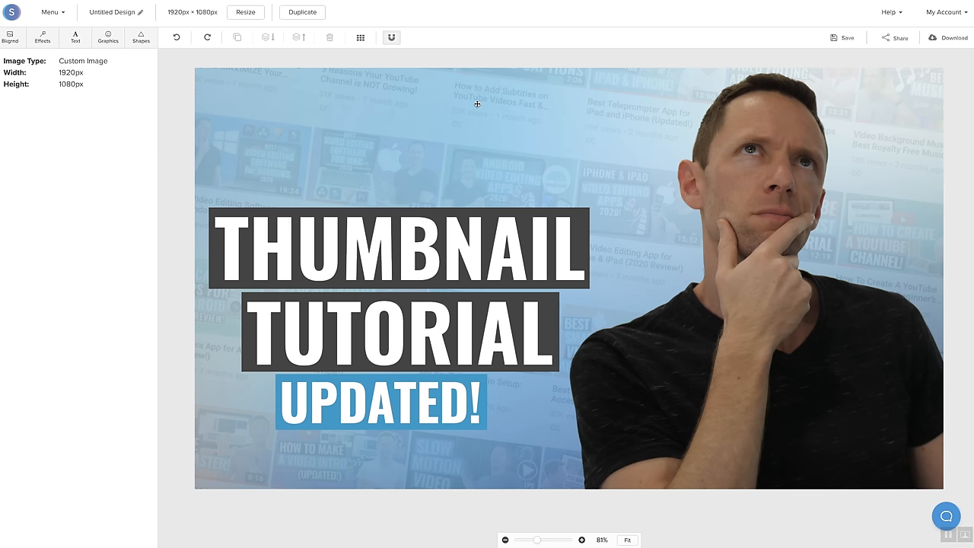
Step: Select the background thumbnail collage and lower its opacity from 9 to 8
click(42, 38)
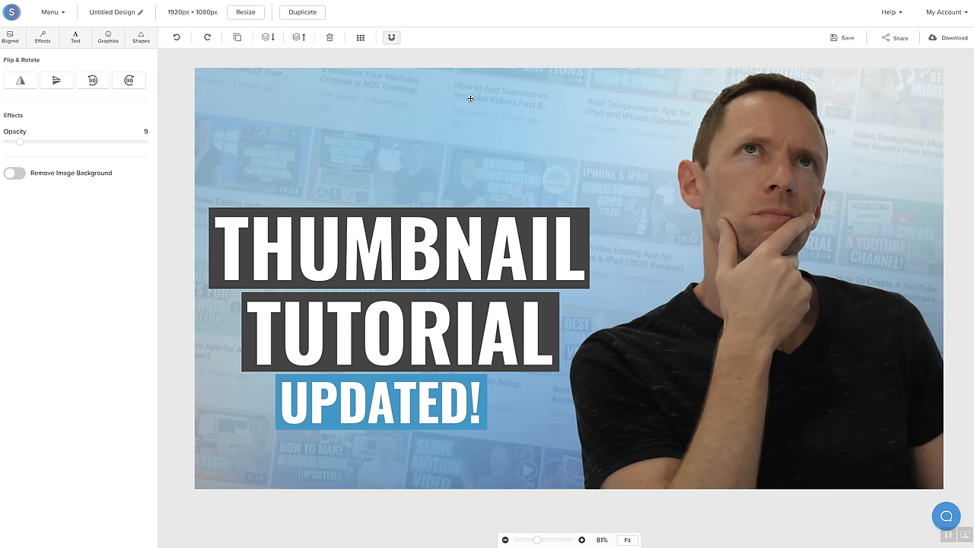
mouse_move(23, 144)
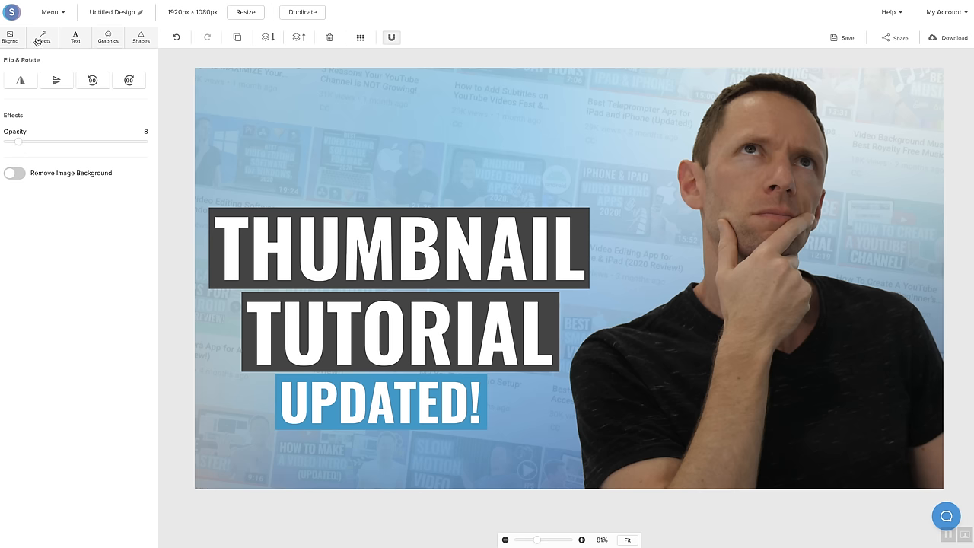
click(42, 37)
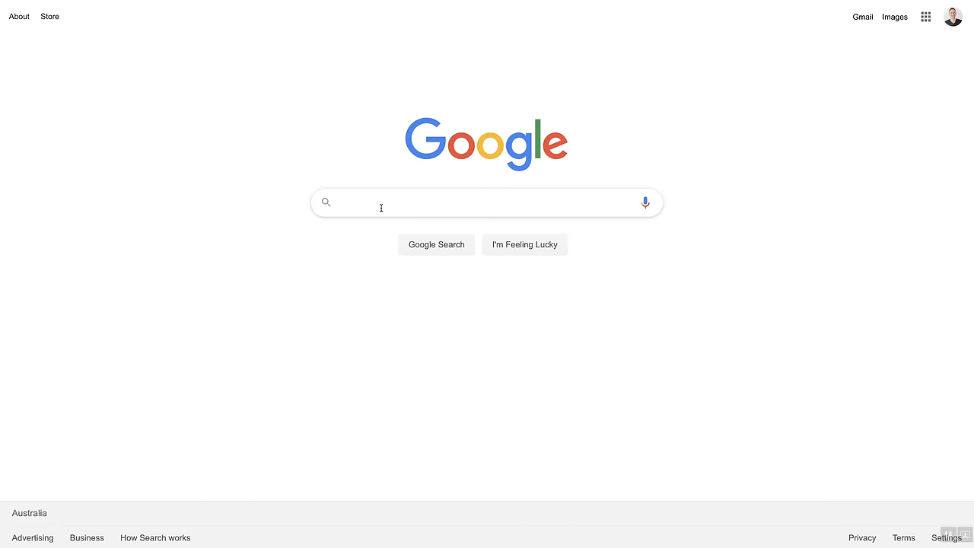
Step: Search Google for 'youtube logo' and look at the image results
text(you)
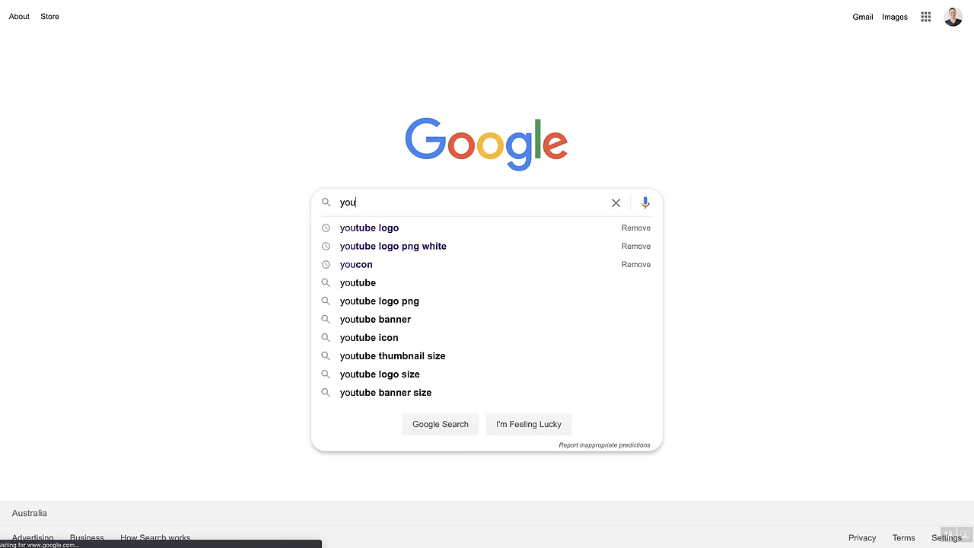
click(369, 228)
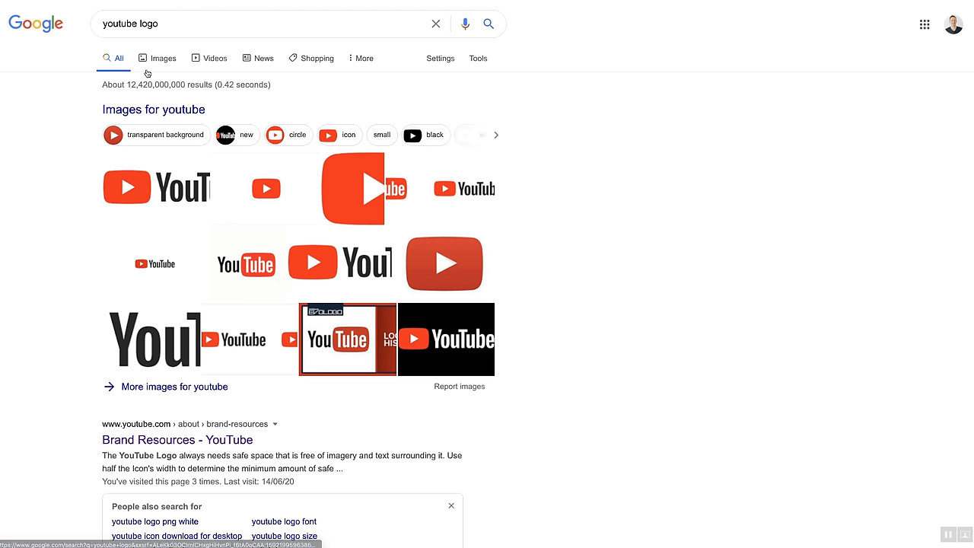
click(162, 58)
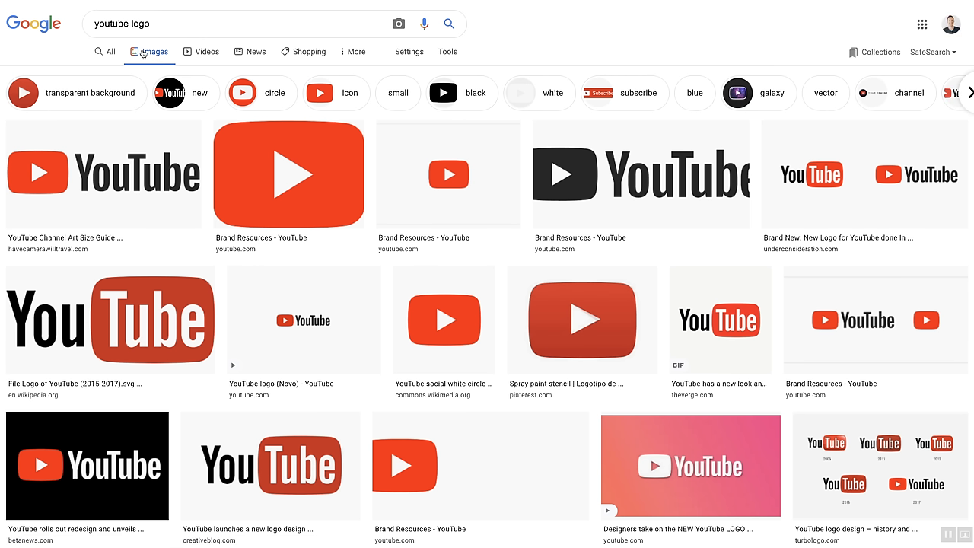
mouse_move(34, 391)
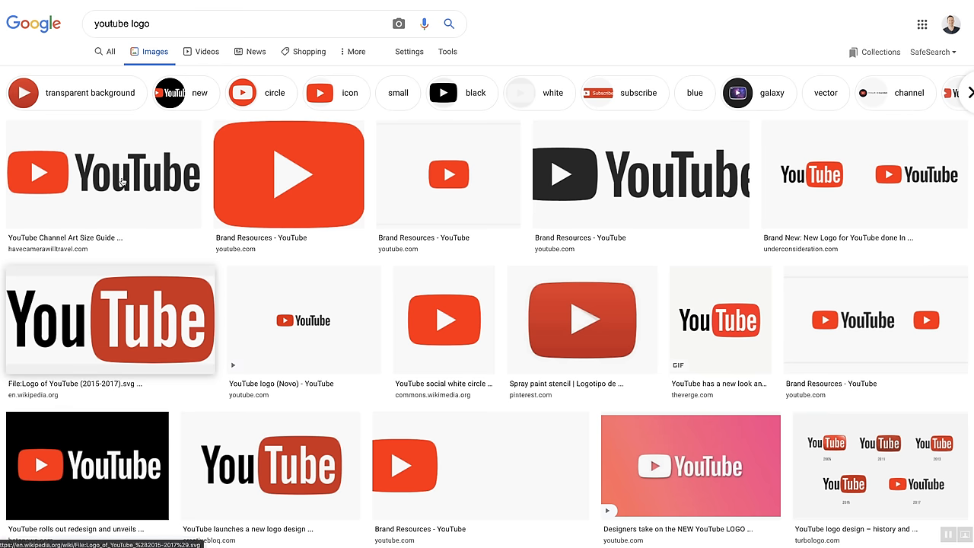
Step: From All results, open YouTube's Brand Resources page and scroll to the logo downloads
click(108, 51)
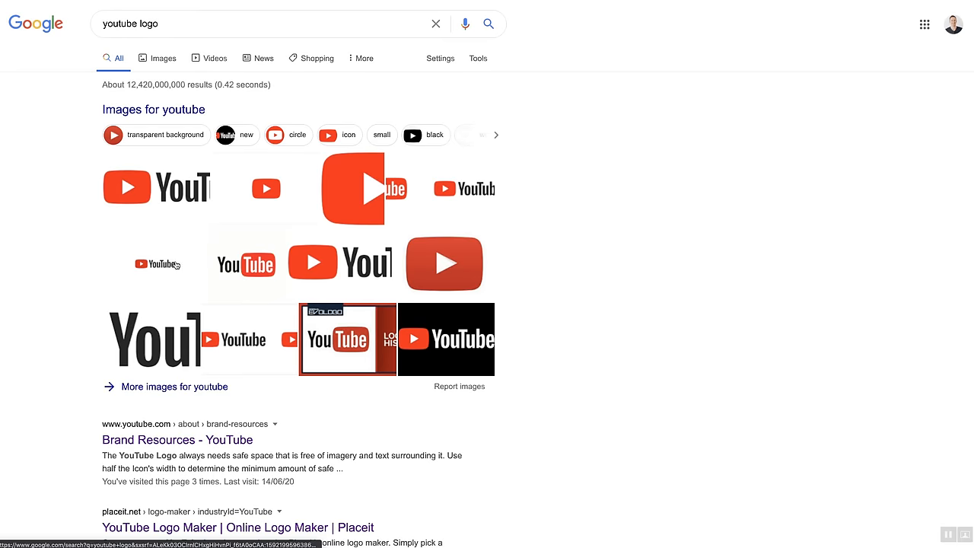
click(177, 440)
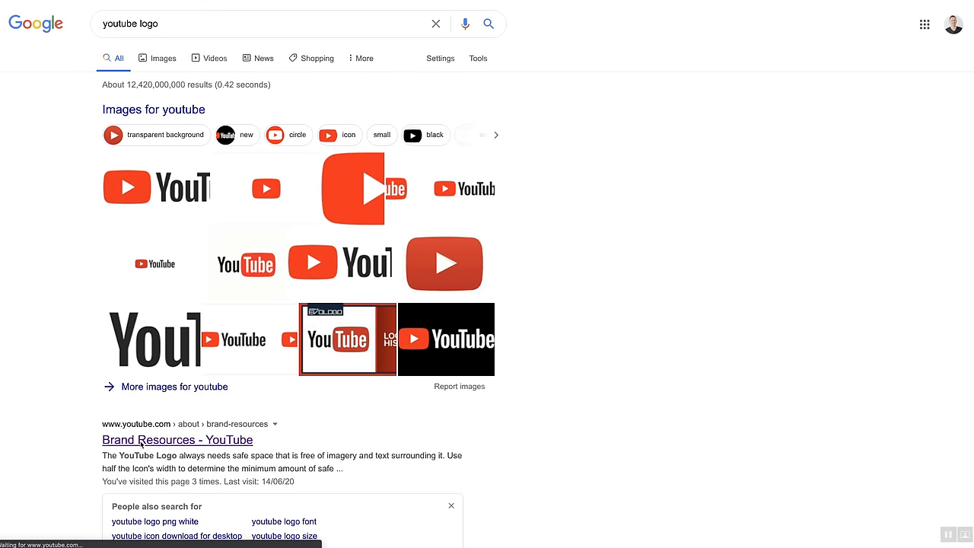
click(178, 440)
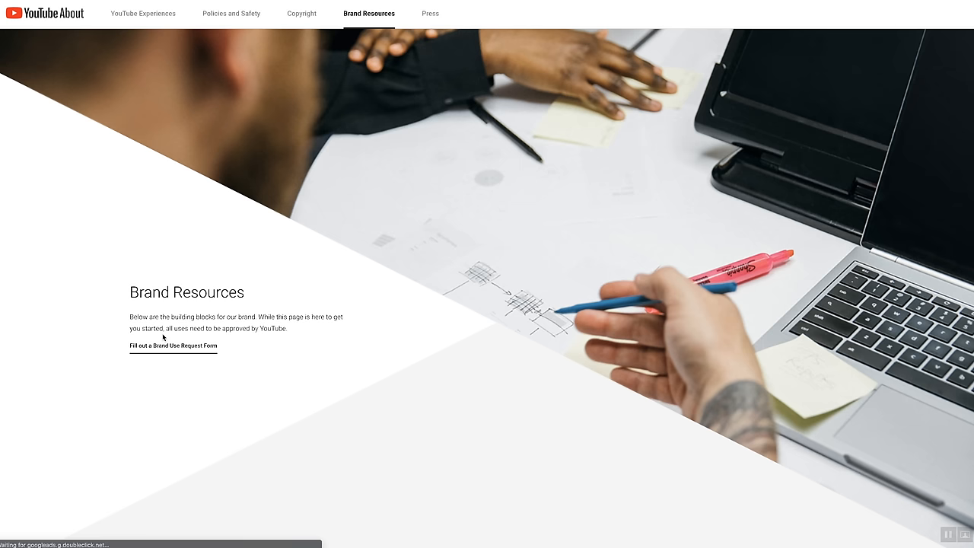
mouse_move(304, 340)
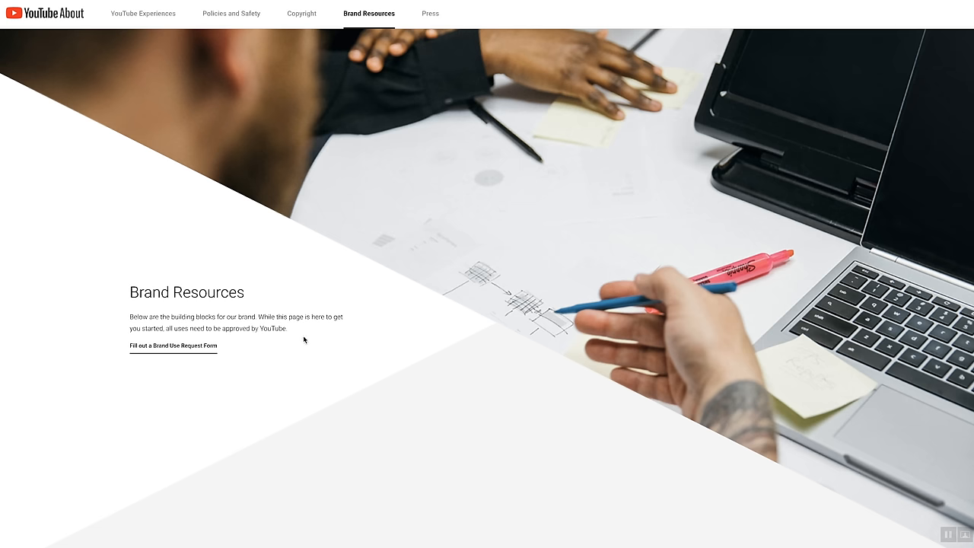
scroll(down, 3)
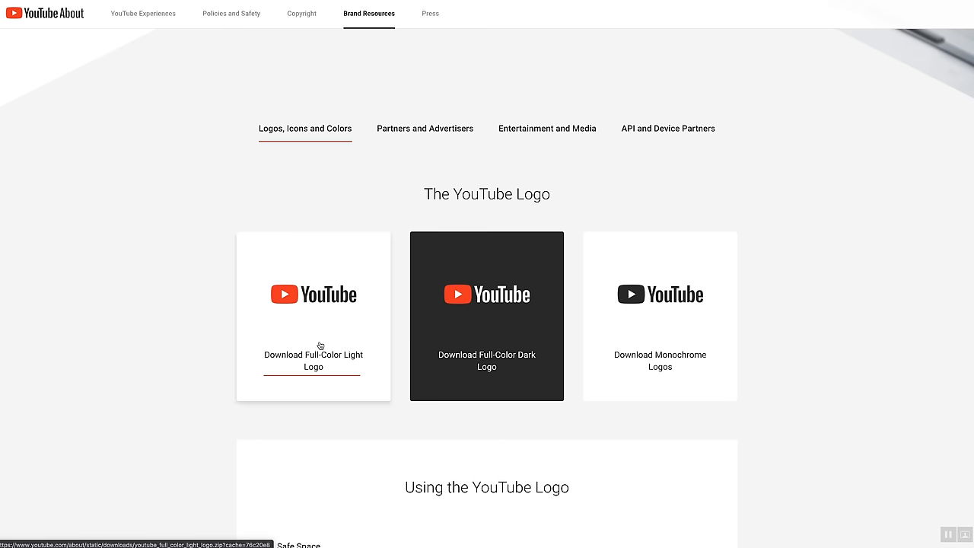
mouse_move(688, 214)
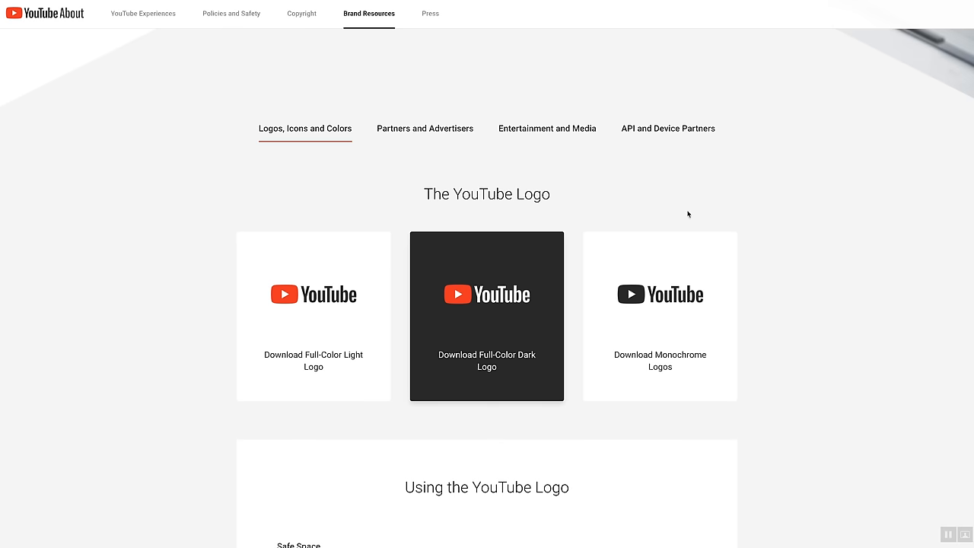
scroll(down, 3)
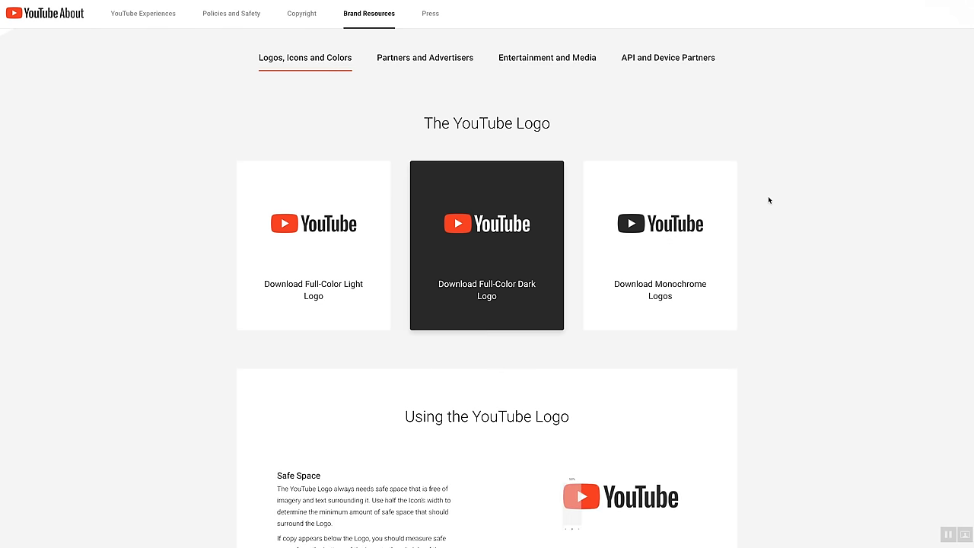
scroll(down, 3)
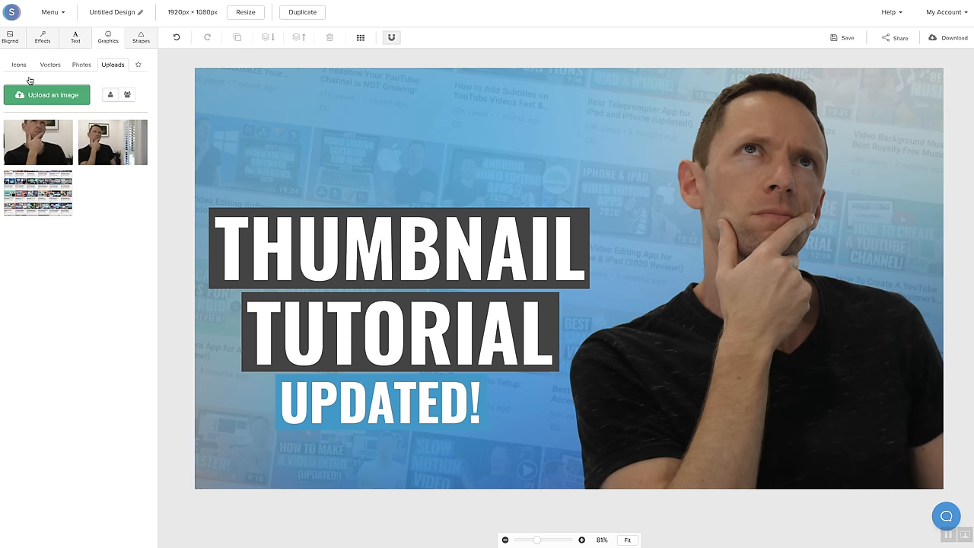
Step: Bring up the Upload an image file picker in Snappa's Uploads
click(47, 95)
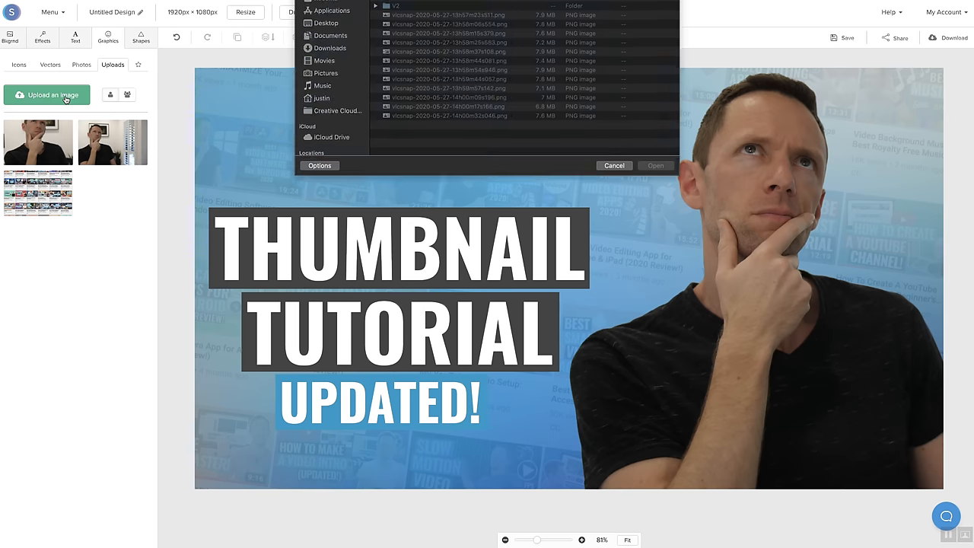
click(614, 165)
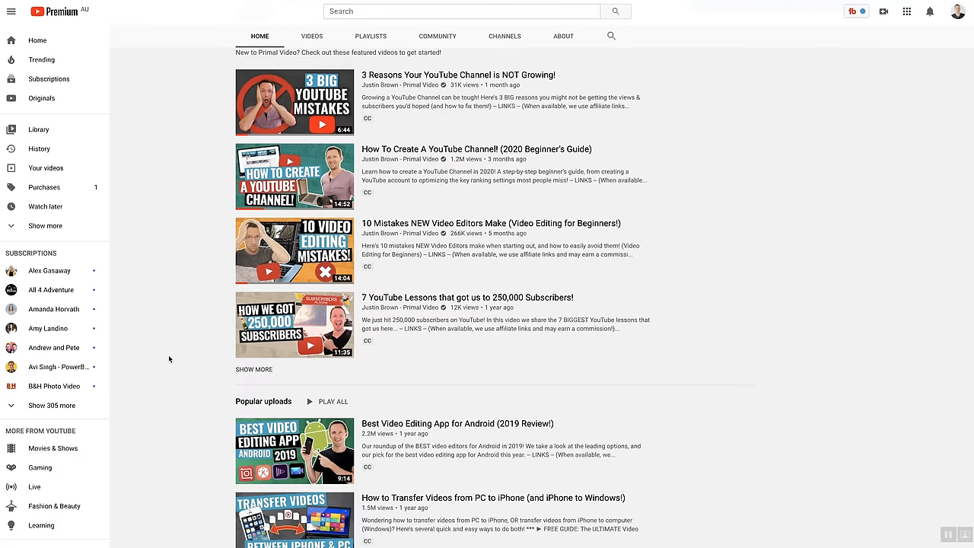
scroll(down, 3)
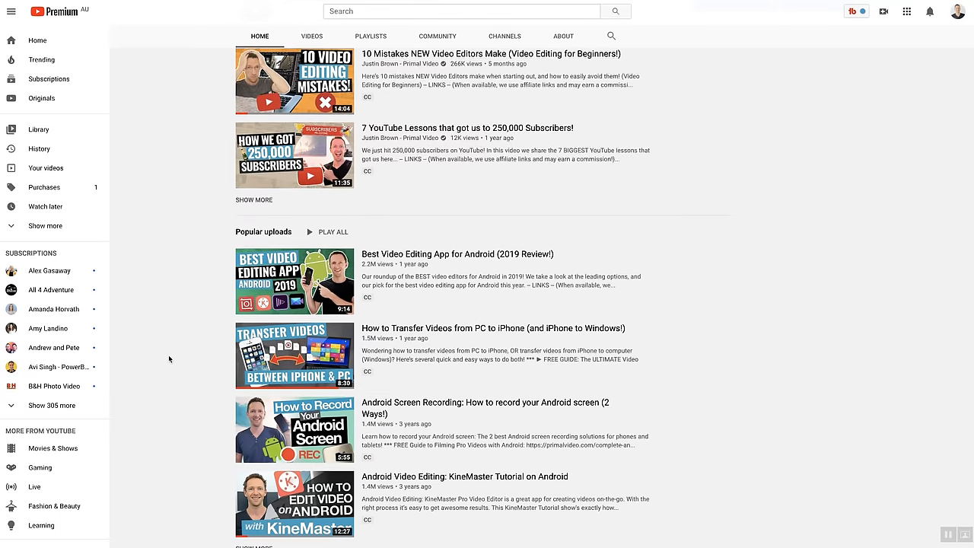
scroll(down, 3)
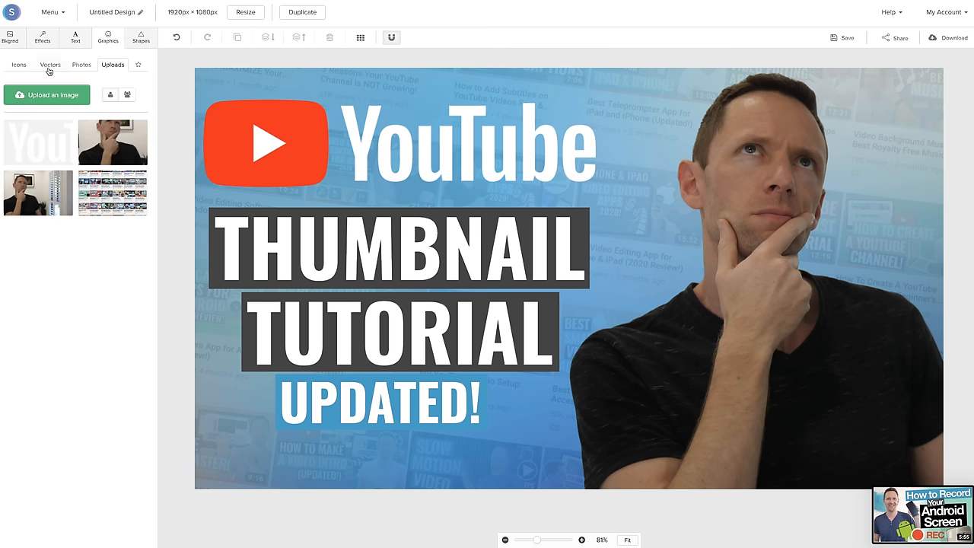
Step: Upload more thumbnail images and move the Best Video Editing App thumbnail to the top right
click(48, 95)
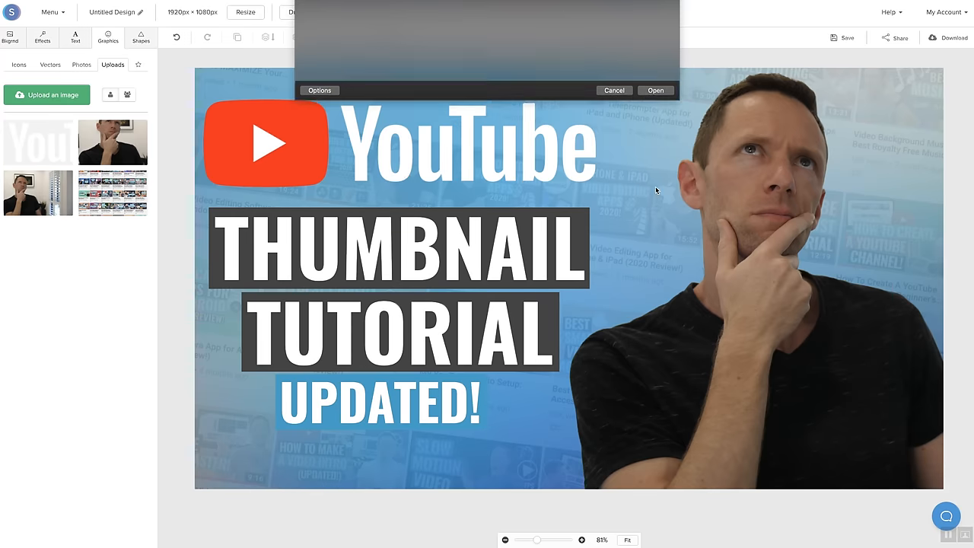
click(653, 90)
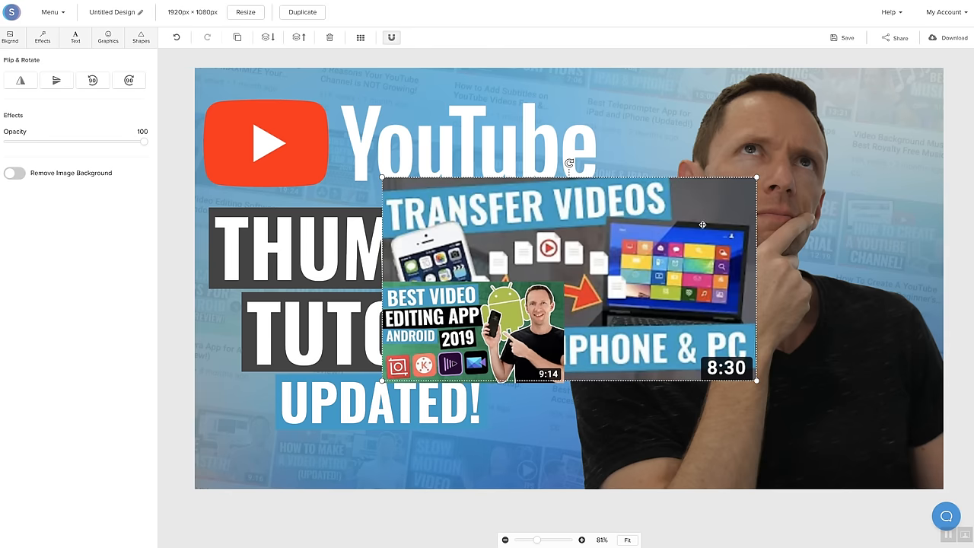
drag(568, 277, 549, 212)
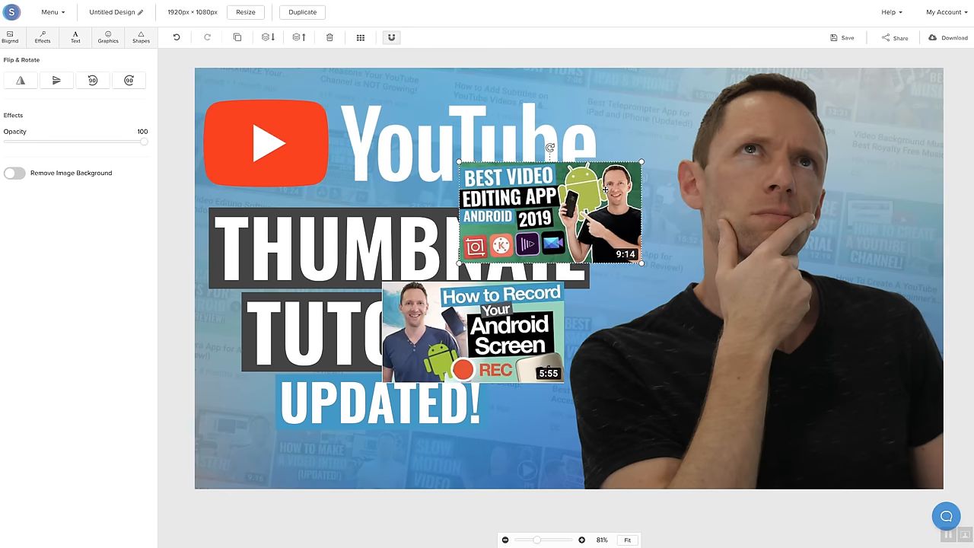
drag(548, 211, 635, 141)
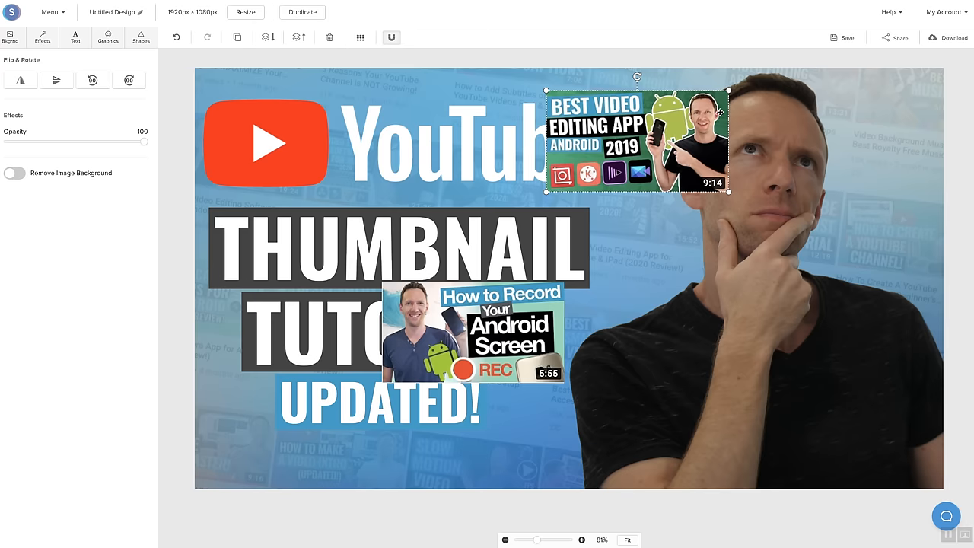
drag(635, 141, 650, 133)
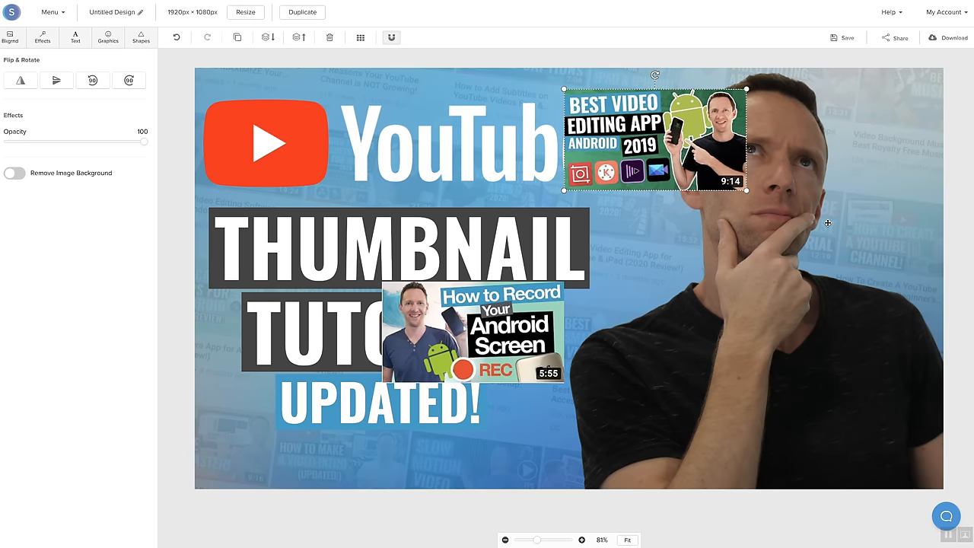
click(14, 172)
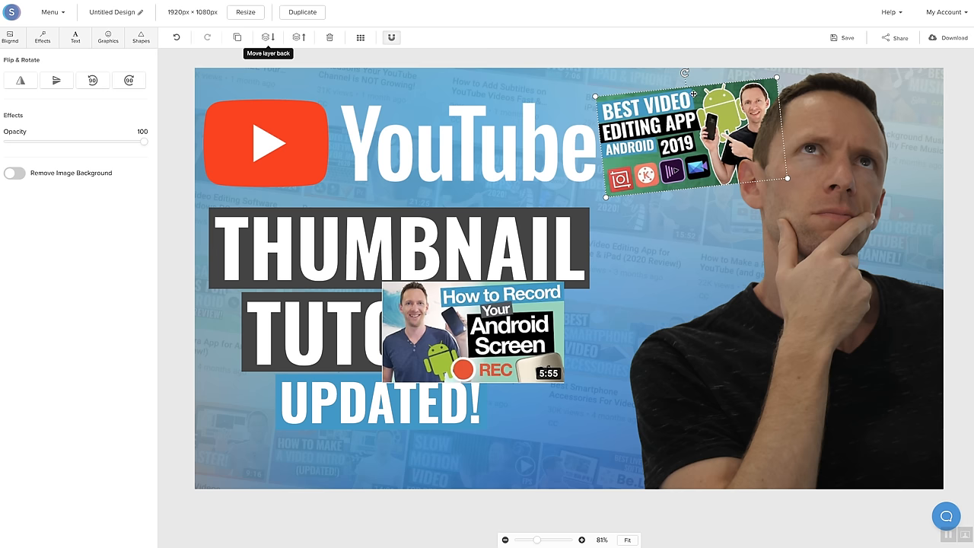
mouse_move(238, 37)
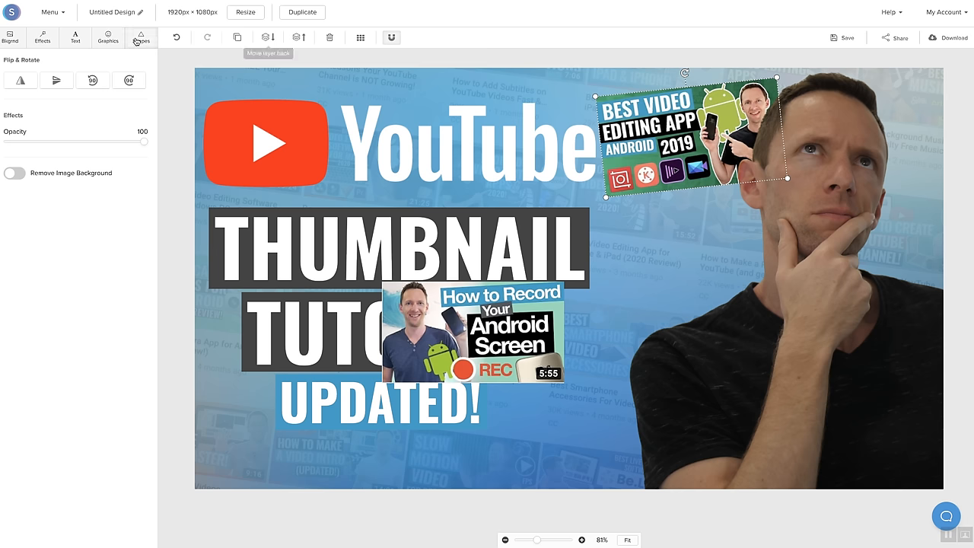
Step: Add a white-bordered, no-fill square over the tilted thumbnail and thin the border to 6
click(140, 38)
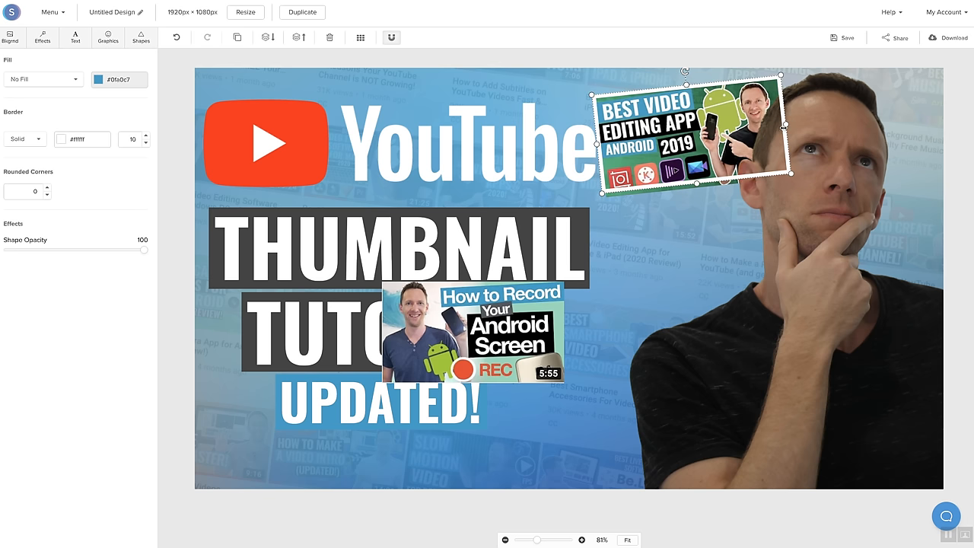
click(144, 143)
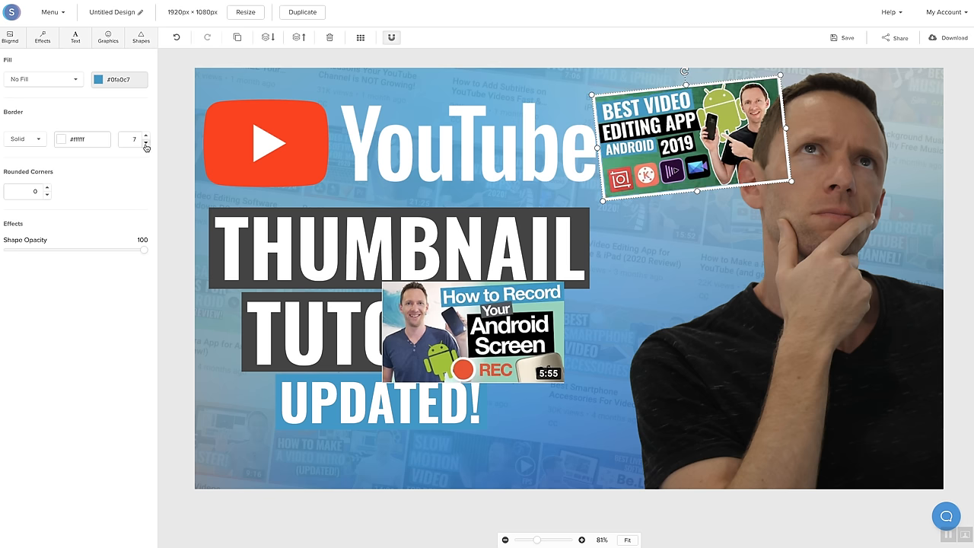
click(144, 143)
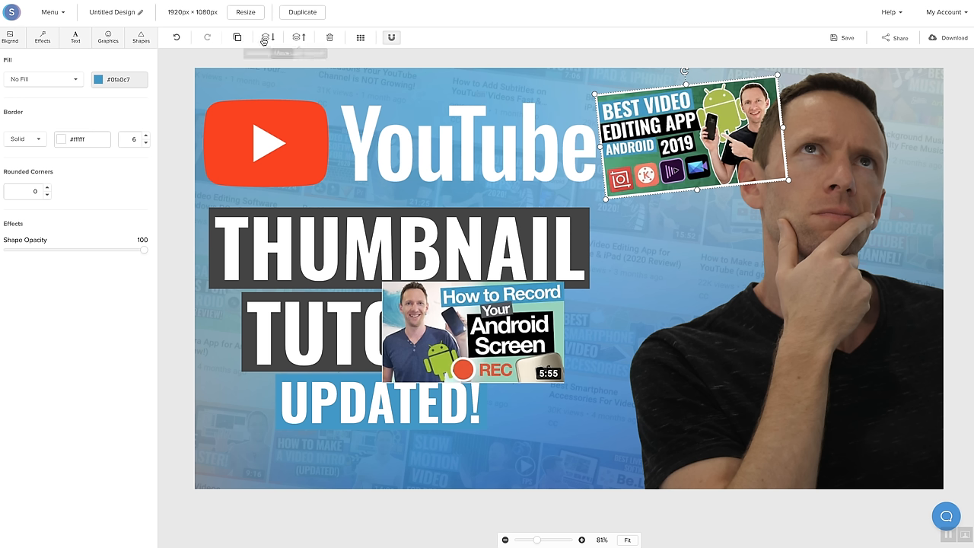
mouse_move(268, 37)
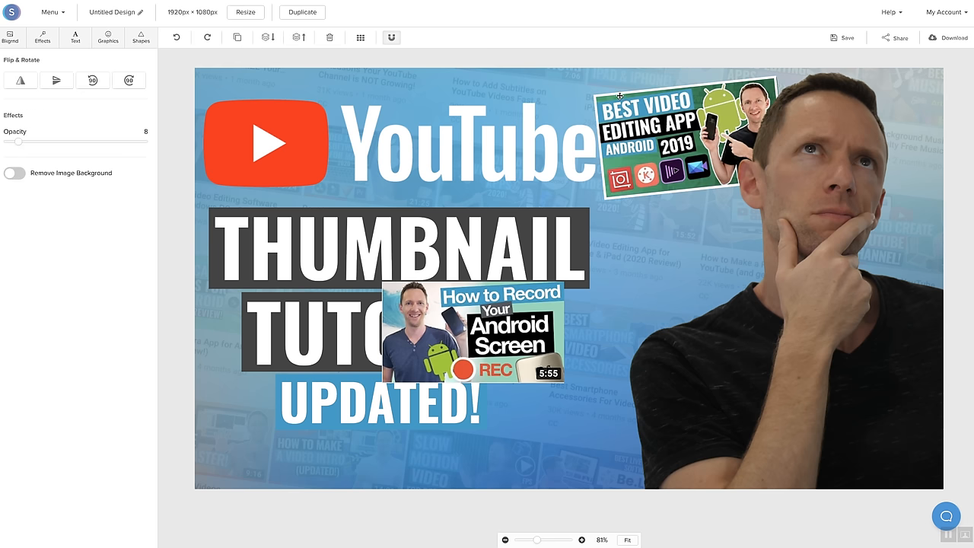
Step: Duplicate the white border for the next thumbnail and move the border and thumbnail back a layer
click(684, 137)
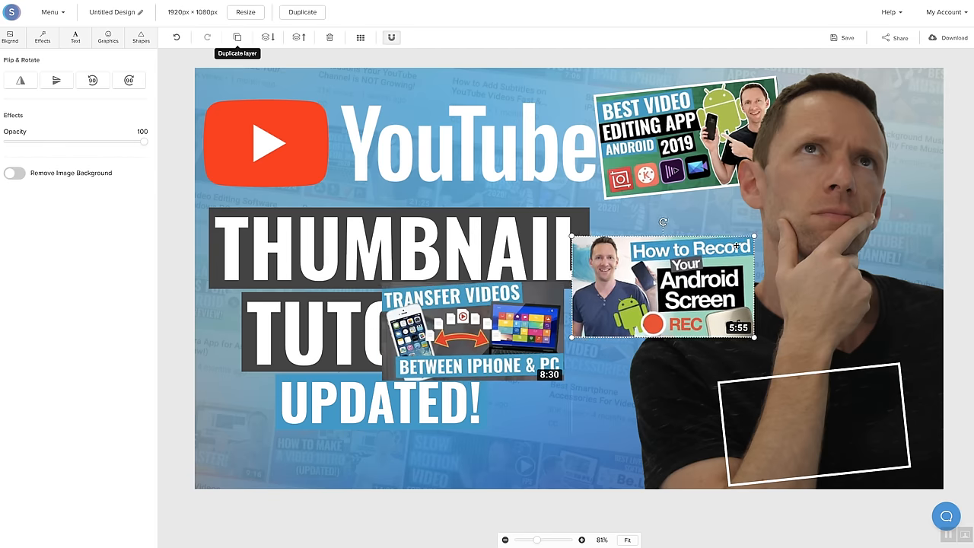
click(816, 422)
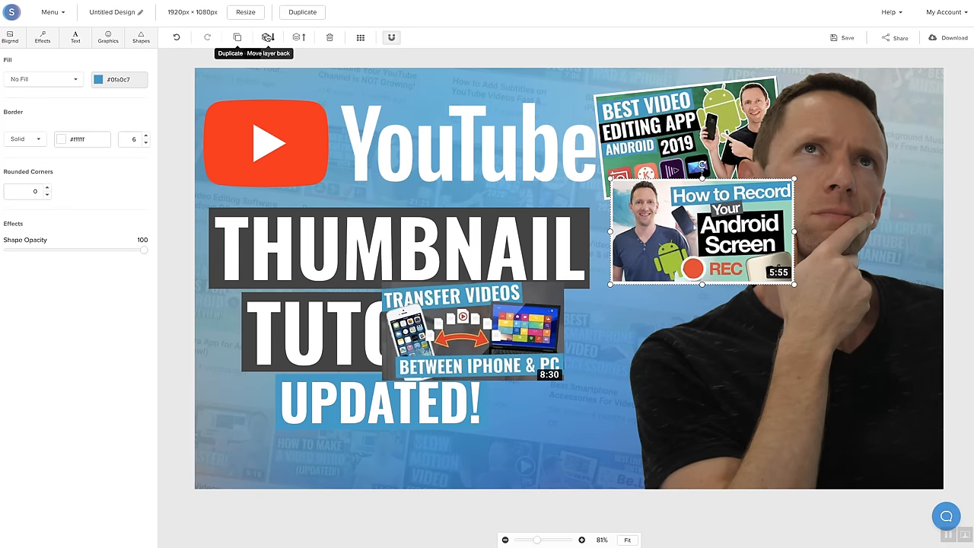
click(700, 228)
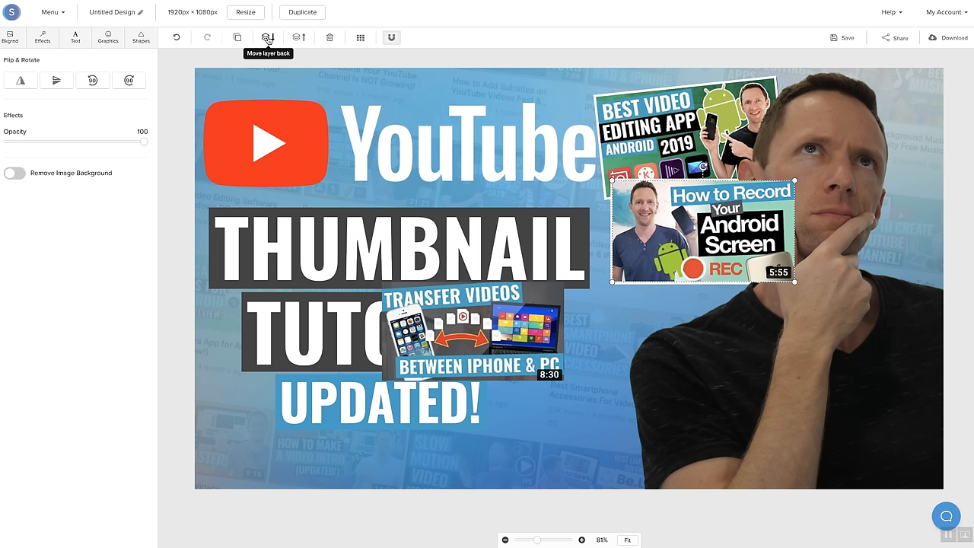
click(14, 172)
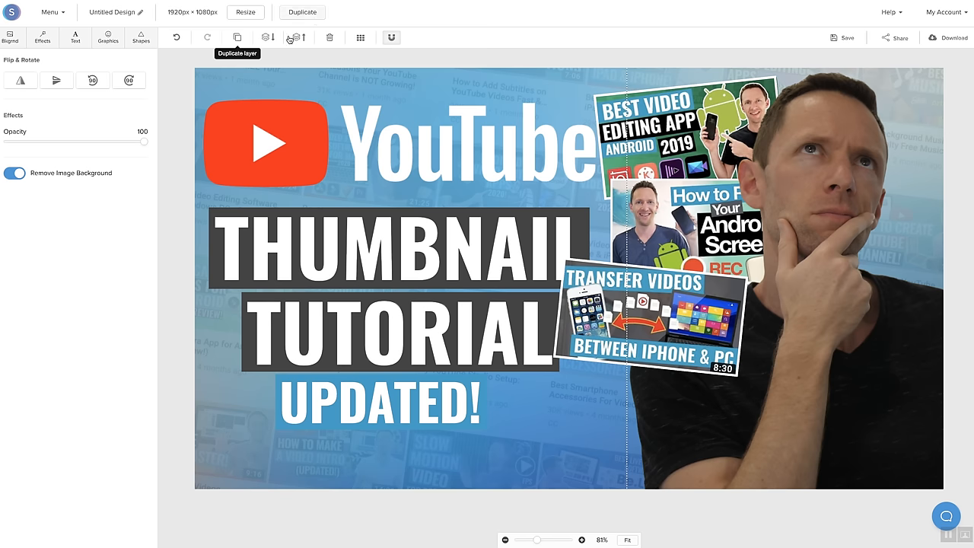
Step: Bring the man's photo forward, resize the YouTube logo, and undo a mistaken edit
click(380, 404)
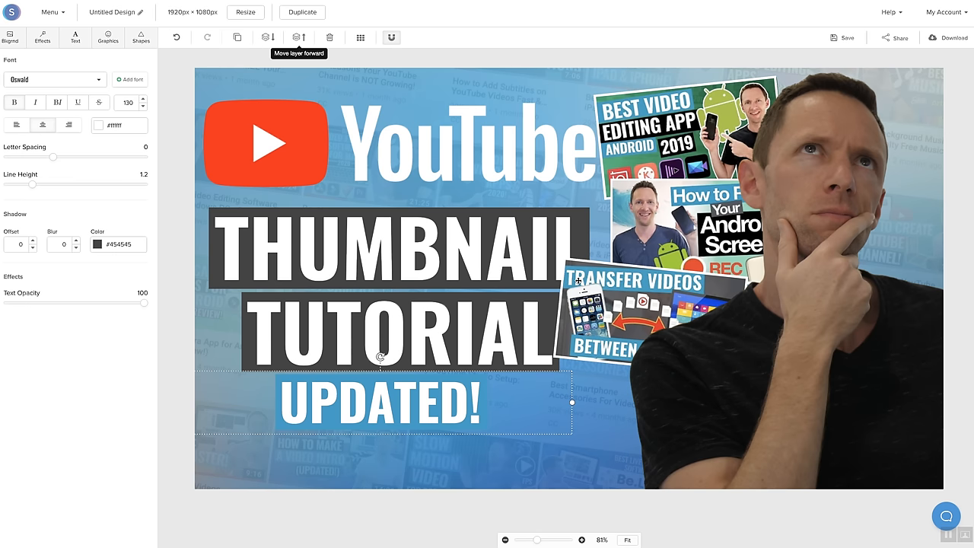
click(266, 145)
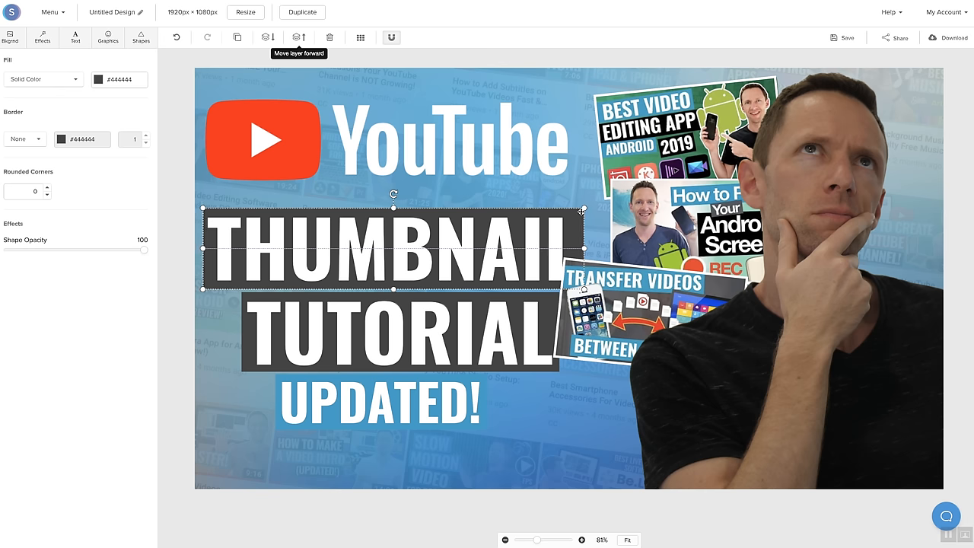
click(392, 249)
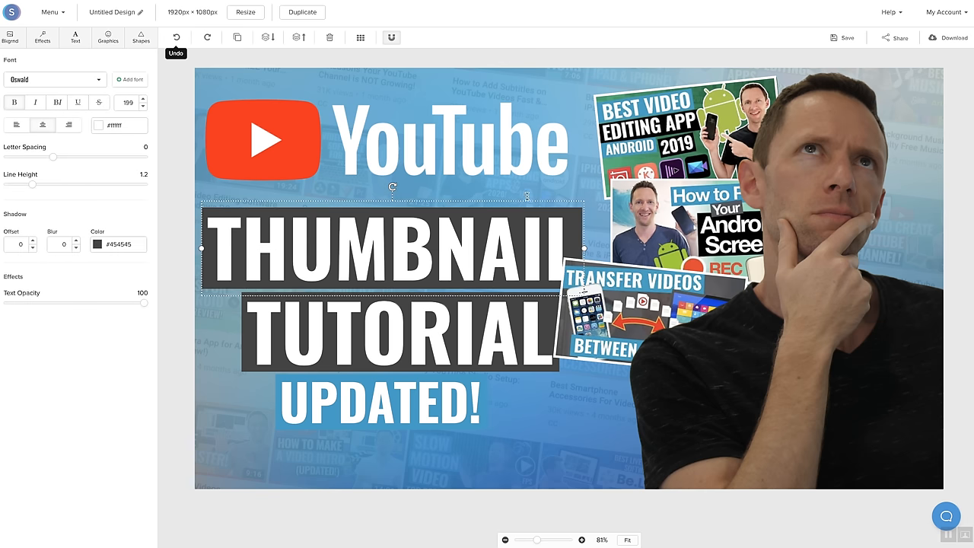
mouse_move(286, 32)
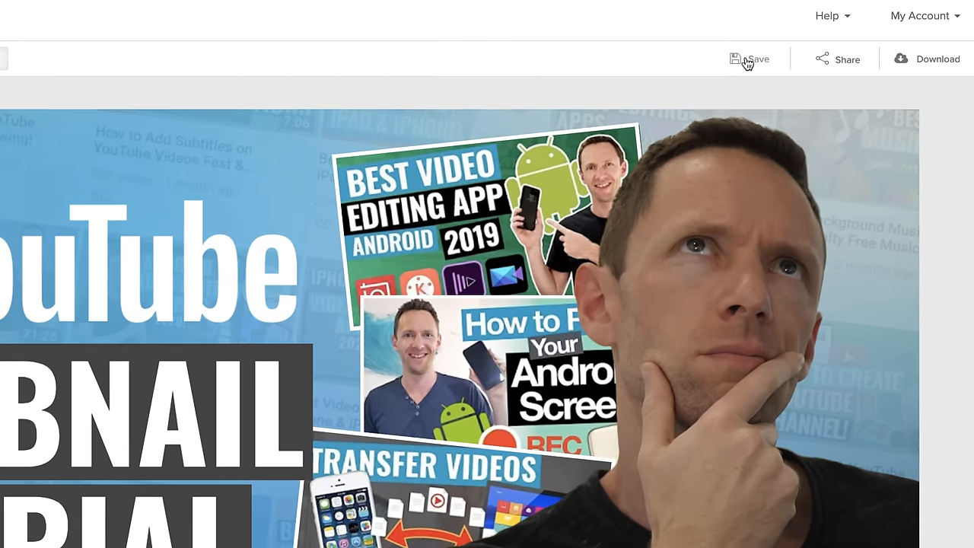
Step: Save the thumbnail design and download it as a Web optimized JPG
click(753, 59)
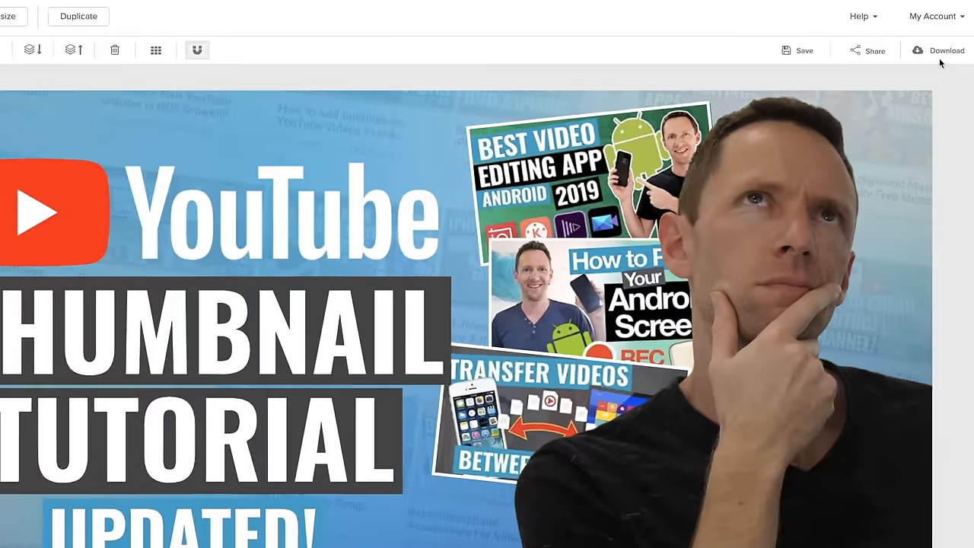
click(945, 51)
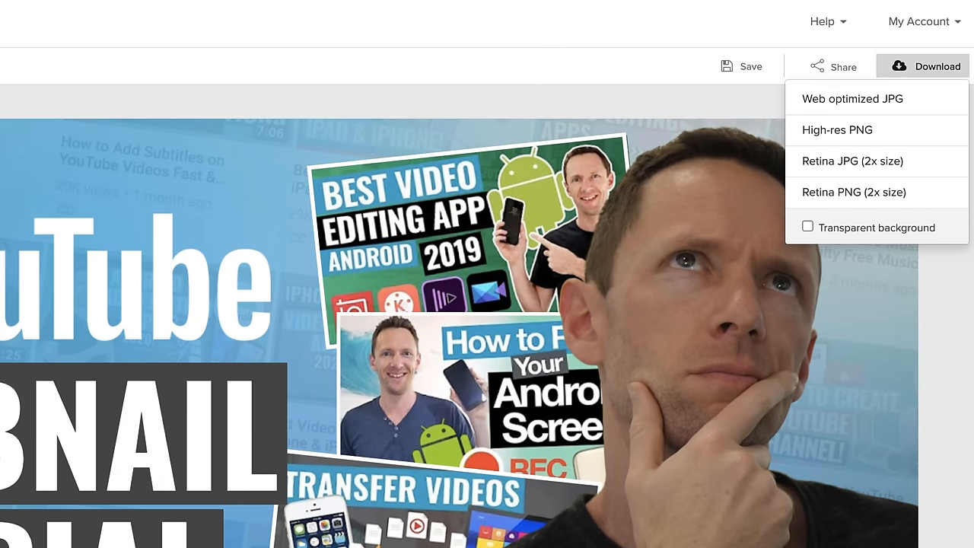
mouse_move(872, 110)
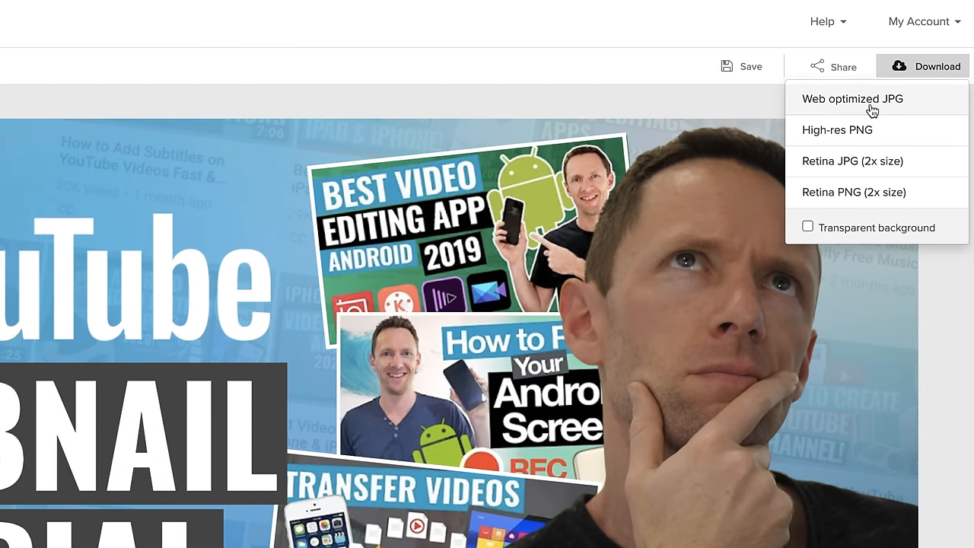
mouse_move(889, 105)
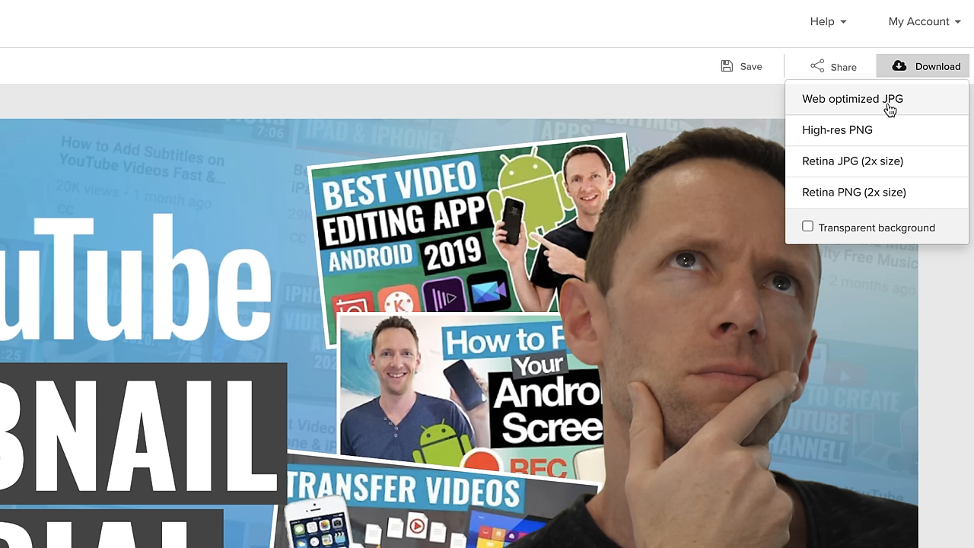
click(852, 99)
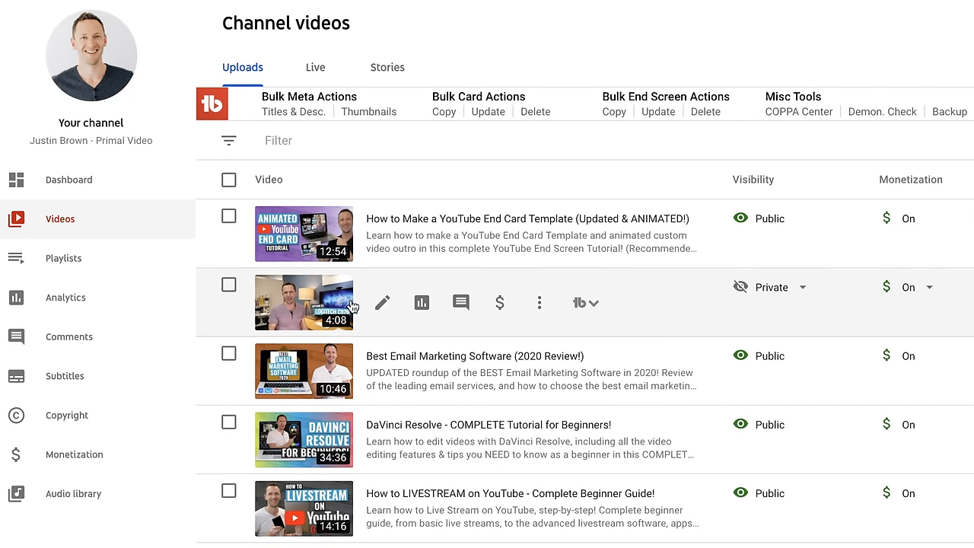
mouse_move(382, 303)
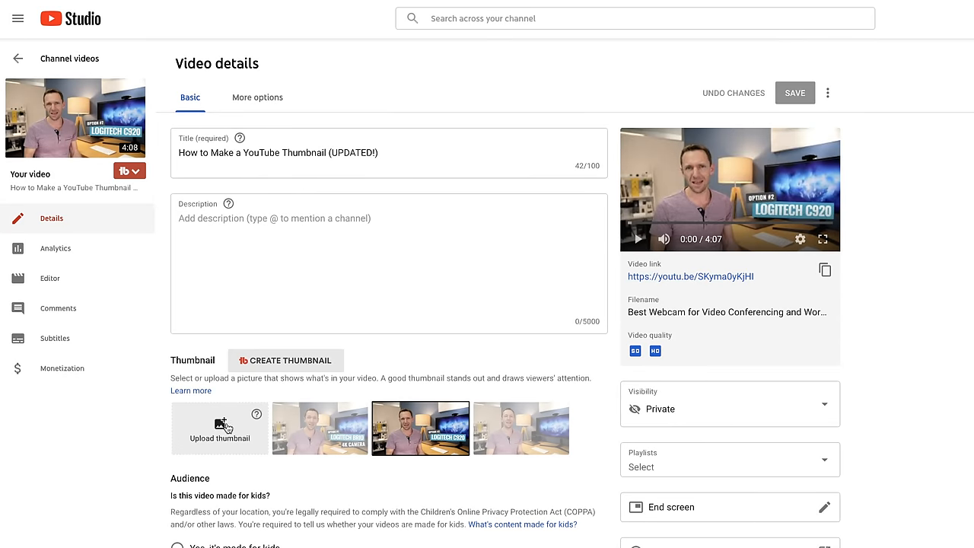
Step: Upload YT-Thumb.jpg as the video's custom thumbnail and save the video
click(219, 427)
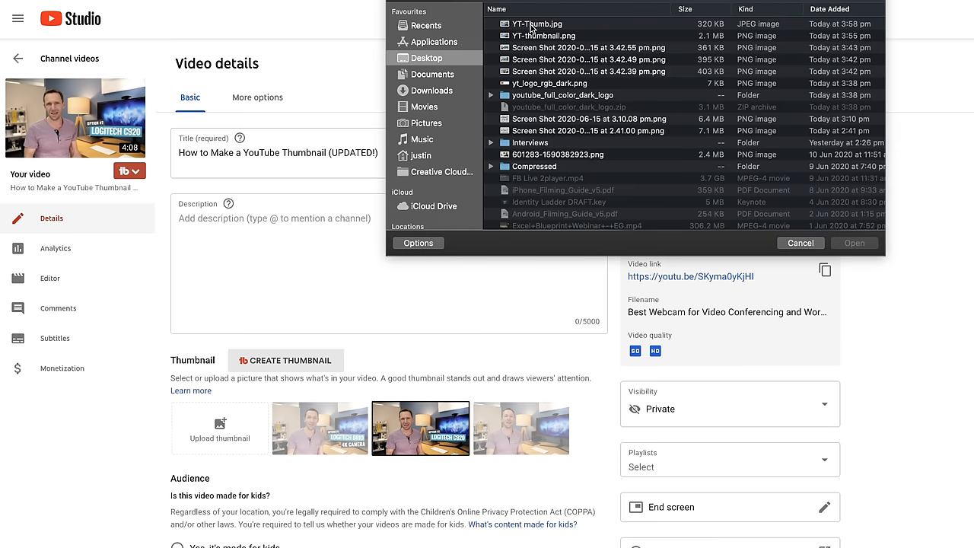
click(537, 24)
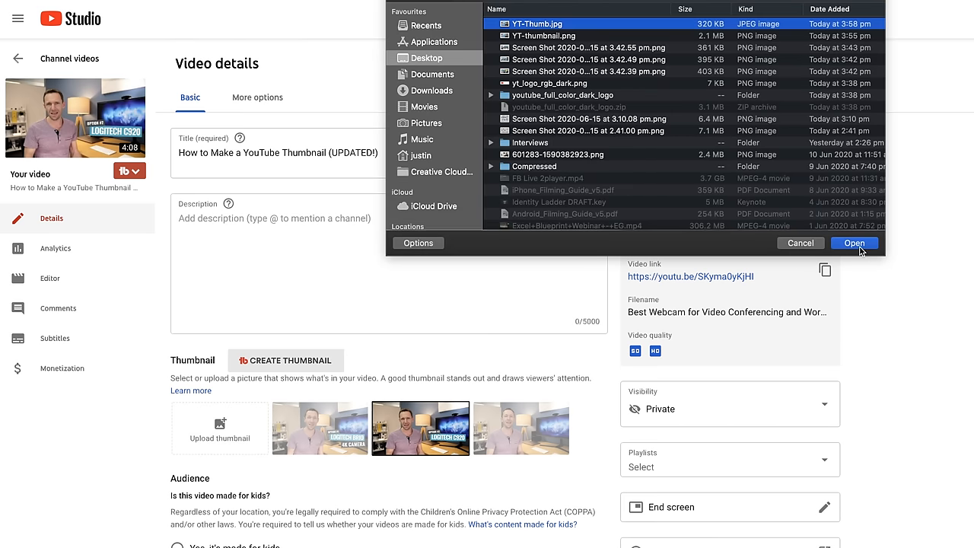
click(853, 243)
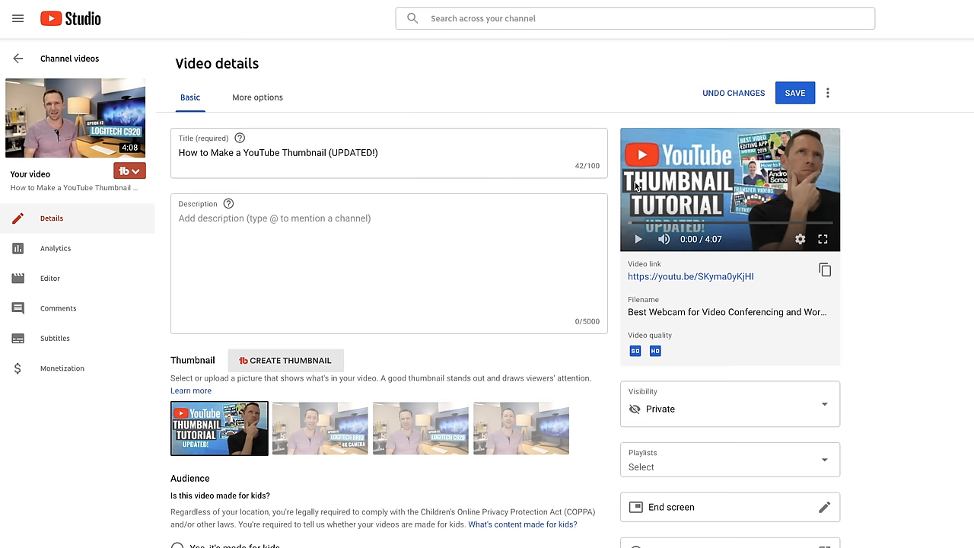
mouse_move(797, 100)
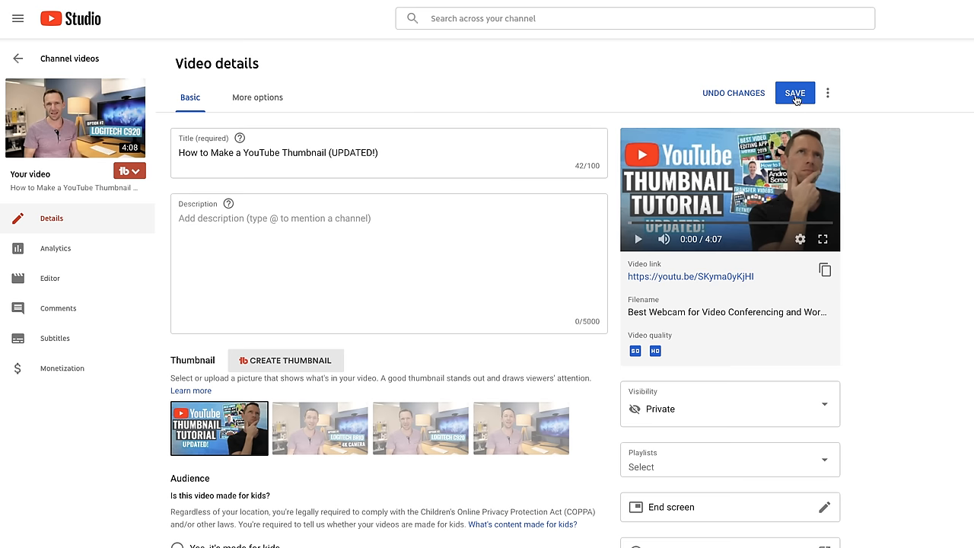
click(794, 92)
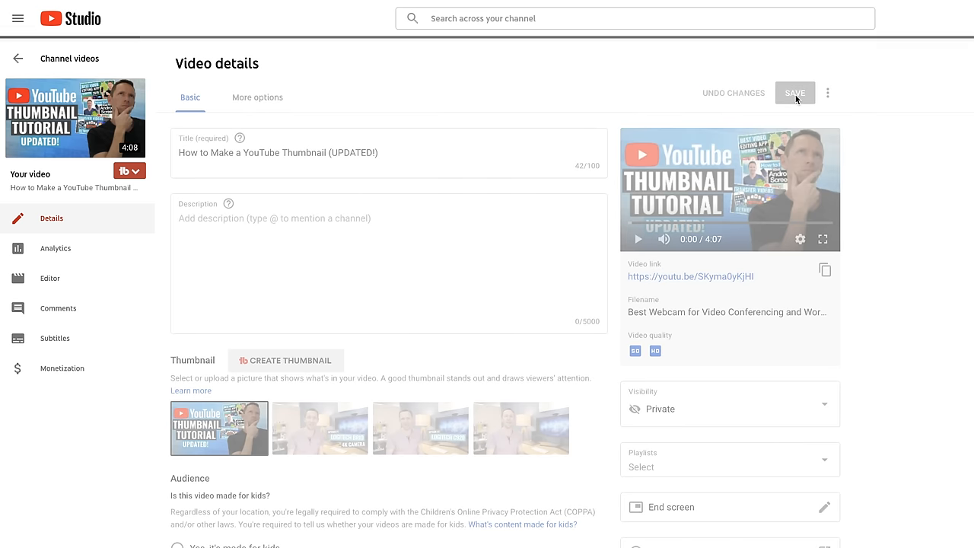